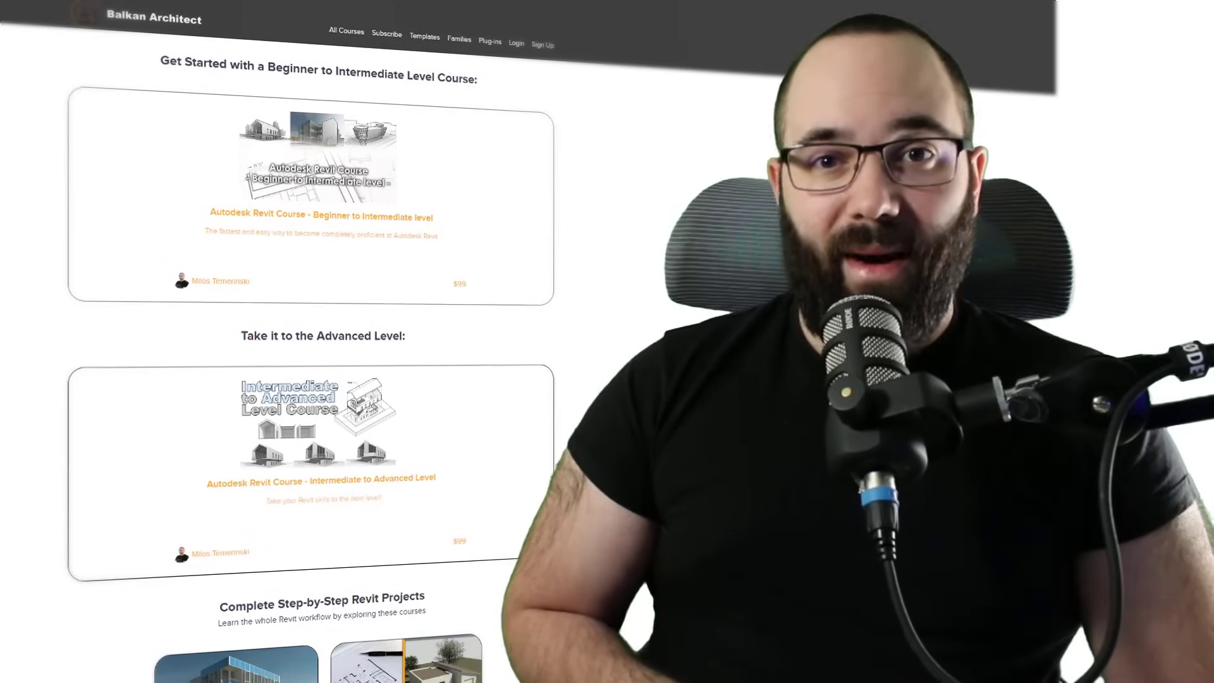
Scroll down through the Balkan Architect catalogue of Revit courses.
{"action": "scroll", "scroll_direction": "down", "scroll_amount": 3}
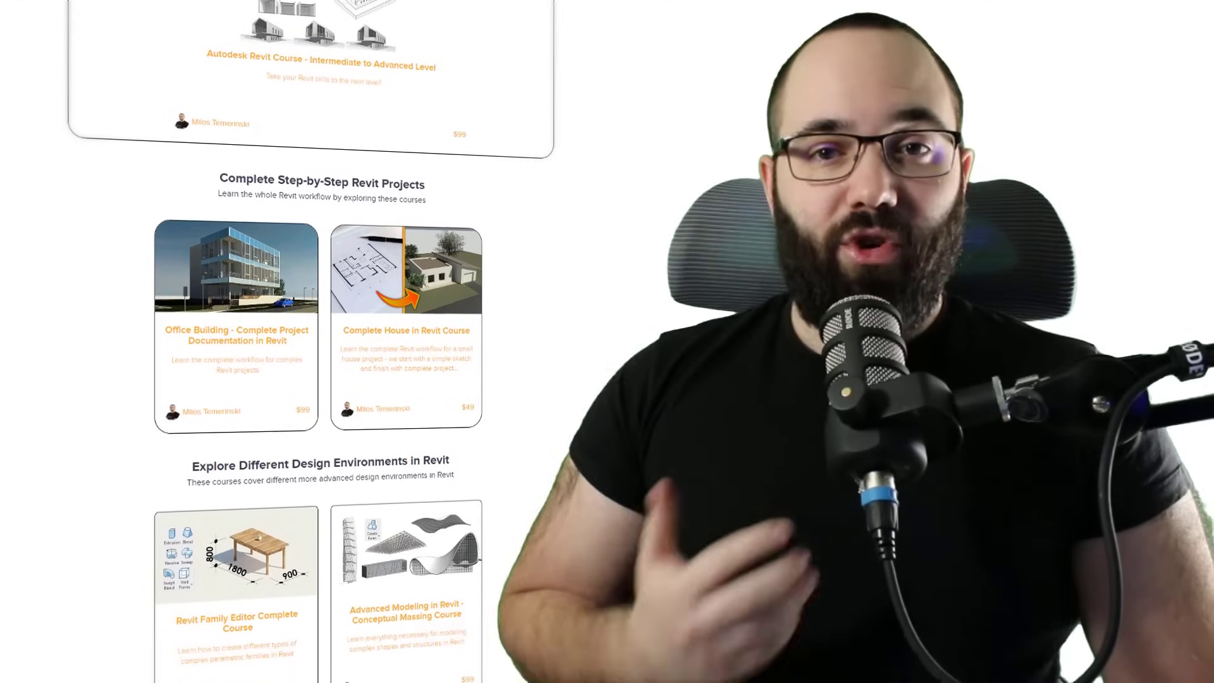
{"action": "scroll", "scroll_direction": "down", "scroll_amount": 3}
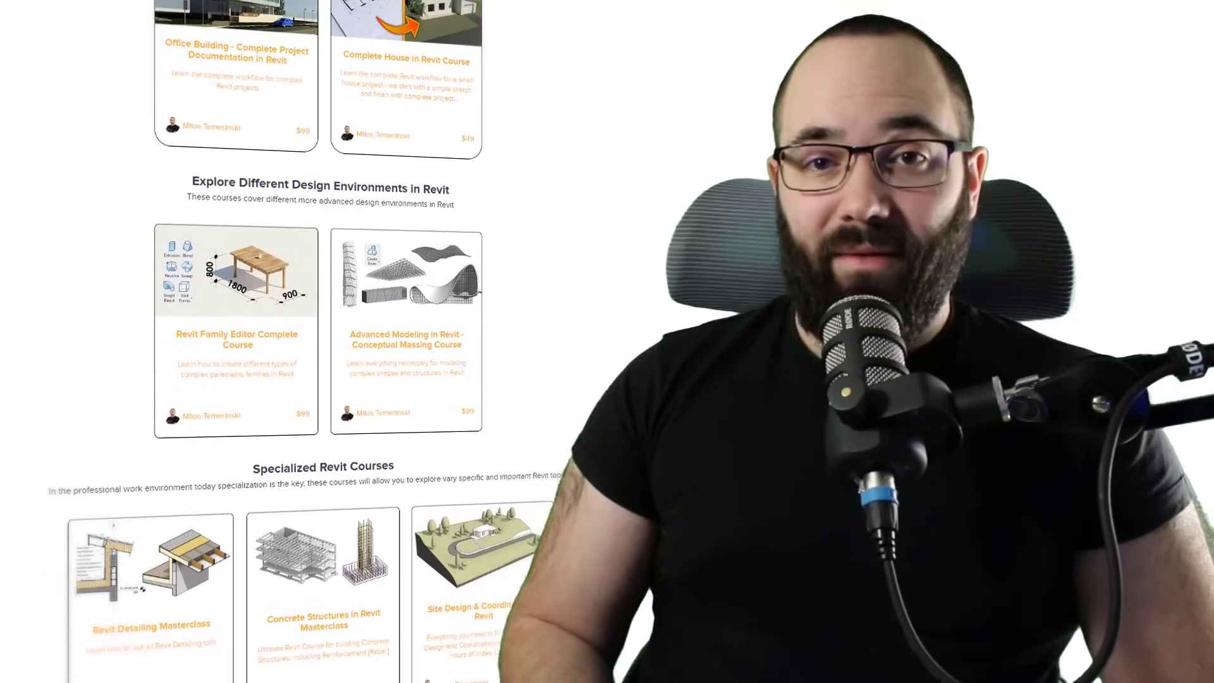
{"action": "scroll", "scroll_direction": "down", "scroll_amount": 3}
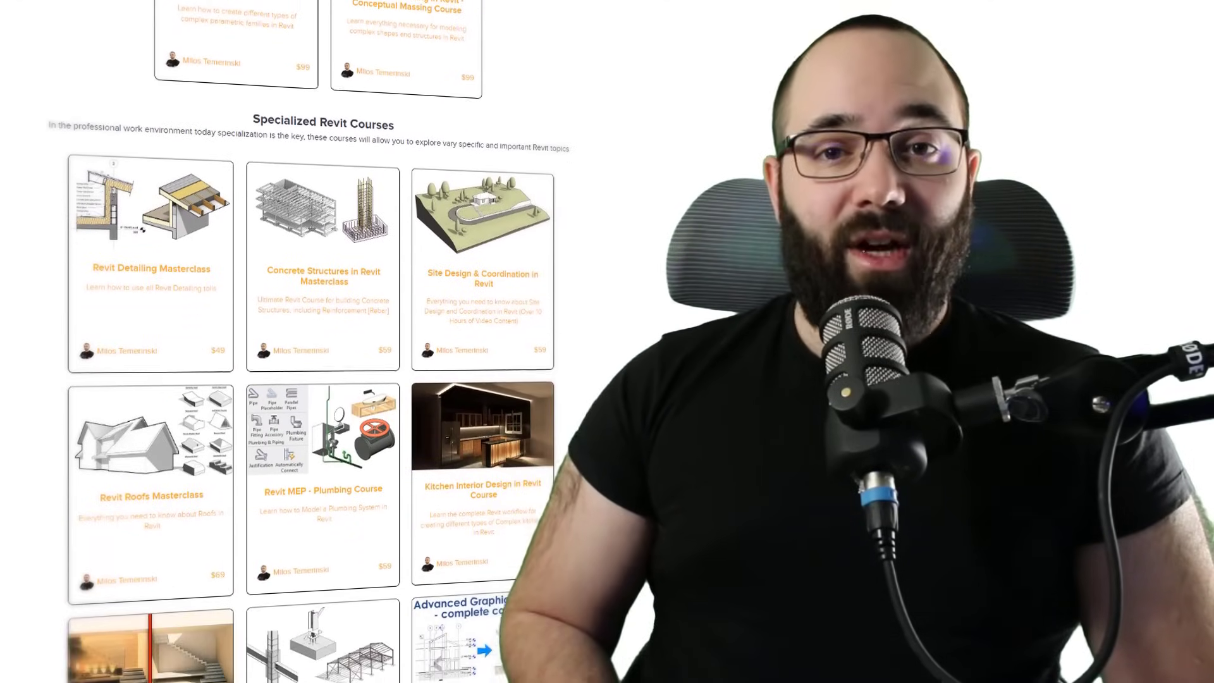
{"action": "scroll", "scroll_direction": "down", "scroll_amount": 3}
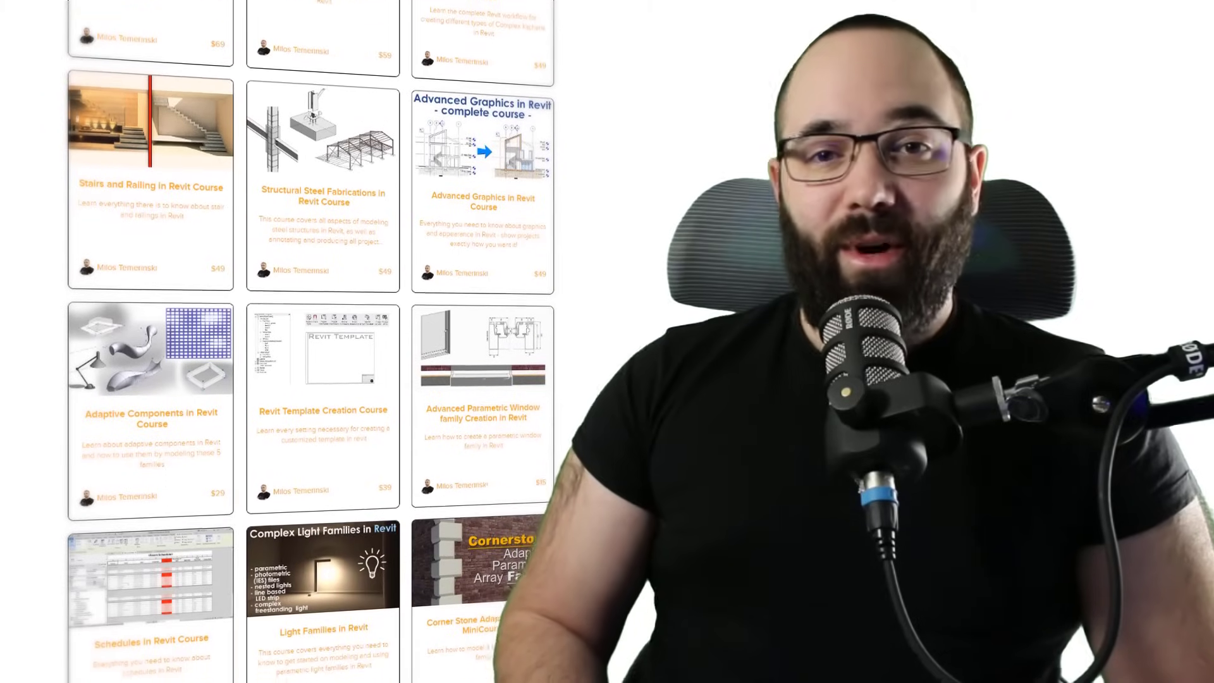
{"action": "scroll", "scroll_direction": "down", "scroll_amount": 3}
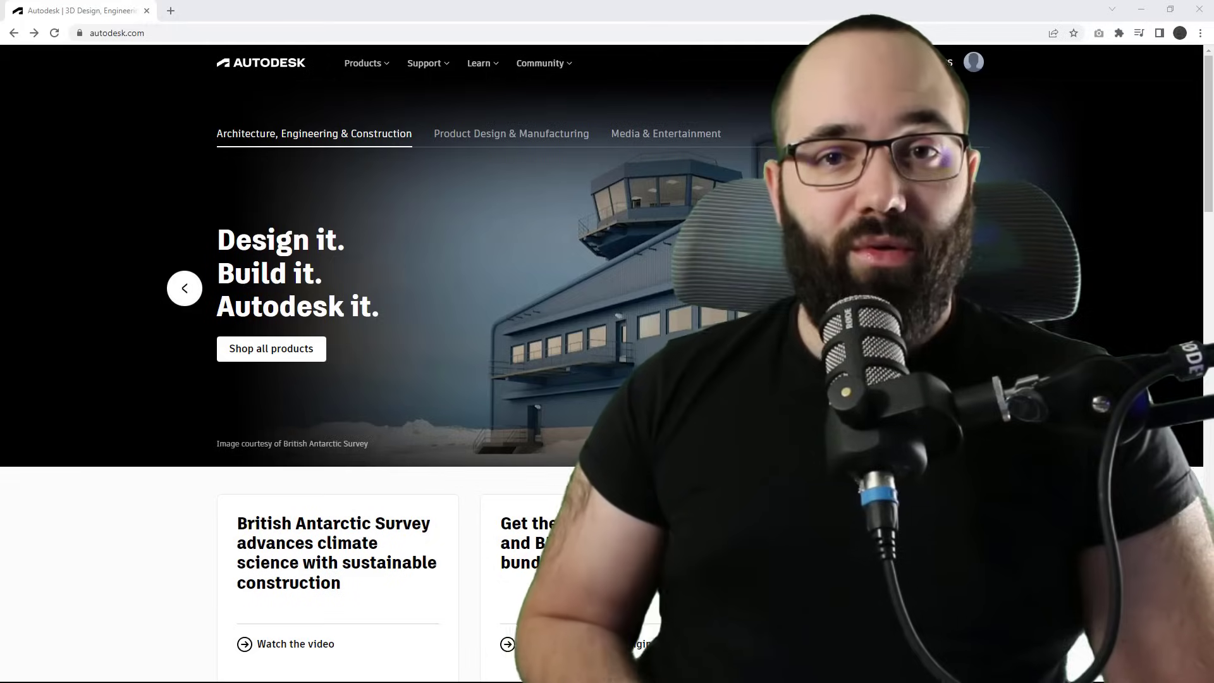
Search 'Twinmotion' in Autodesk Account products and services, then access Twinmotion for Revit.
{"action": "left_click", "coordinate": [973, 62]}
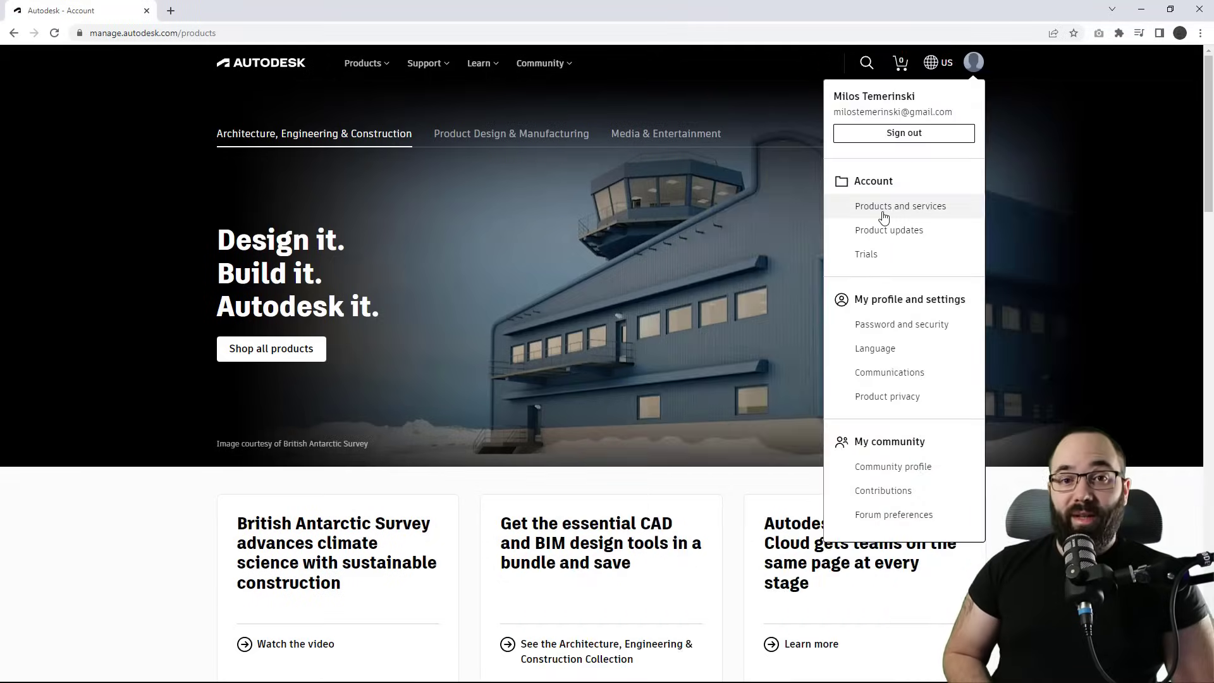
{"action": "left_click", "coordinate": [899, 205]}
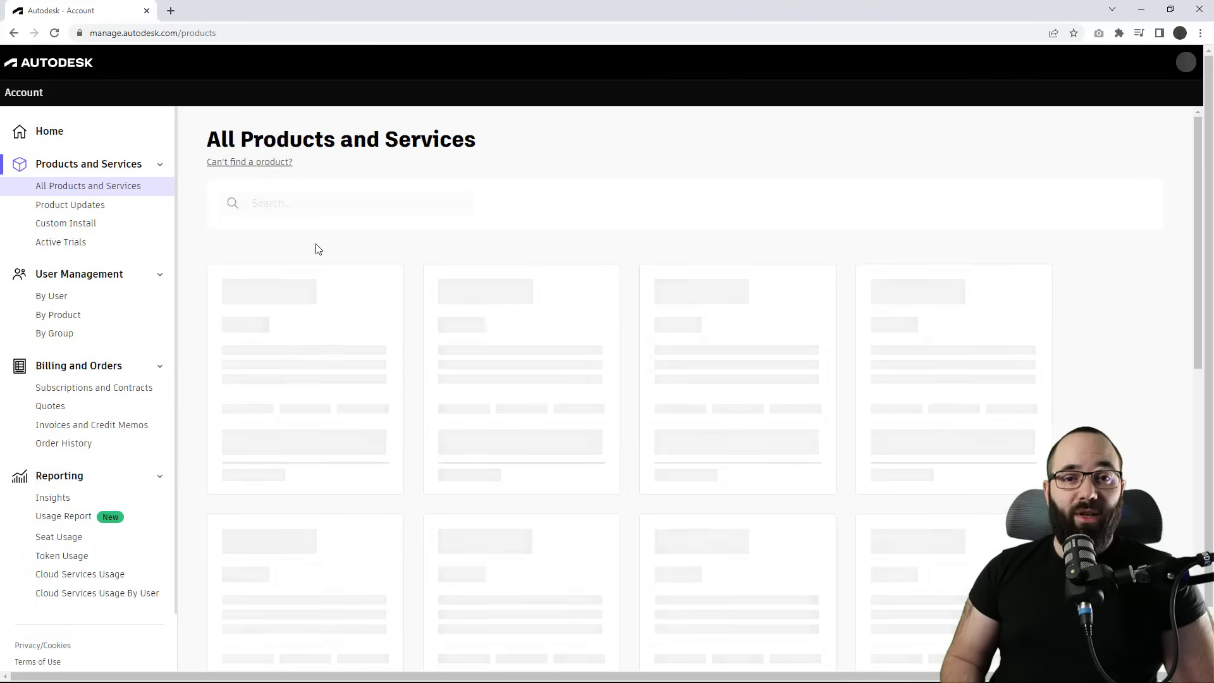
{"action": "type", "text": "Twinmotion"}
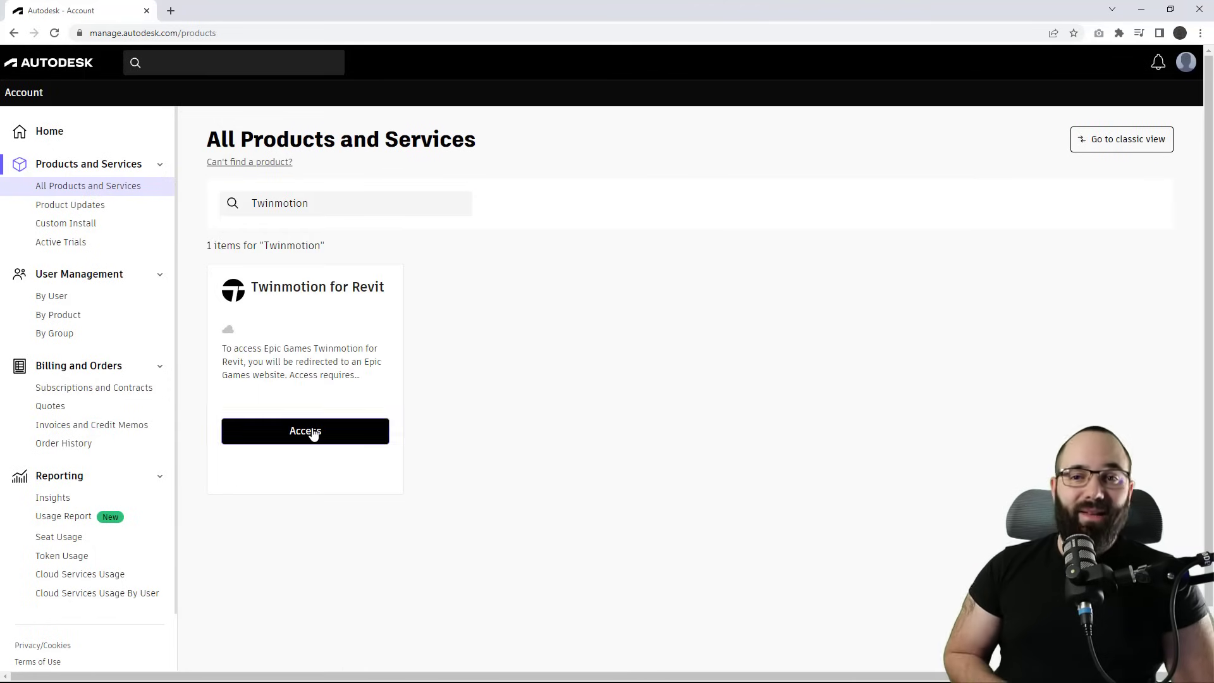
{"action": "left_click", "coordinate": [305, 432]}
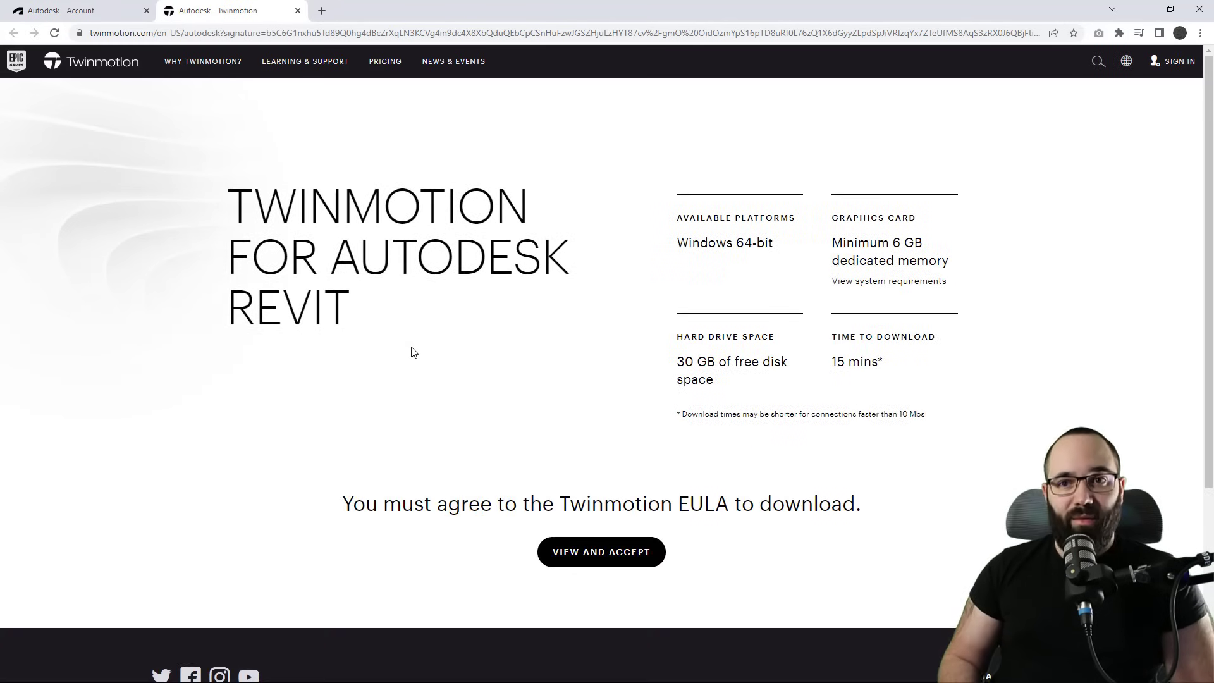
{"action": "mouse_move", "coordinate": [450, 359]}
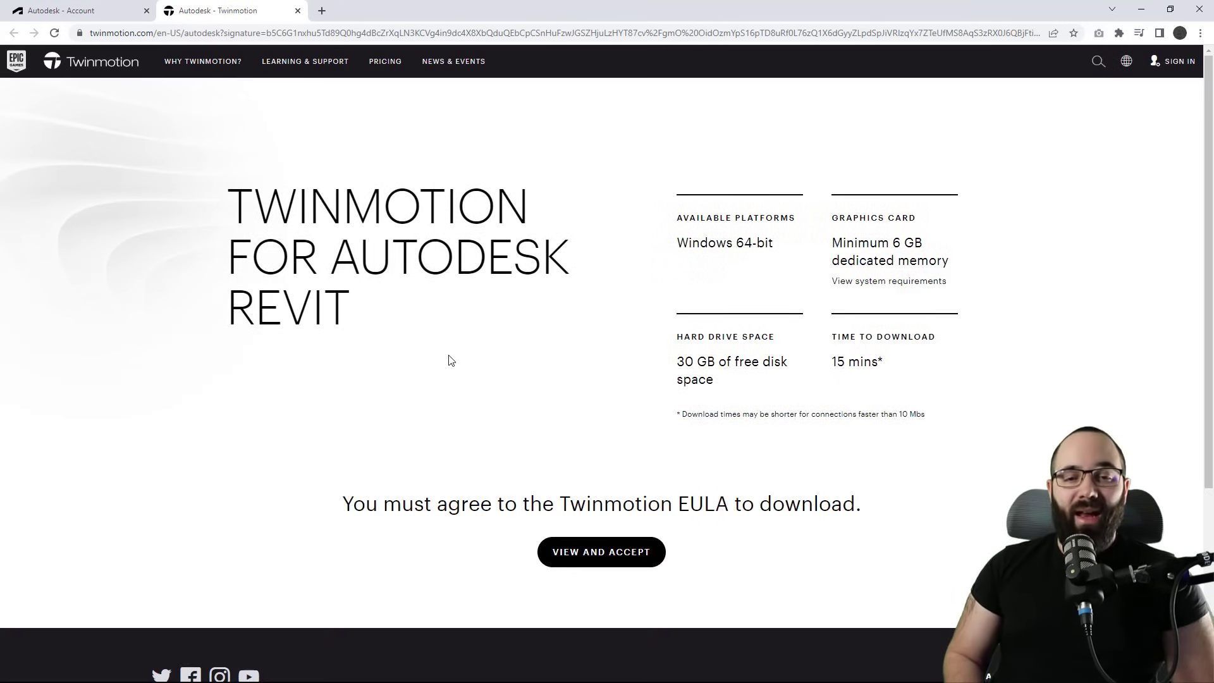
{"action": "left_click", "coordinate": [600, 552]}
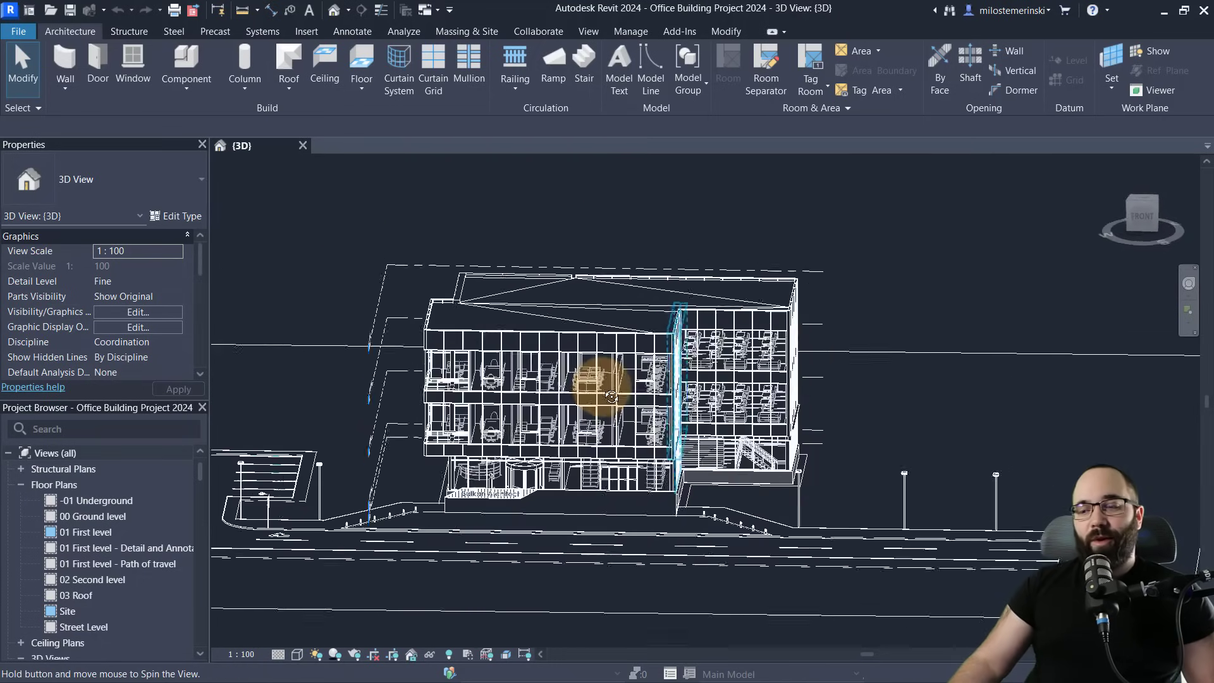
Orbit the office building to an angled 3D view and show the View tab.
{"action": "left_click_drag", "start_coordinate": [612, 396], "coordinate": [763, 432]}
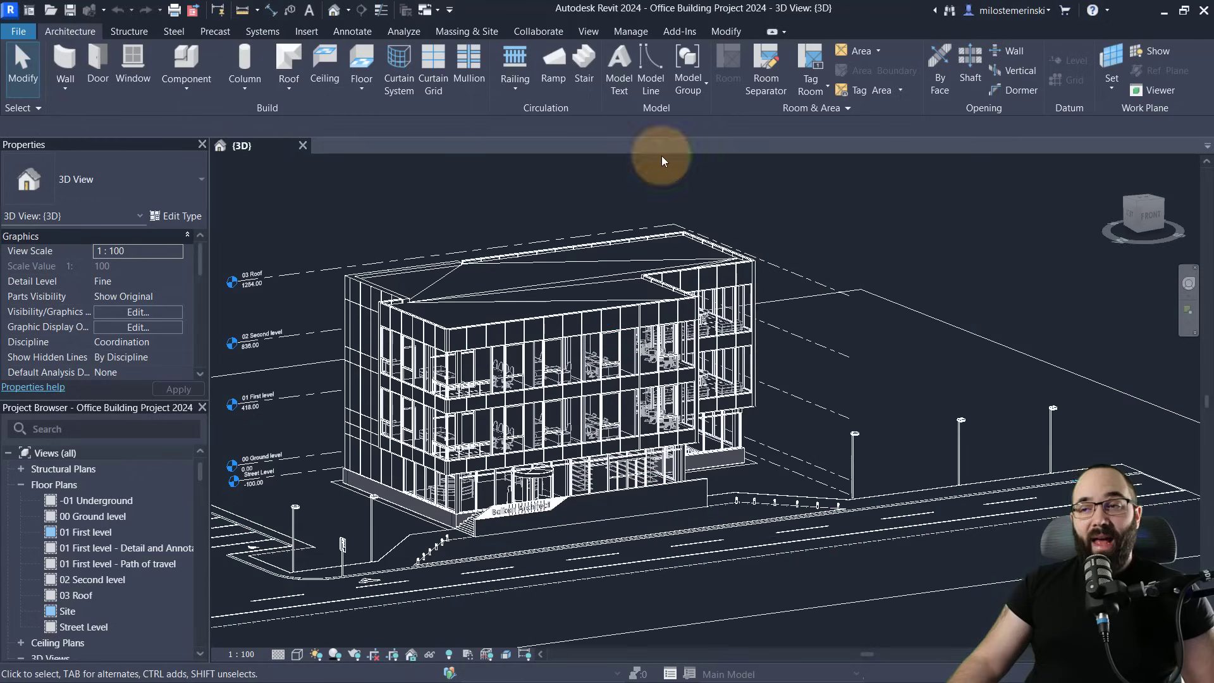
{"action": "left_click", "coordinate": [587, 32]}
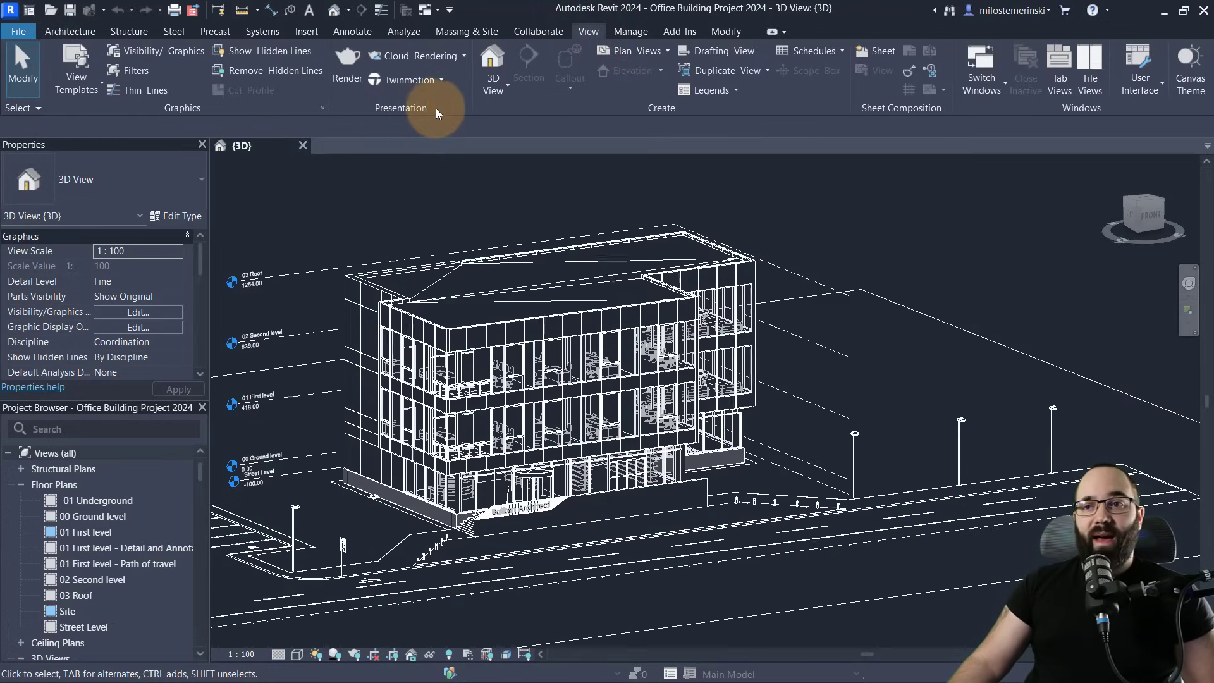
{"action": "mouse_move", "coordinate": [394, 118]}
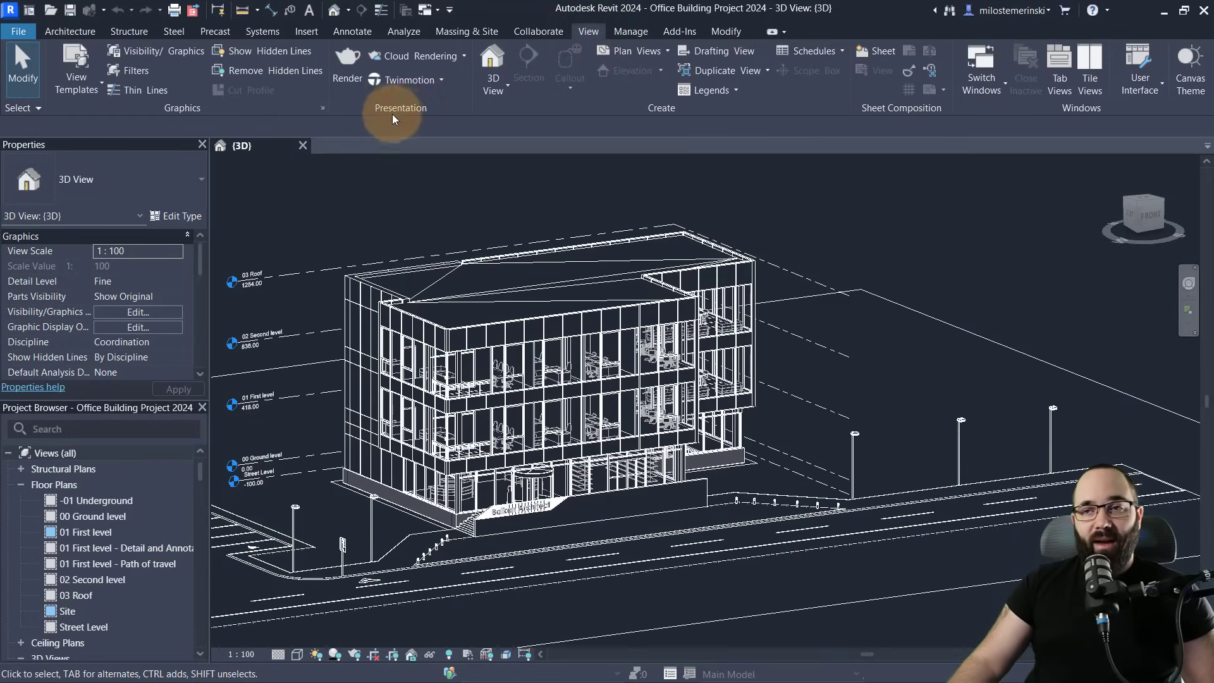
{"action": "mouse_move", "coordinate": [417, 55]}
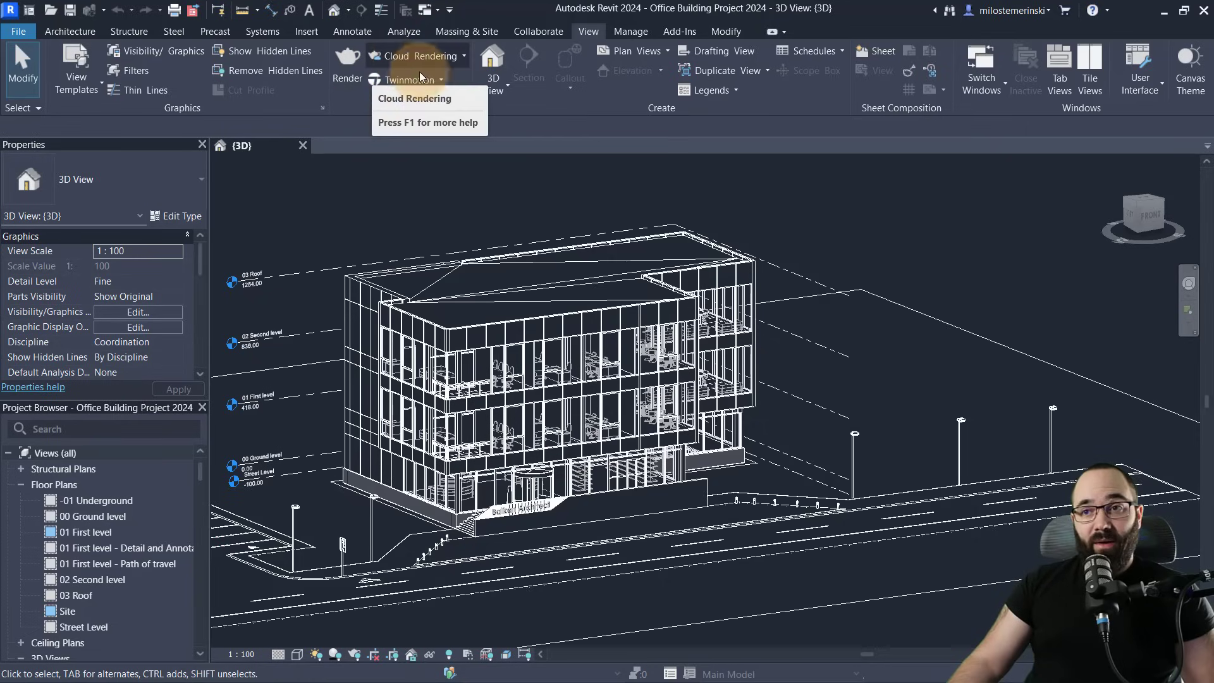
Open the Twinmotion dropdown in Revit's Presentation panel.
{"action": "left_click", "coordinate": [441, 80]}
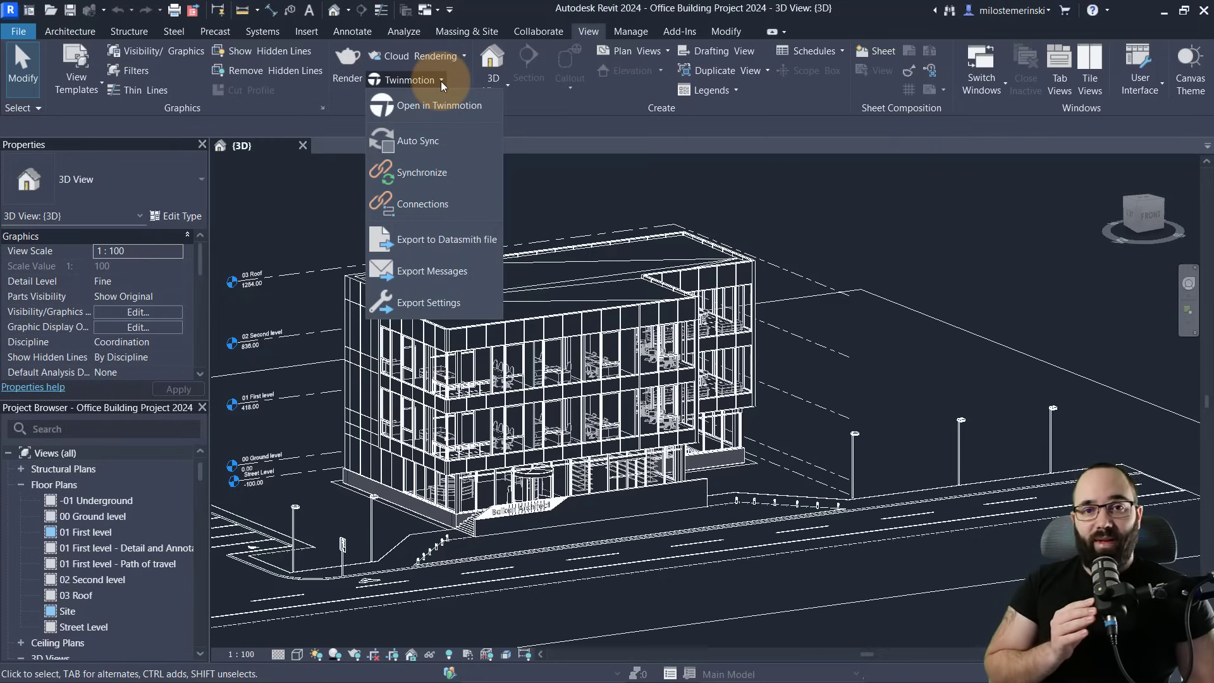
{"action": "mouse_move", "coordinate": [438, 105]}
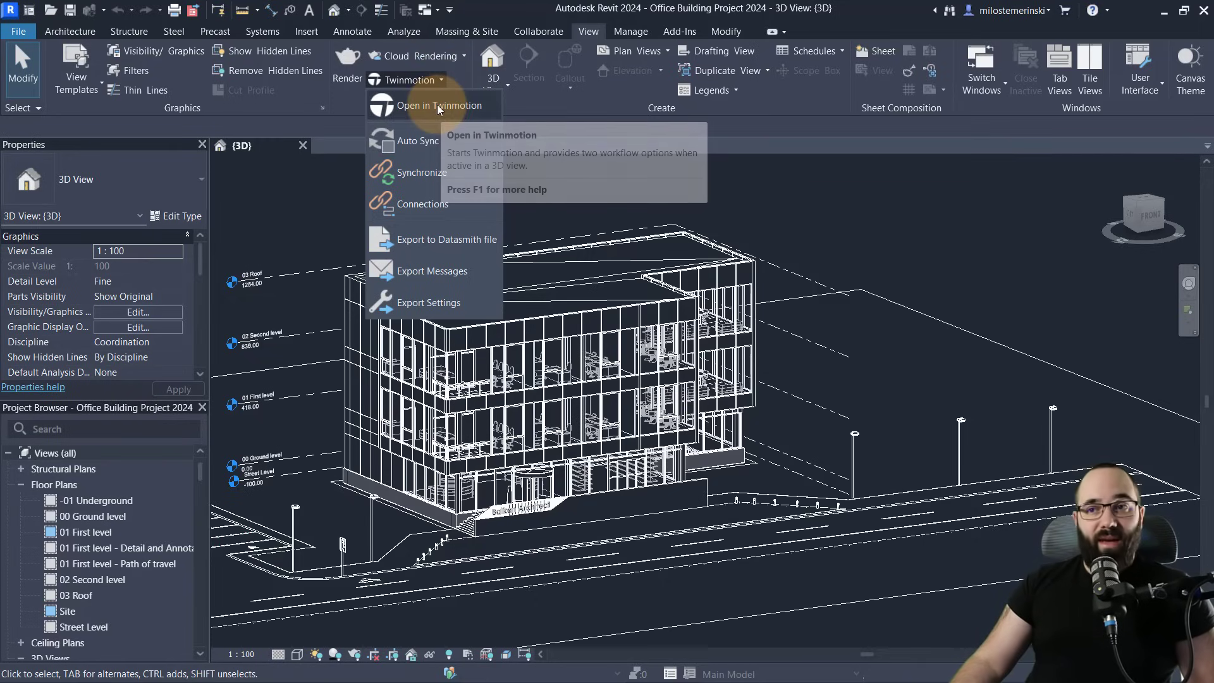
{"action": "mouse_move", "coordinate": [418, 106]}
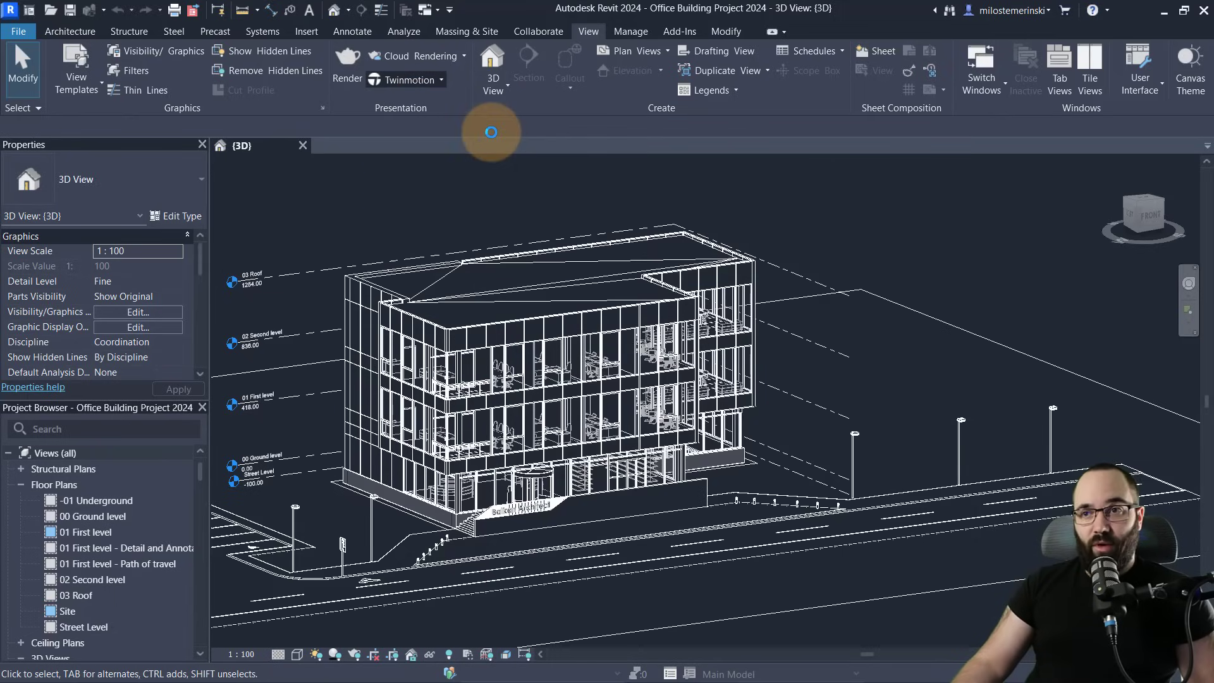
Choose Open in Twinmotion, select New project, and collapse the link options.
{"action": "left_click", "coordinate": [403, 80]}
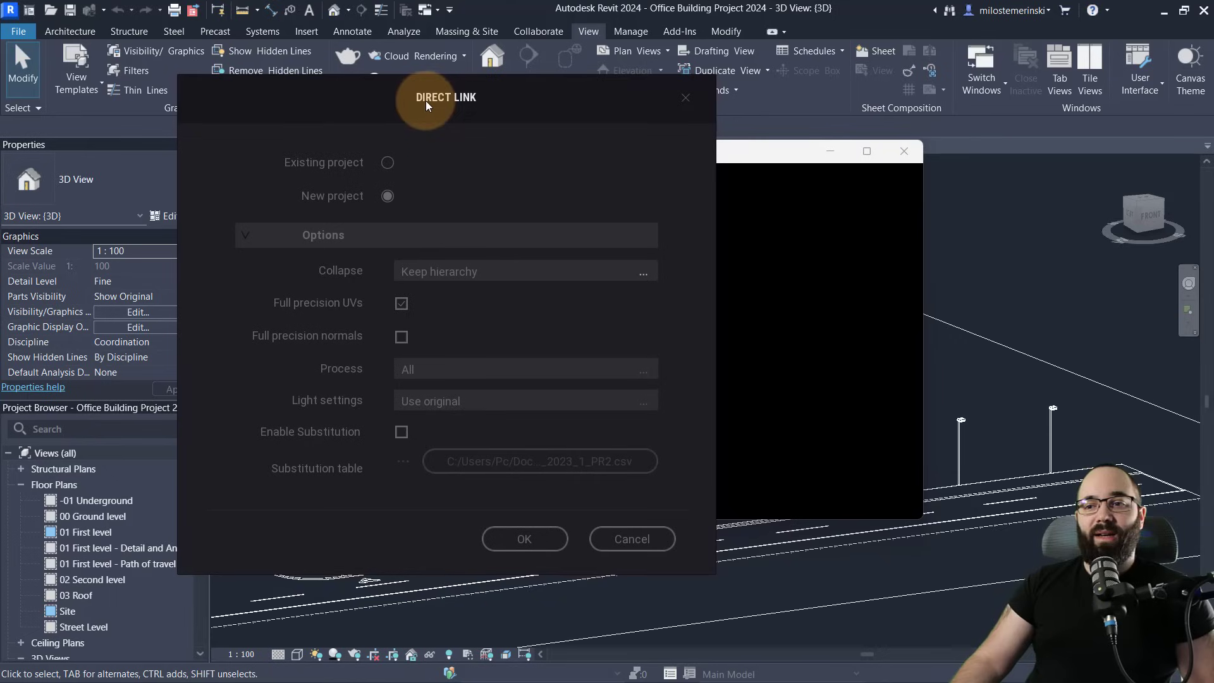
{"action": "mouse_move", "coordinate": [669, 472]}
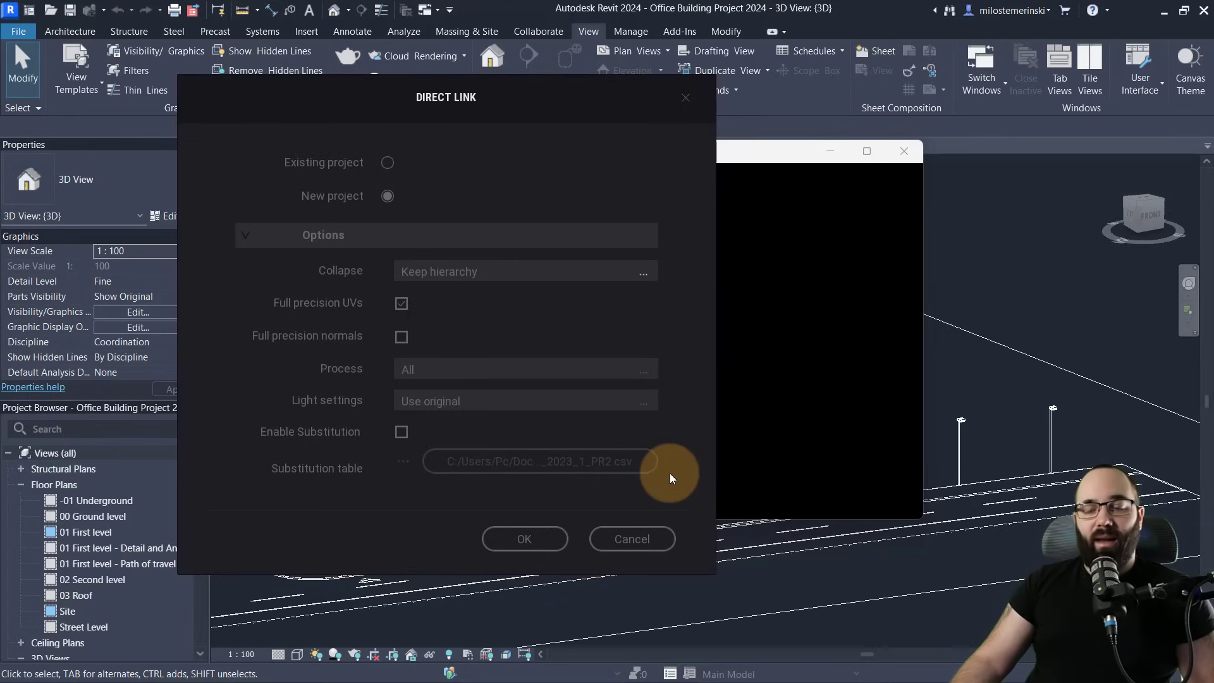
{"action": "mouse_move", "coordinate": [572, 322]}
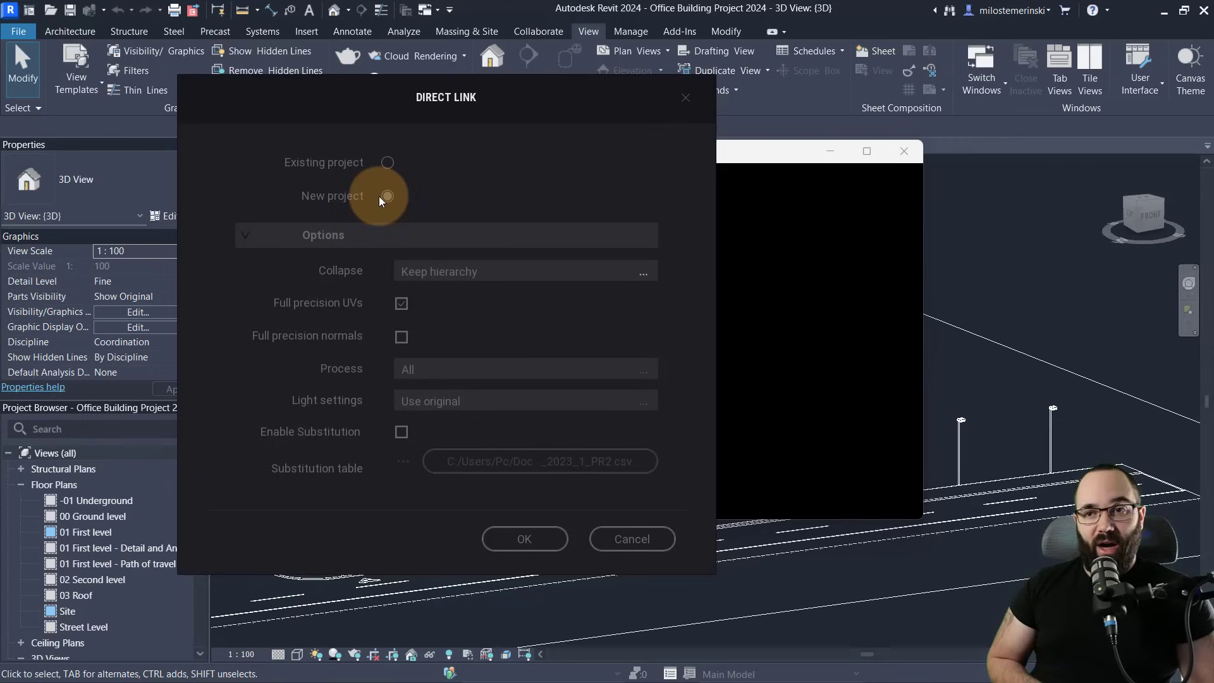
{"action": "mouse_move", "coordinate": [400, 207]}
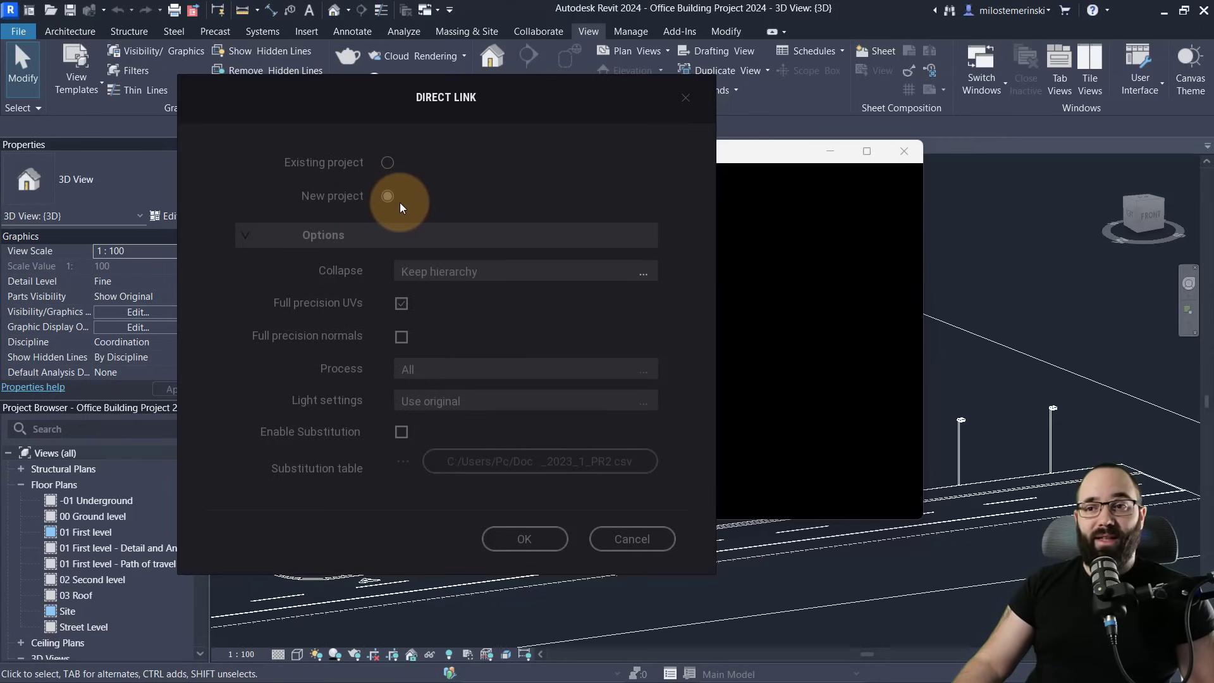
{"action": "left_click", "coordinate": [387, 196]}
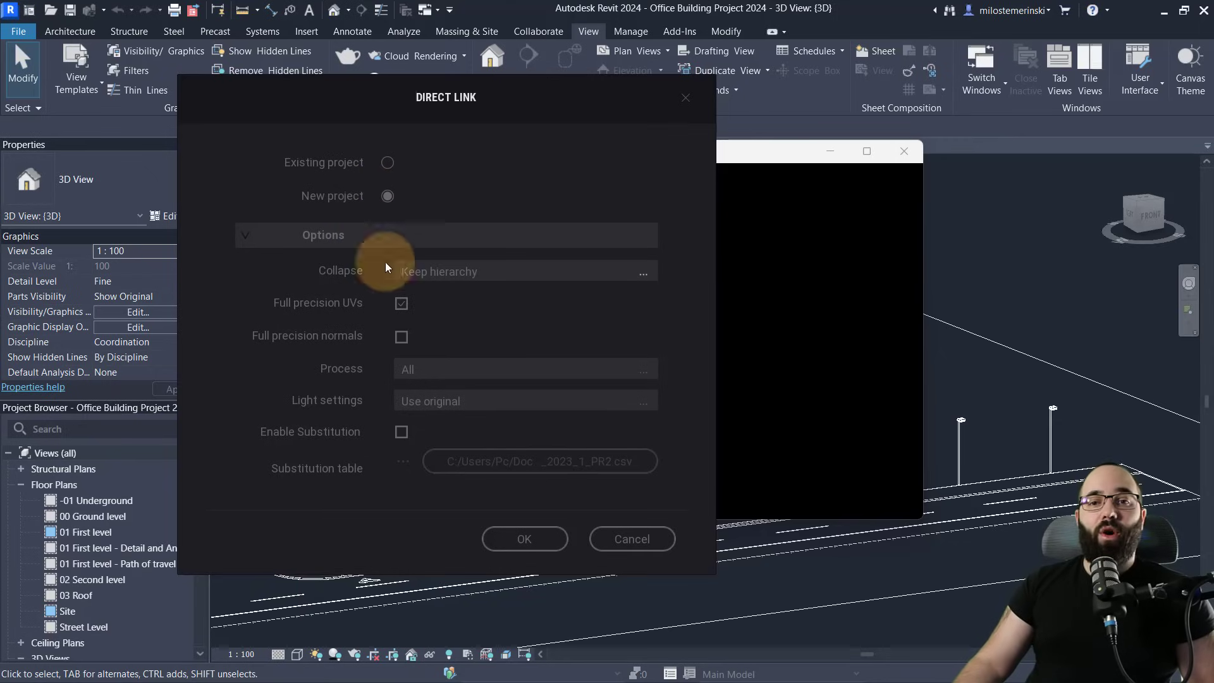
{"action": "mouse_move", "coordinate": [510, 386]}
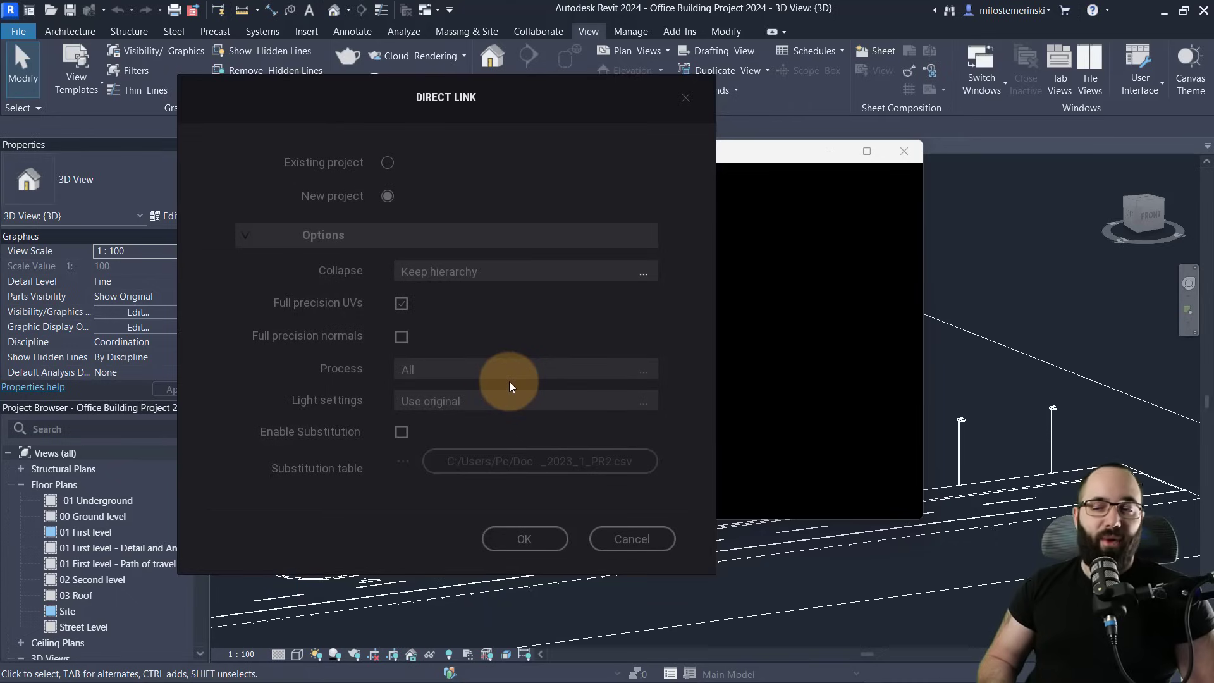
{"action": "left_click", "coordinate": [324, 235]}
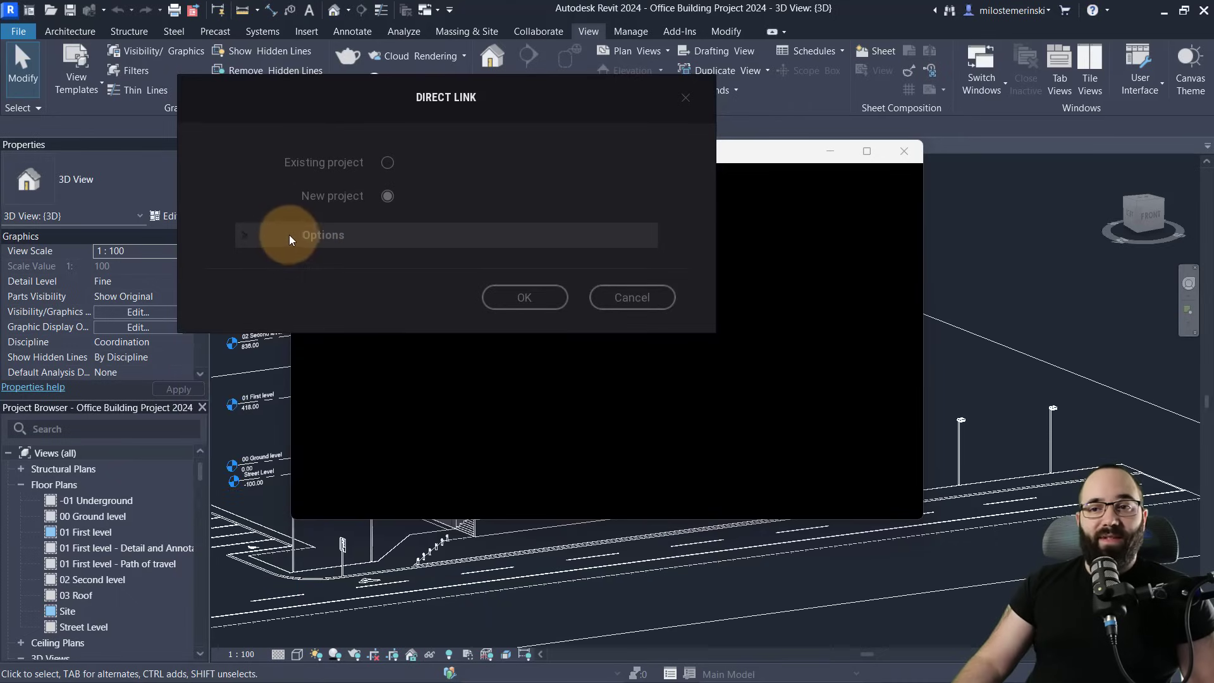
Link as a new project with Keep hierarchy and full-precision UVs, then confirm.
{"action": "left_click", "coordinate": [323, 235]}
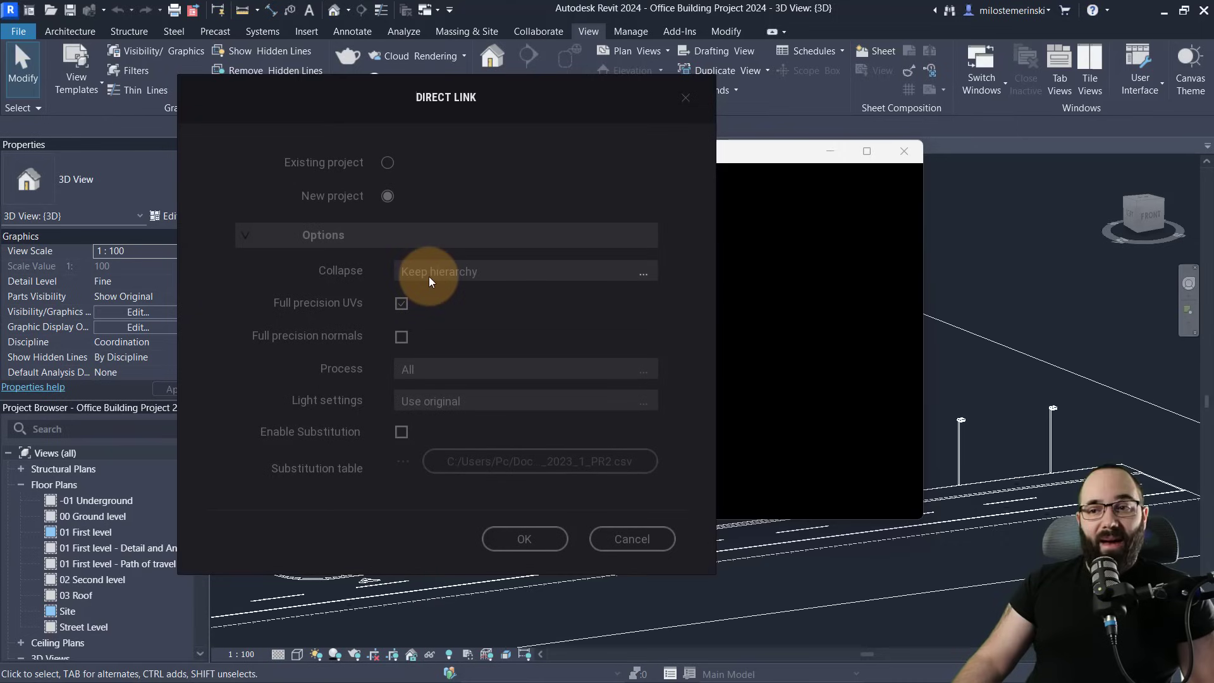
{"action": "left_click", "coordinate": [643, 272]}
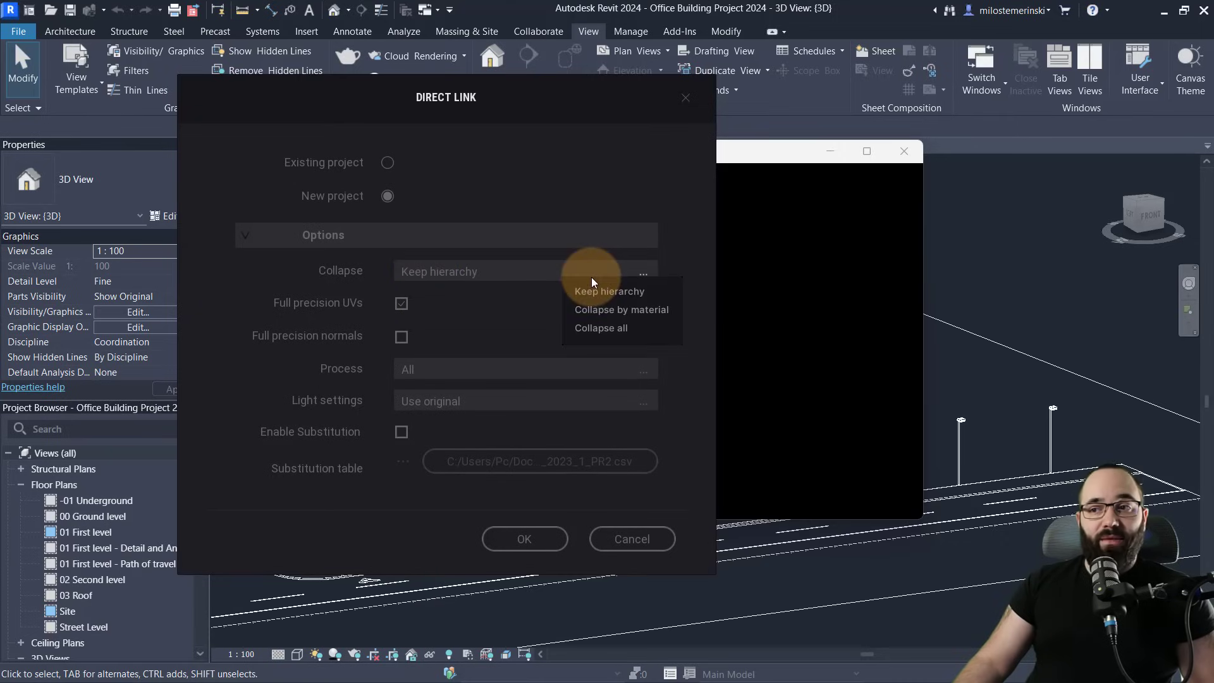
{"action": "mouse_move", "coordinate": [645, 326]}
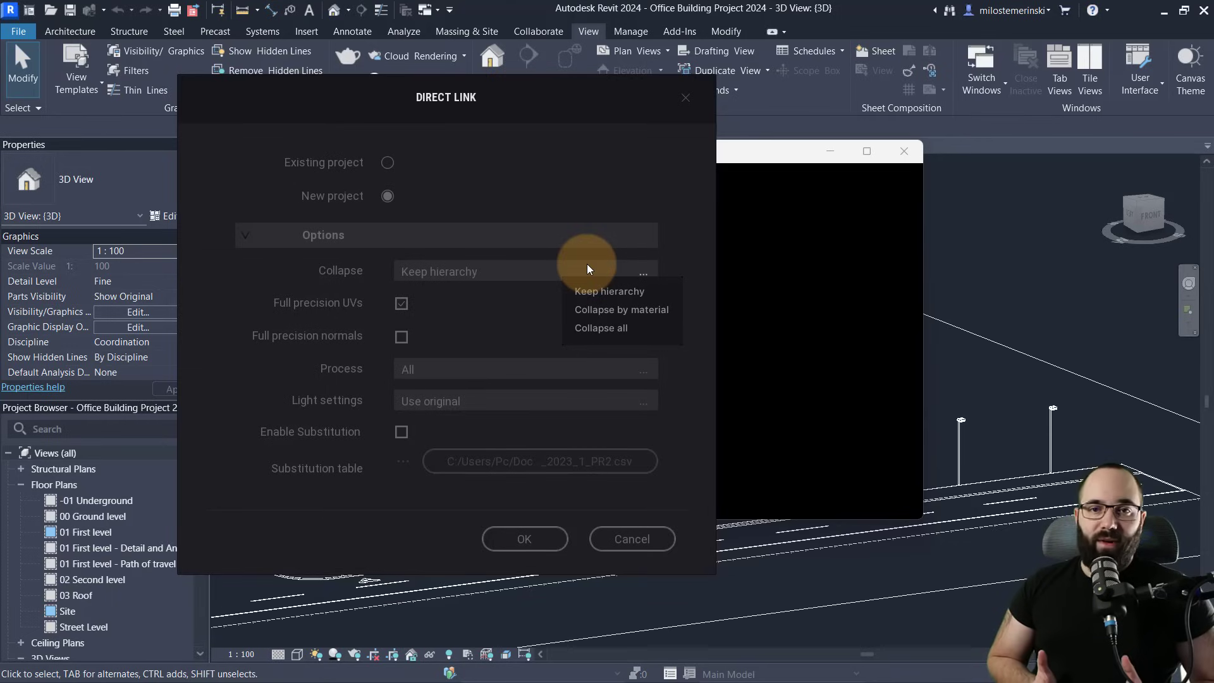
{"action": "mouse_move", "coordinate": [317, 279]}
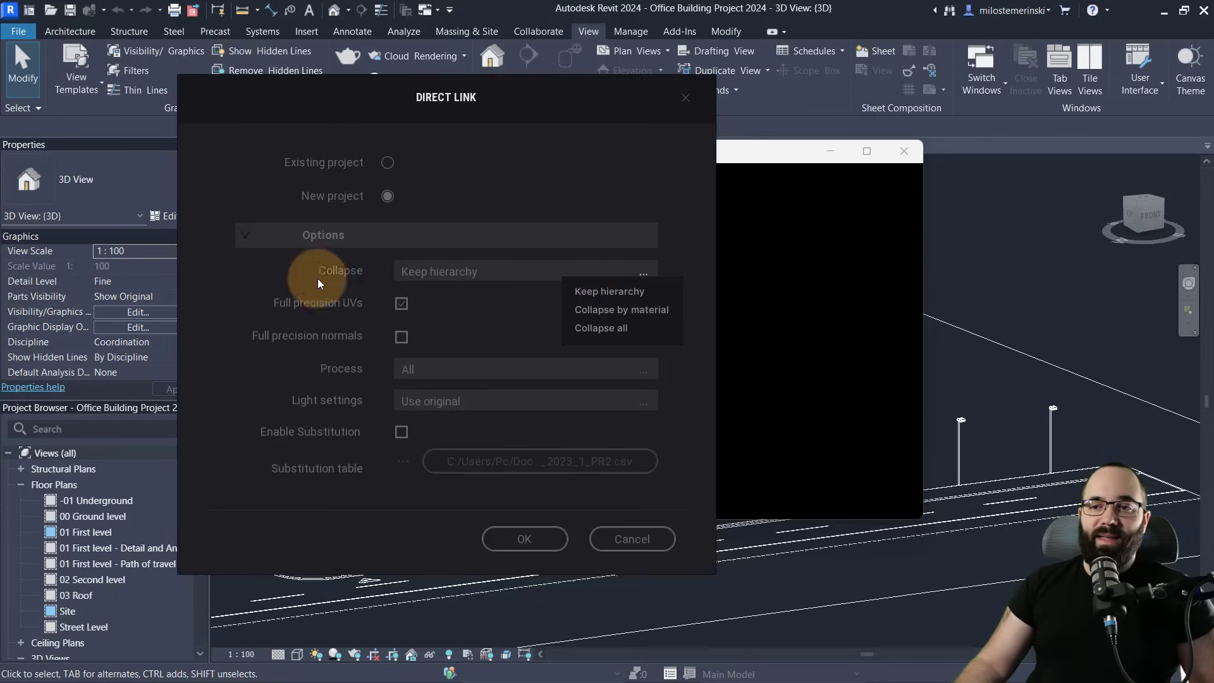
{"action": "mouse_move", "coordinate": [631, 294]}
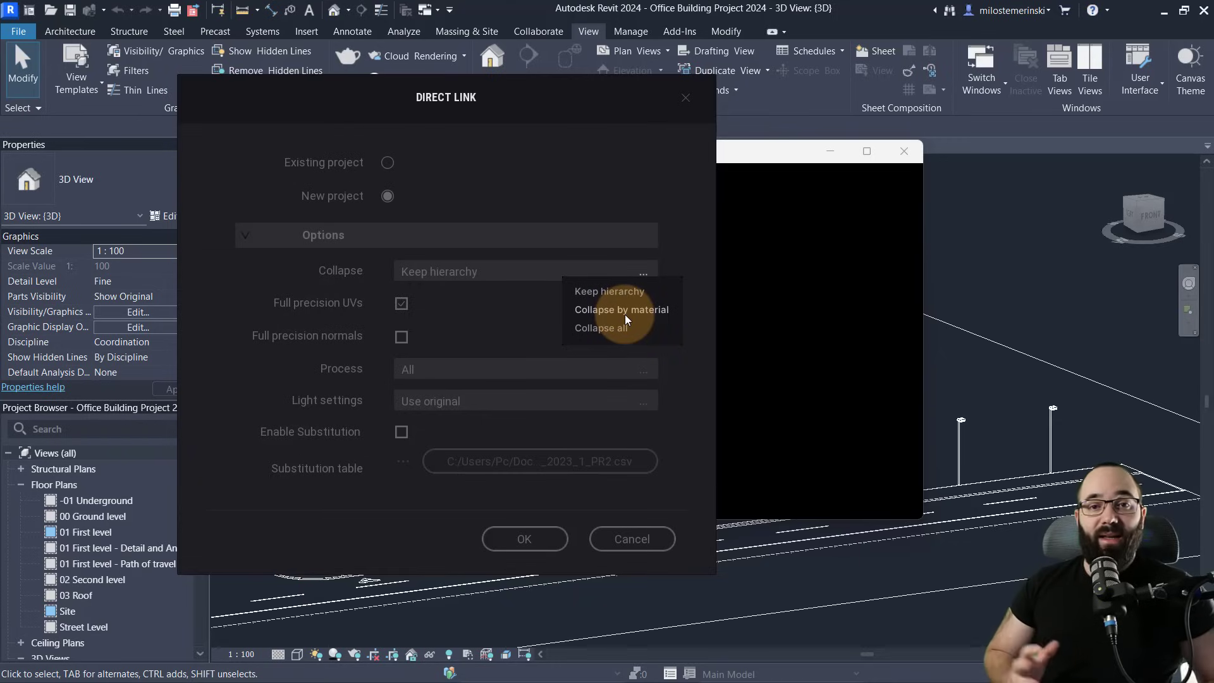
{"action": "mouse_move", "coordinate": [594, 317]}
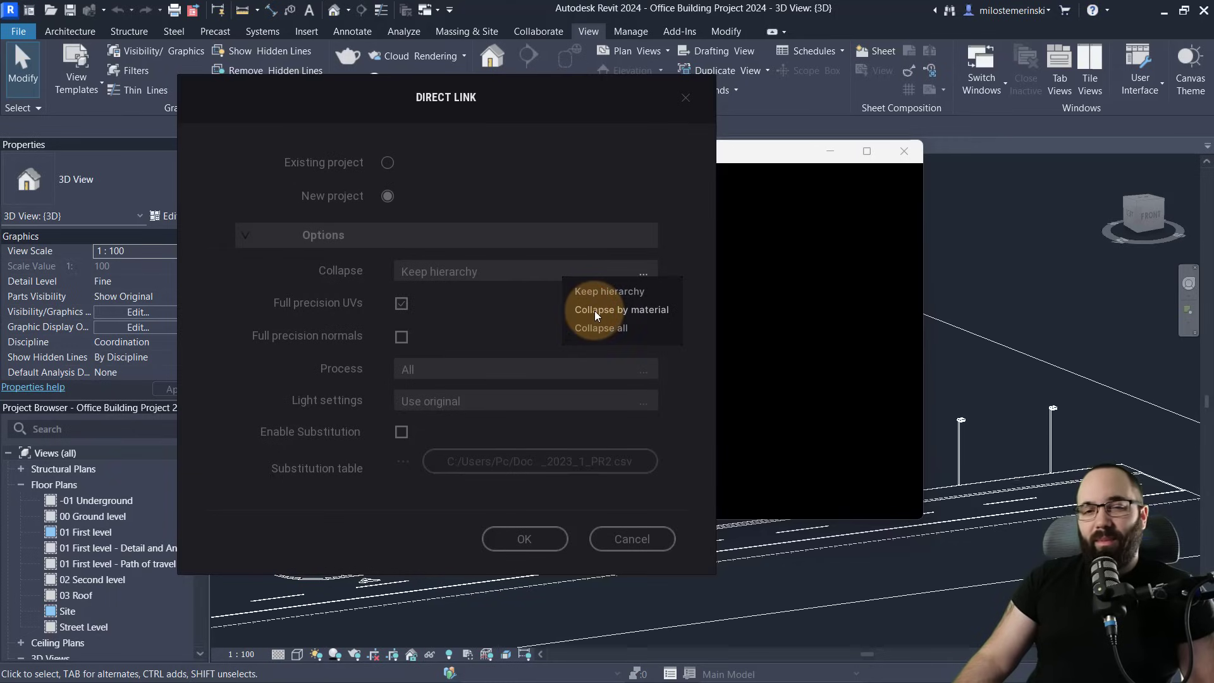
{"action": "mouse_move", "coordinate": [635, 314]}
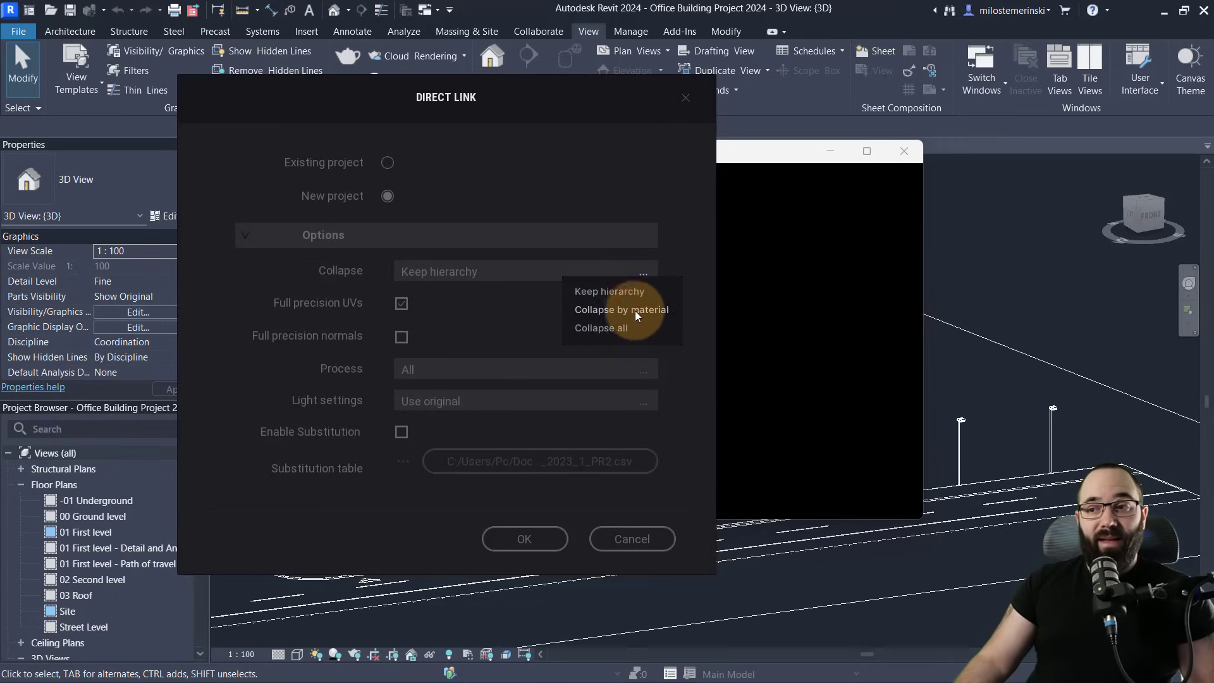
{"action": "mouse_move", "coordinate": [625, 329]}
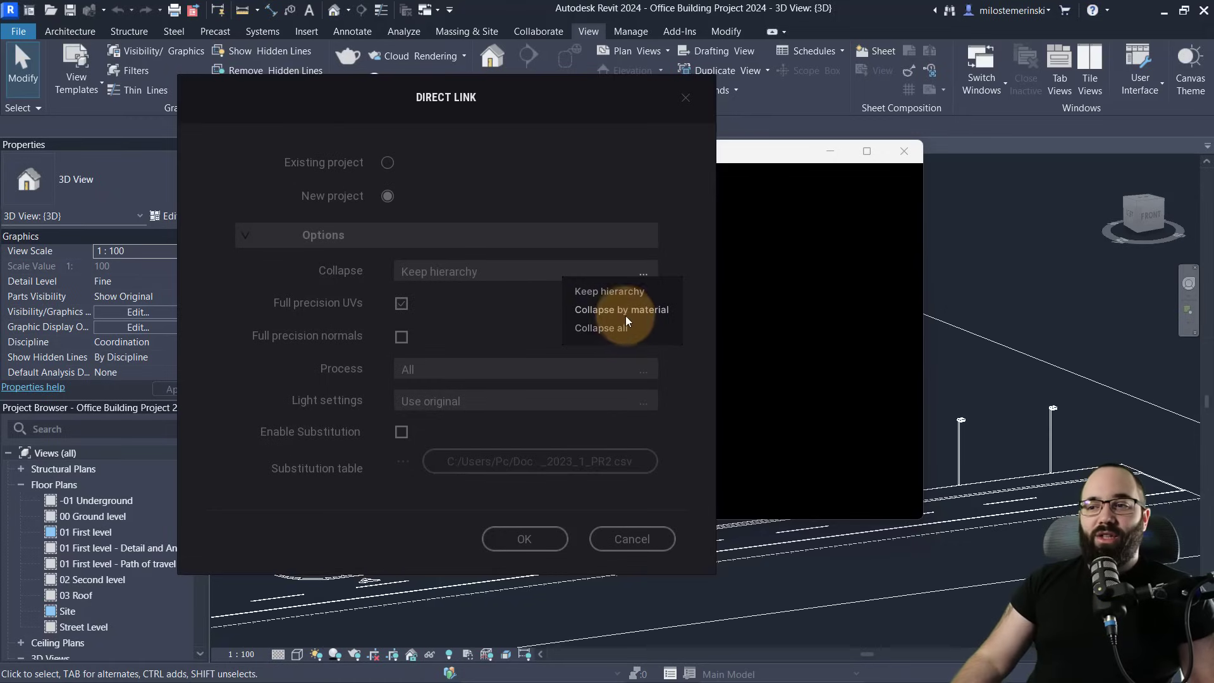
{"action": "mouse_move", "coordinate": [608, 290]}
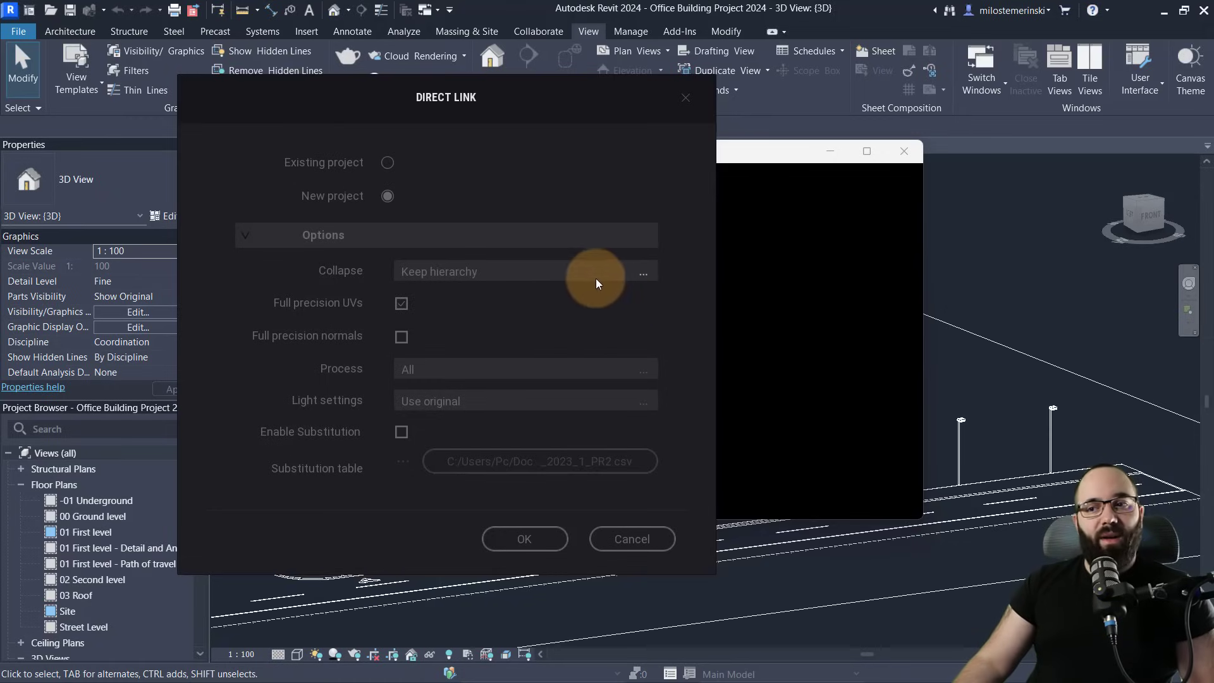
{"action": "mouse_move", "coordinate": [587, 291]}
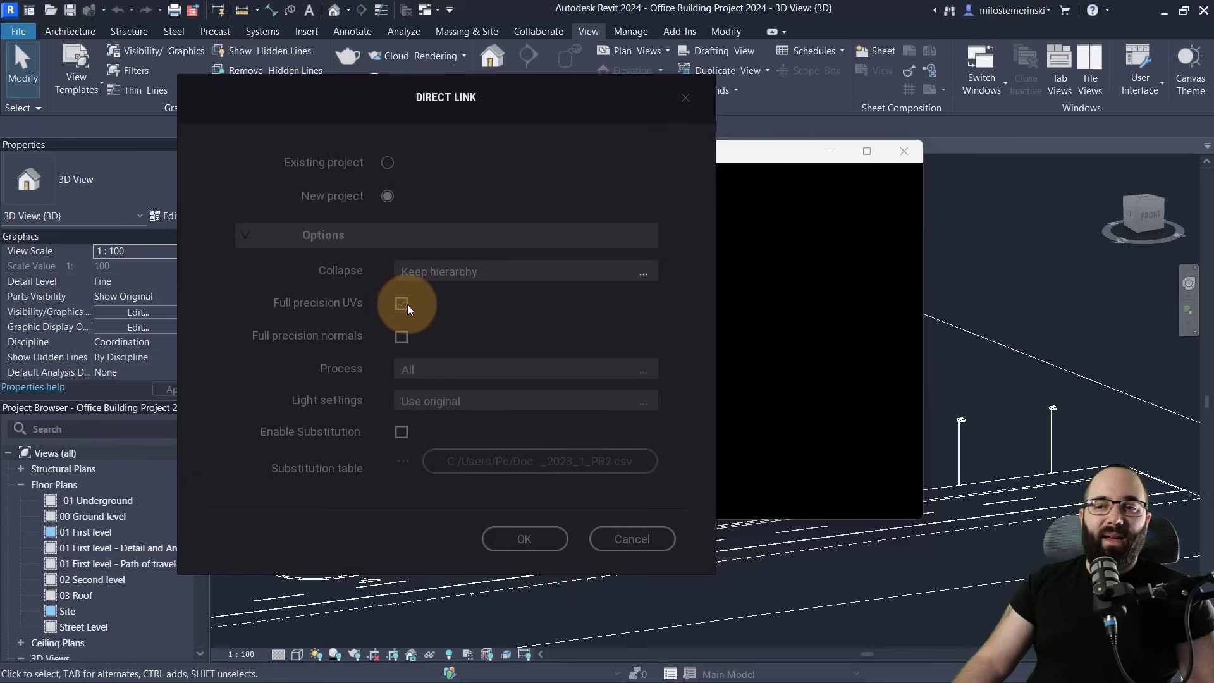
{"action": "left_click", "coordinate": [401, 303]}
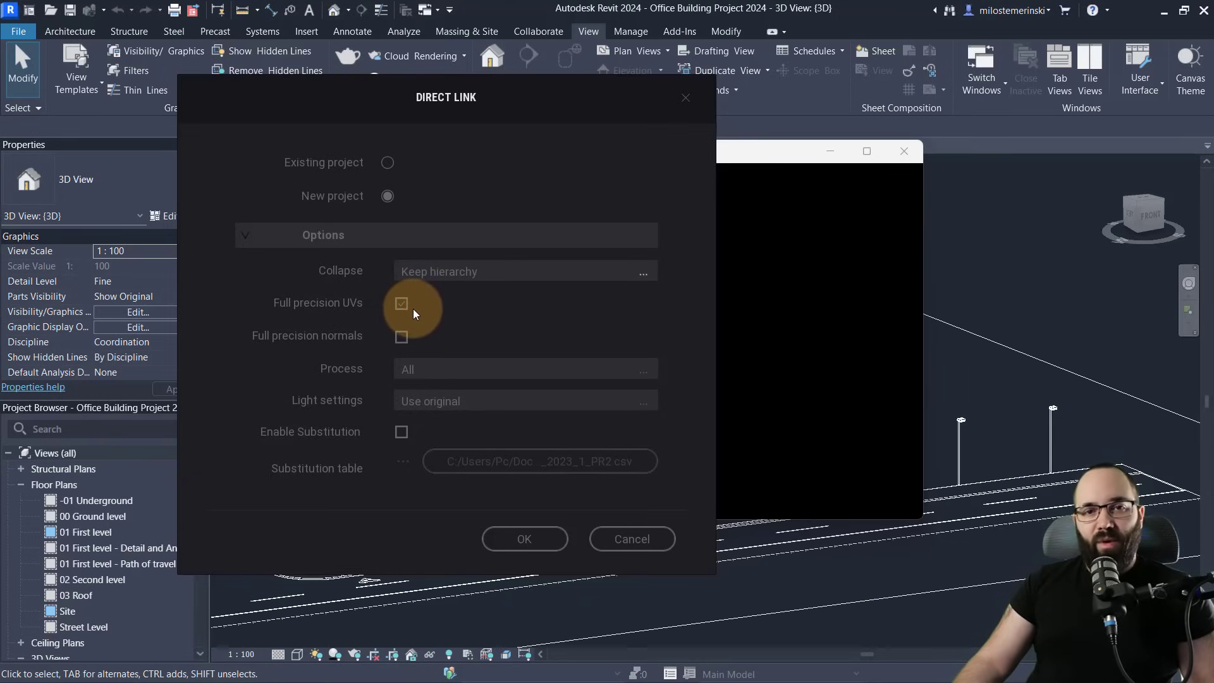
{"action": "mouse_move", "coordinate": [416, 316]}
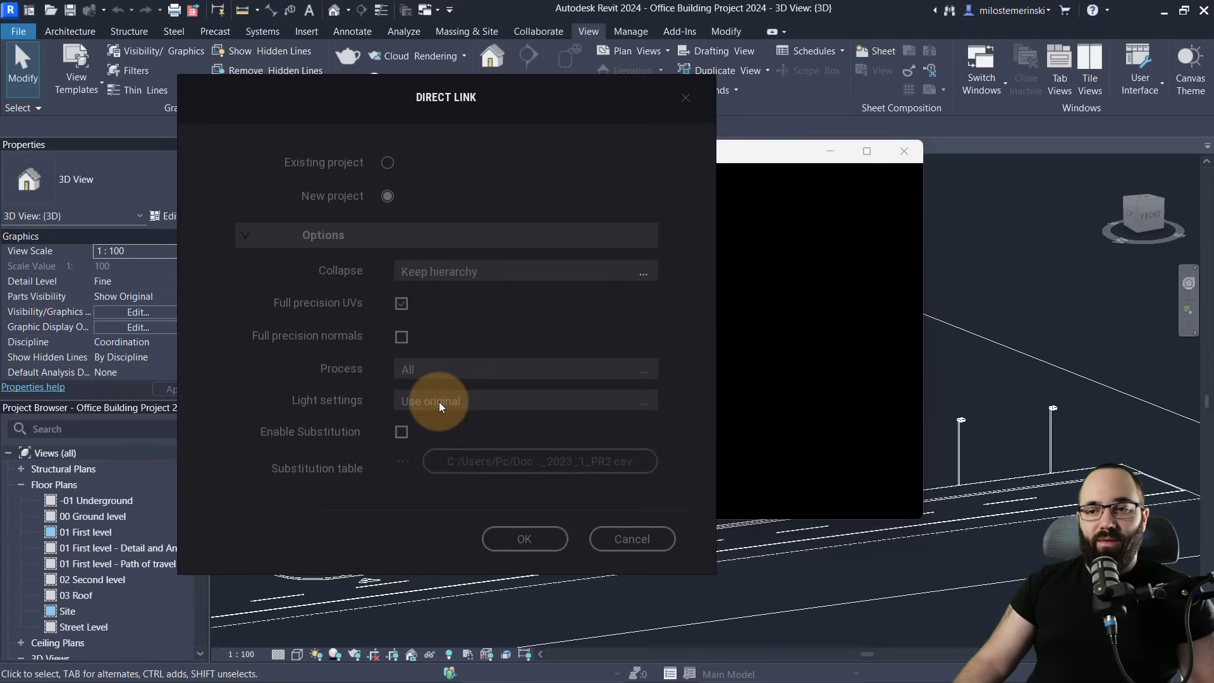
{"action": "mouse_move", "coordinate": [495, 465]}
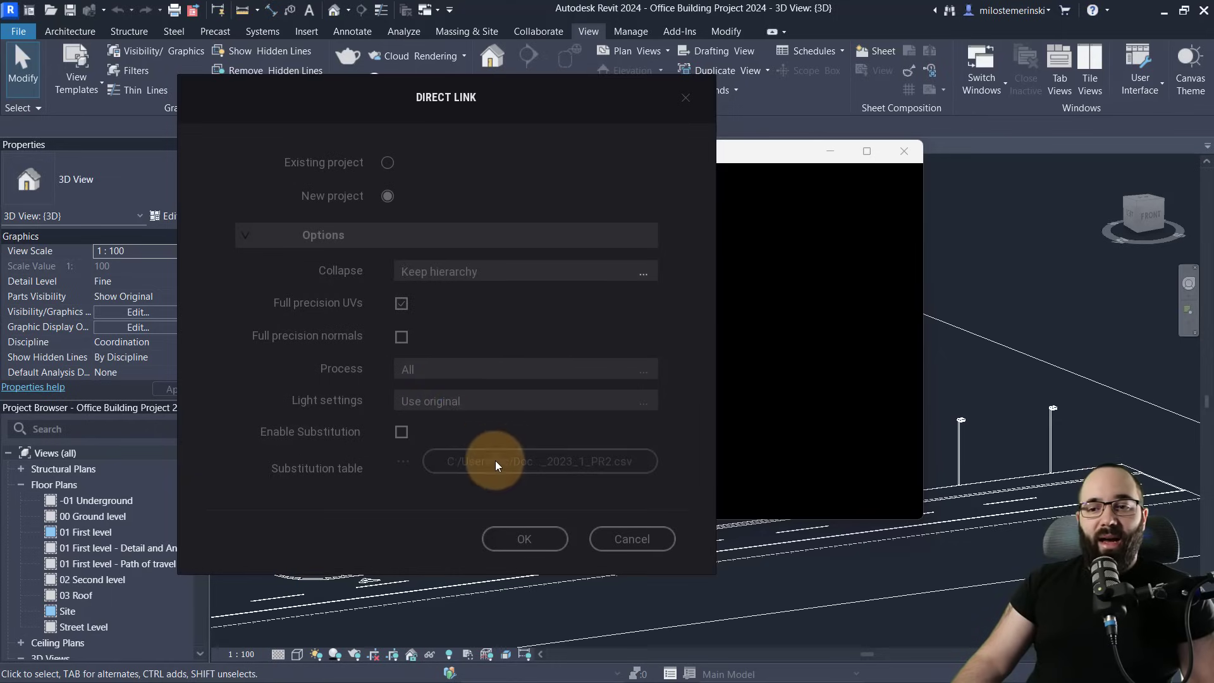
{"action": "mouse_move", "coordinate": [485, 466]}
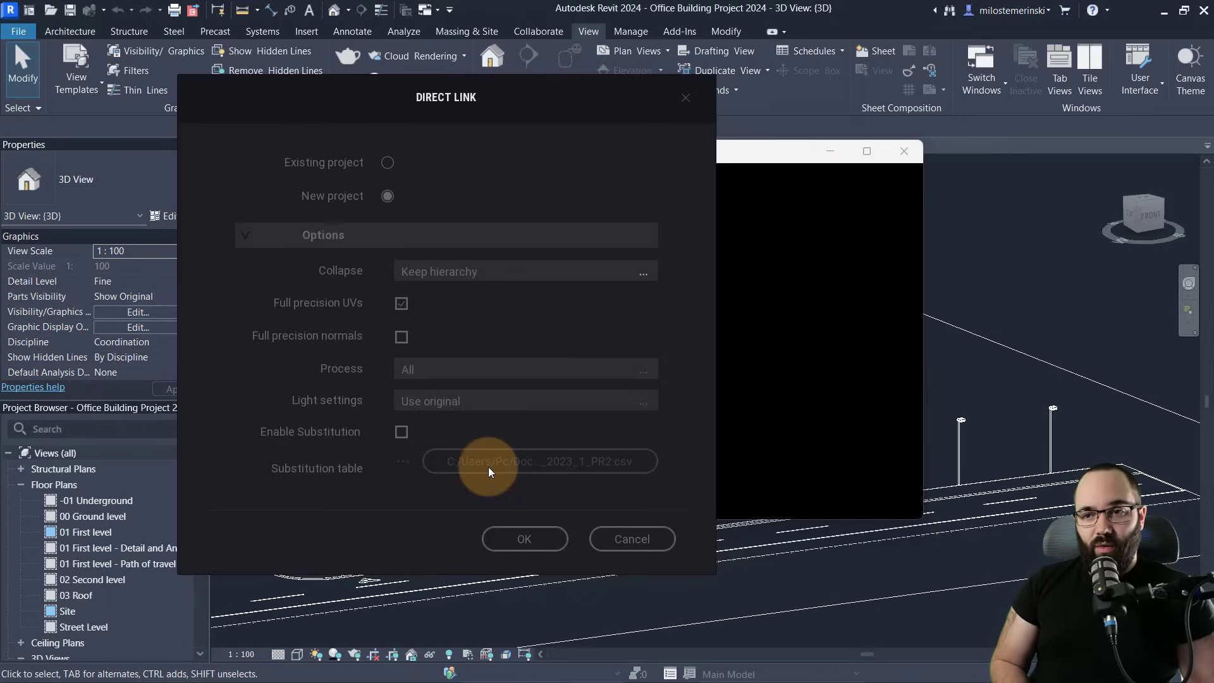
{"action": "mouse_move", "coordinate": [534, 490]}
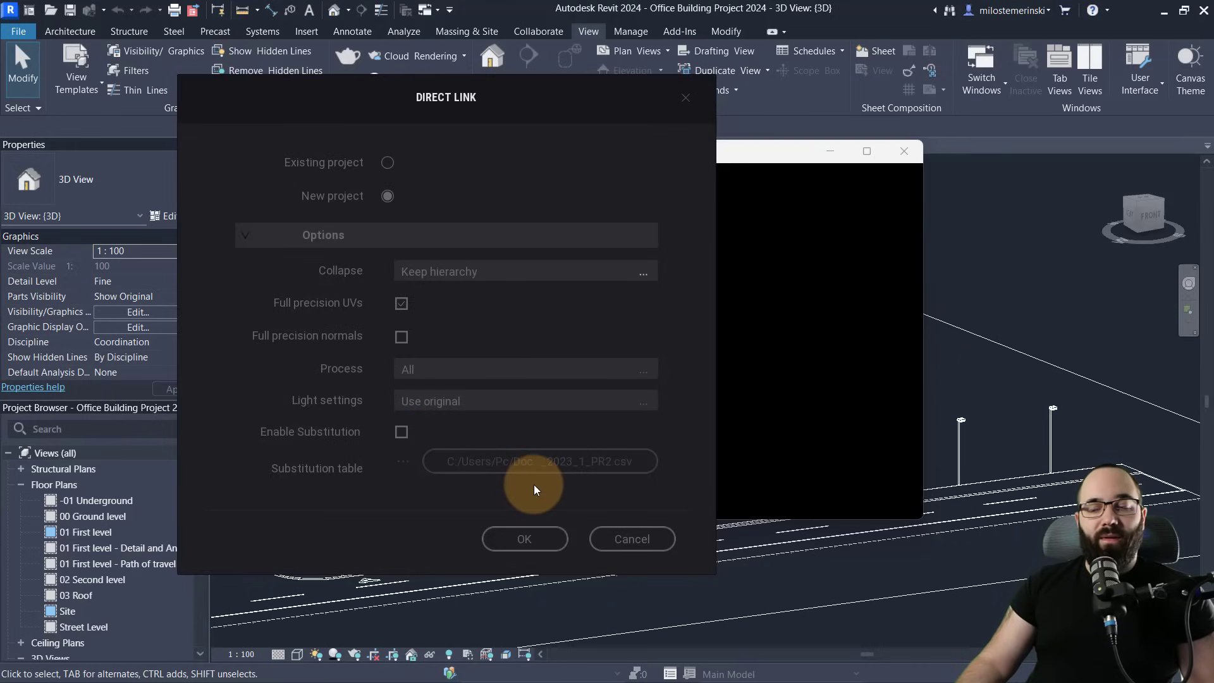
{"action": "left_click", "coordinate": [524, 539]}
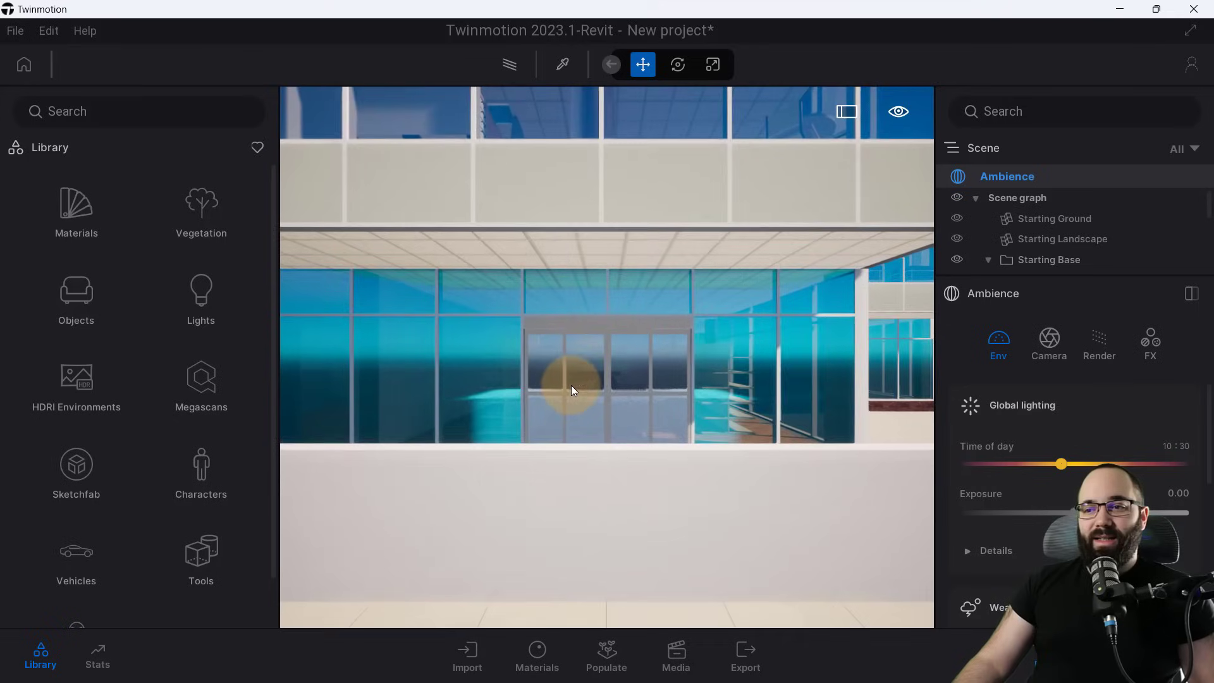
Orbit out to the building exterior and open the imported Revit materials panel.
{"action": "left_click_drag", "start_coordinate": [573, 387], "coordinate": [673, 430]}
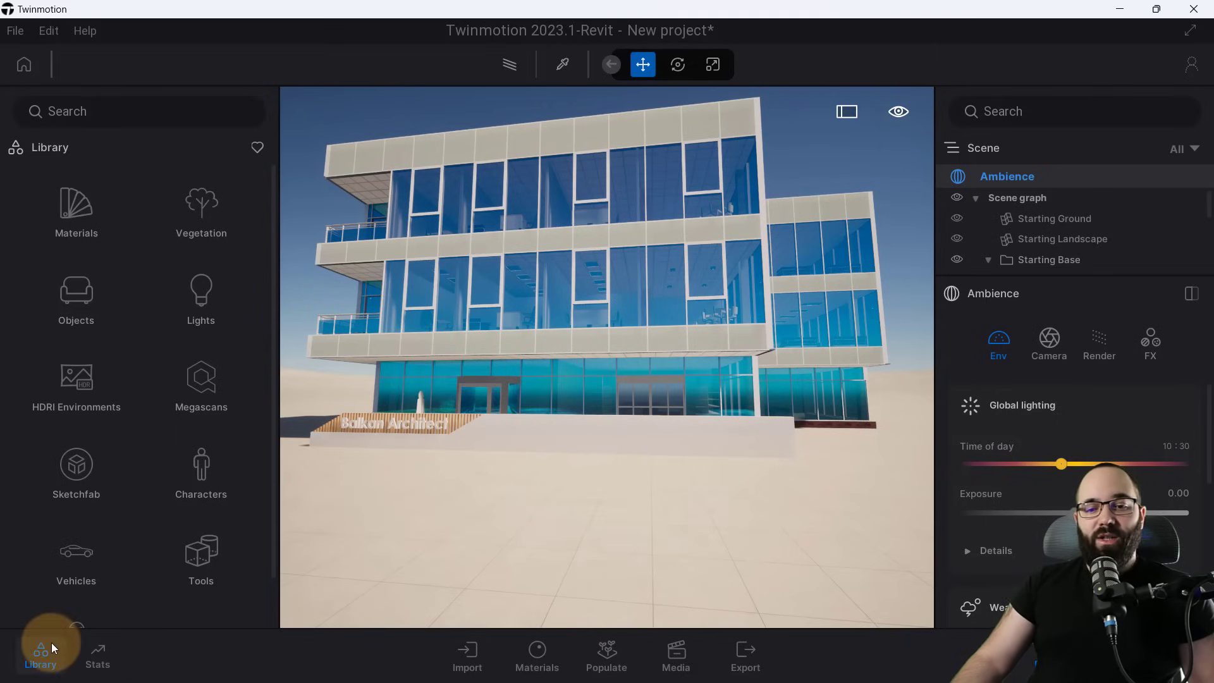
{"action": "left_click", "coordinate": [41, 655]}
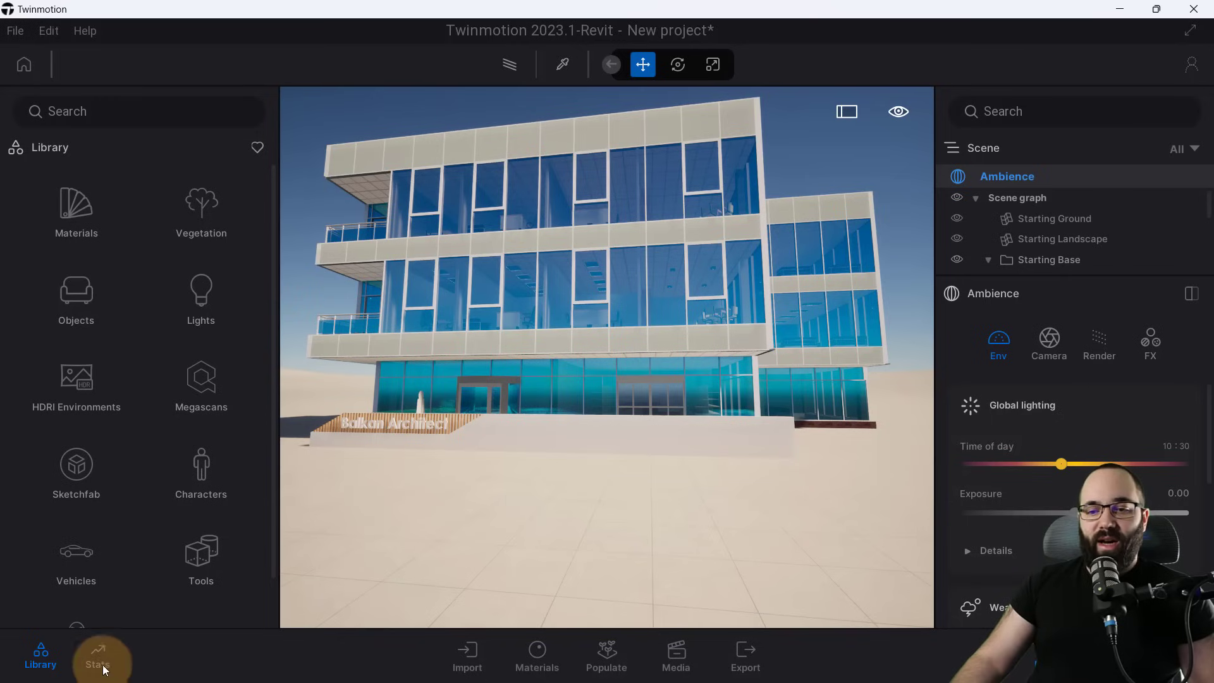
{"action": "mouse_move", "coordinate": [466, 666]}
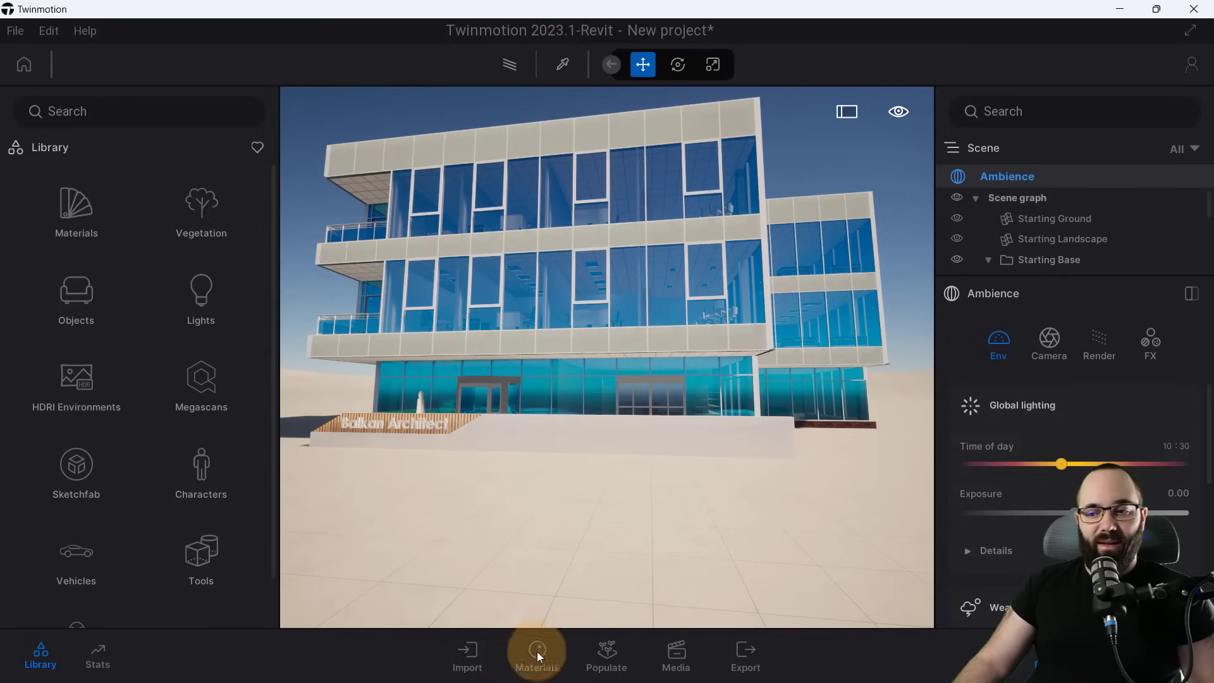
{"action": "left_click", "coordinate": [537, 656]}
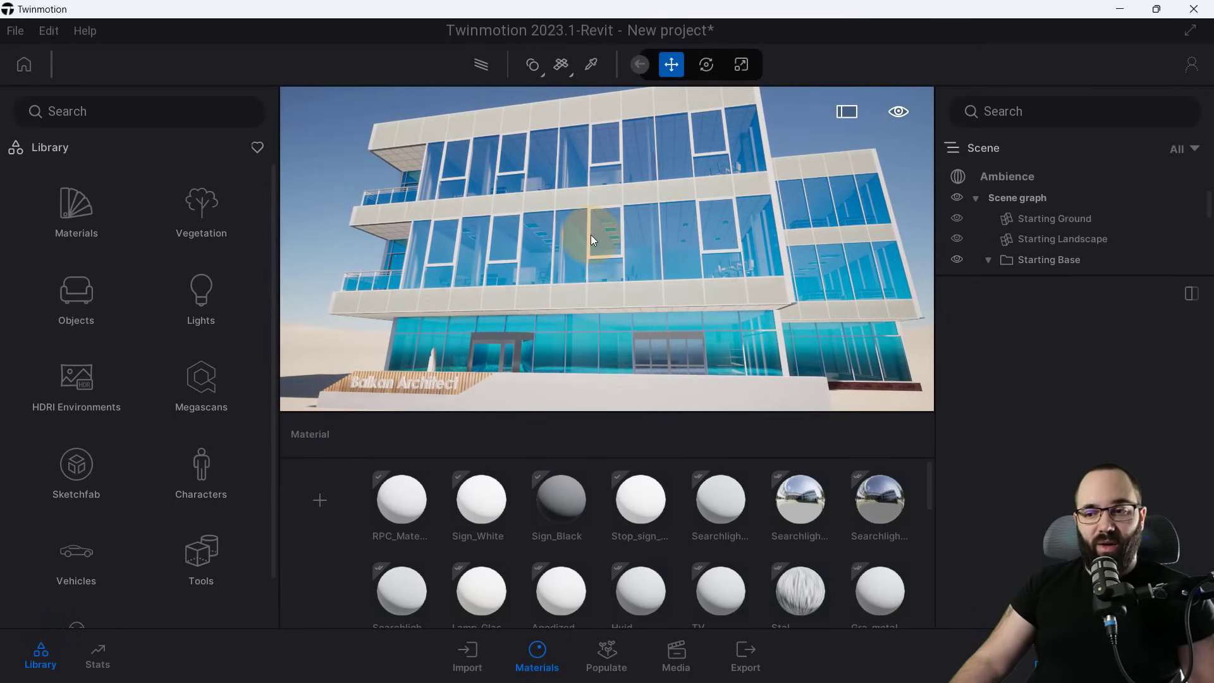
Collapse the side panels so the building exterior fills the viewport.
{"action": "left_click", "coordinate": [40, 658]}
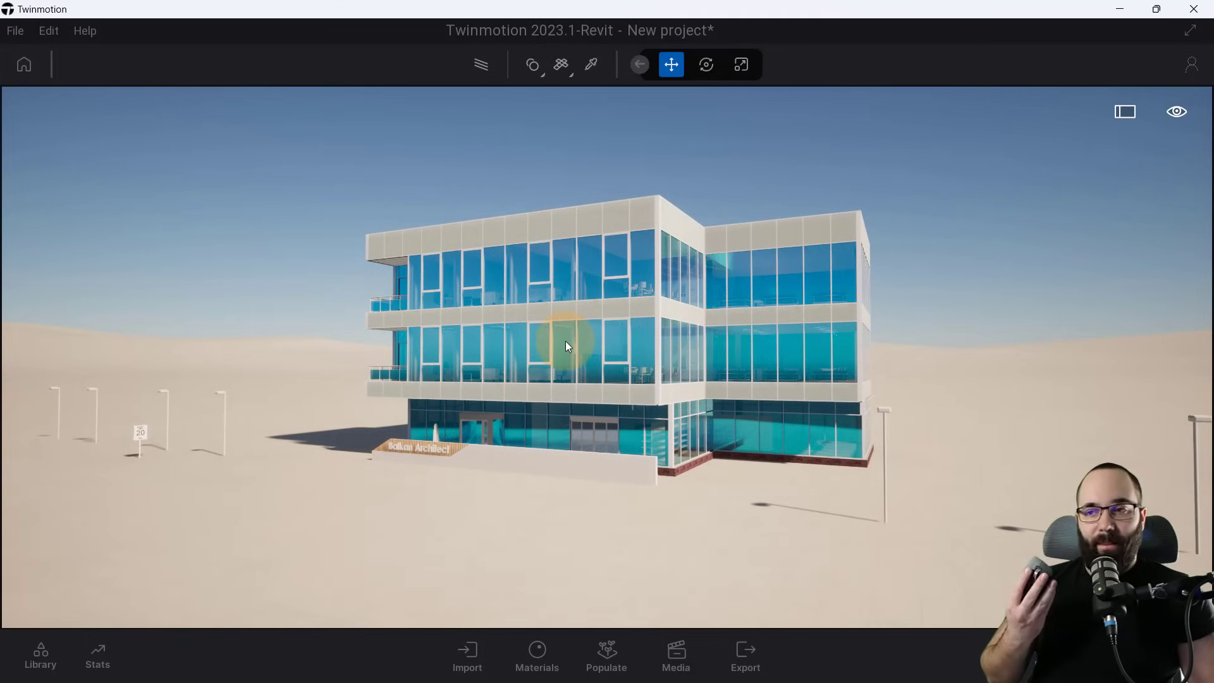
{"action": "mouse_move", "coordinate": [498, 359]}
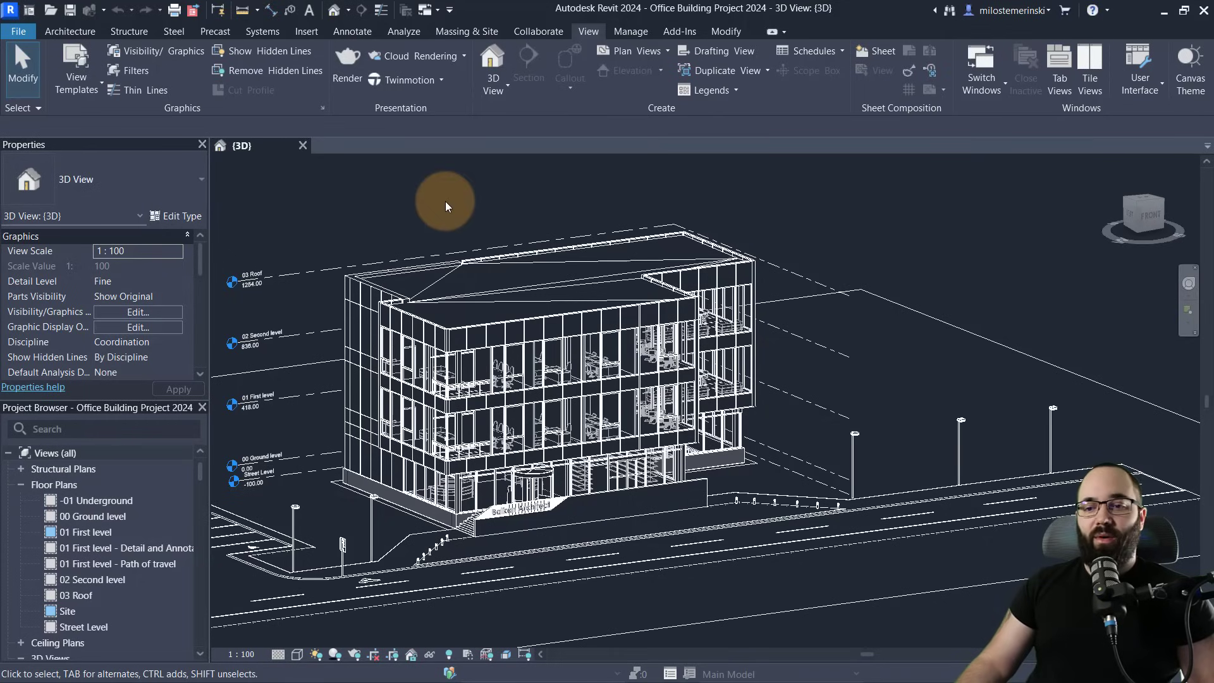
{"action": "mouse_move", "coordinate": [406, 79]}
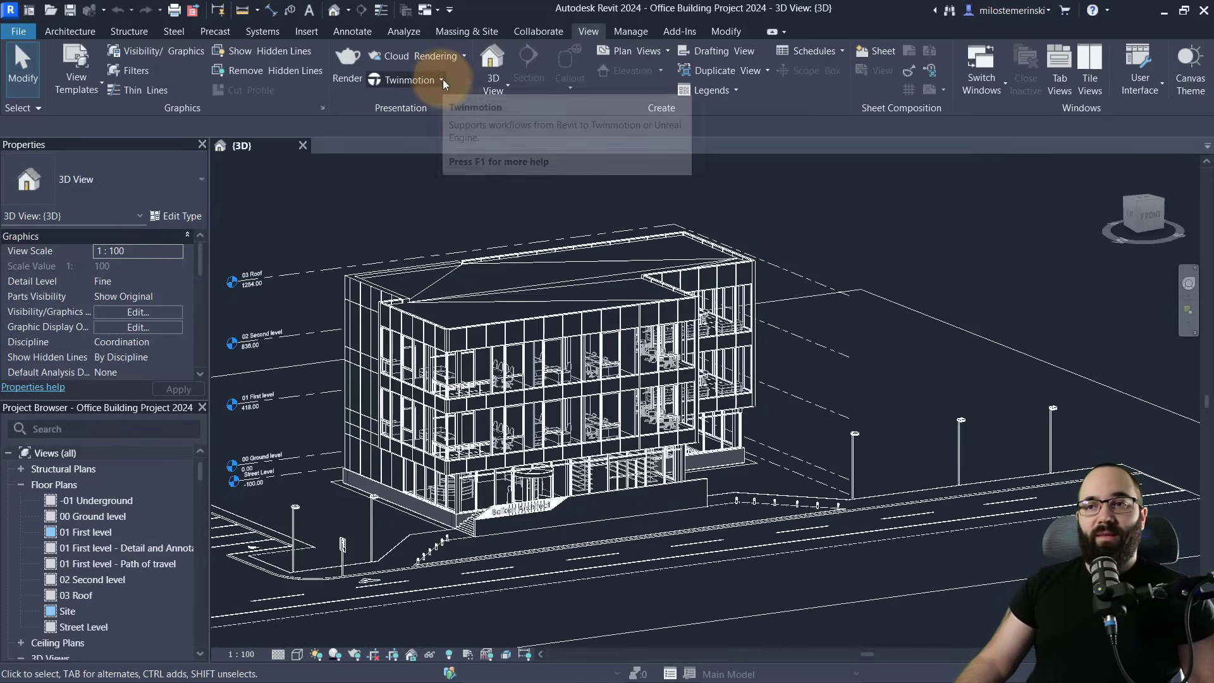
Place an RPC tree component on the site right of the office building.
{"action": "left_click", "coordinate": [409, 79]}
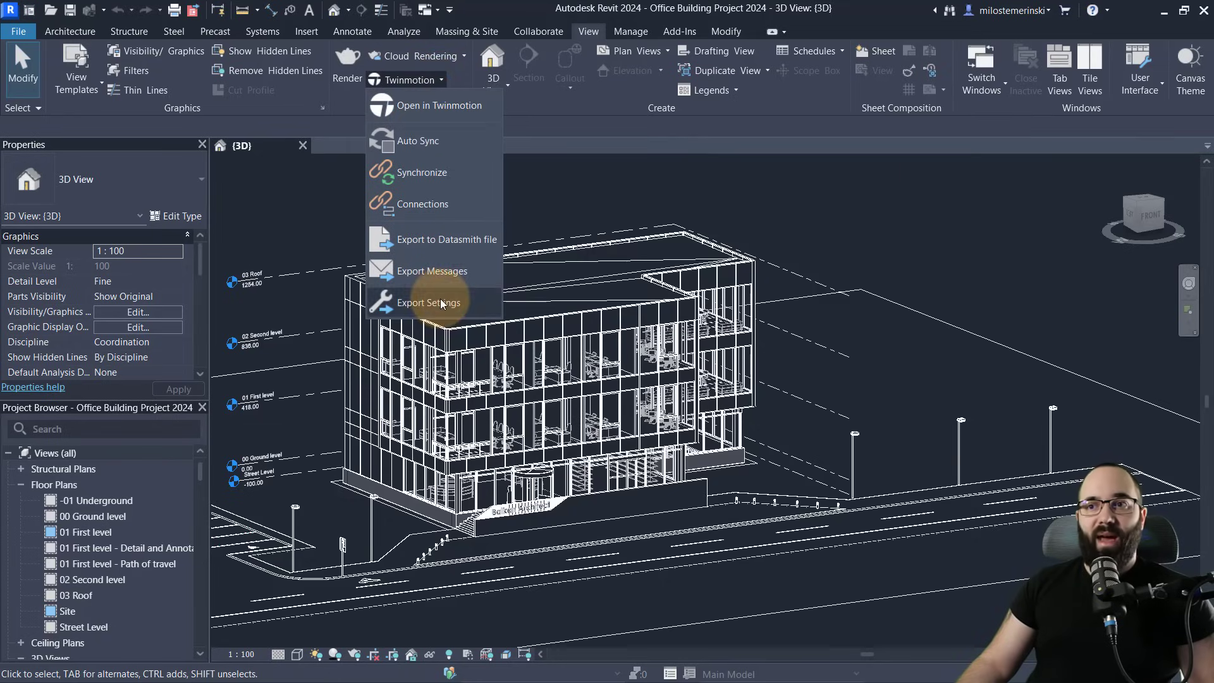
{"action": "mouse_move", "coordinate": [385, 176]}
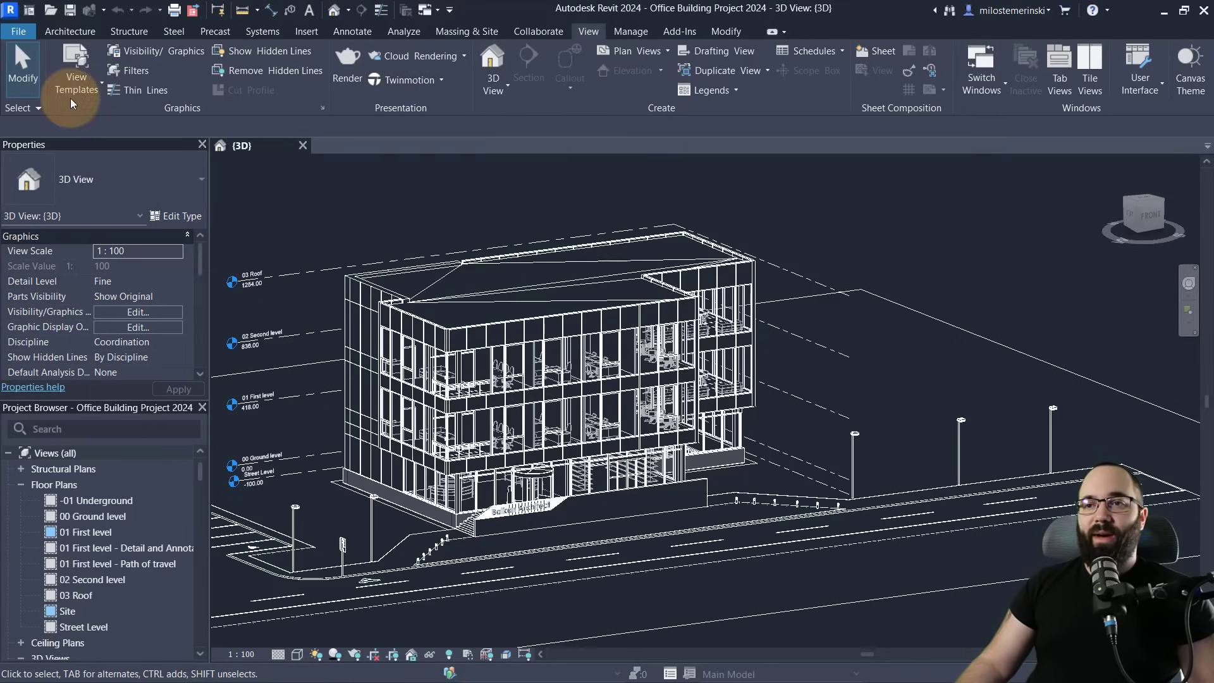
{"action": "left_click", "coordinate": [69, 31]}
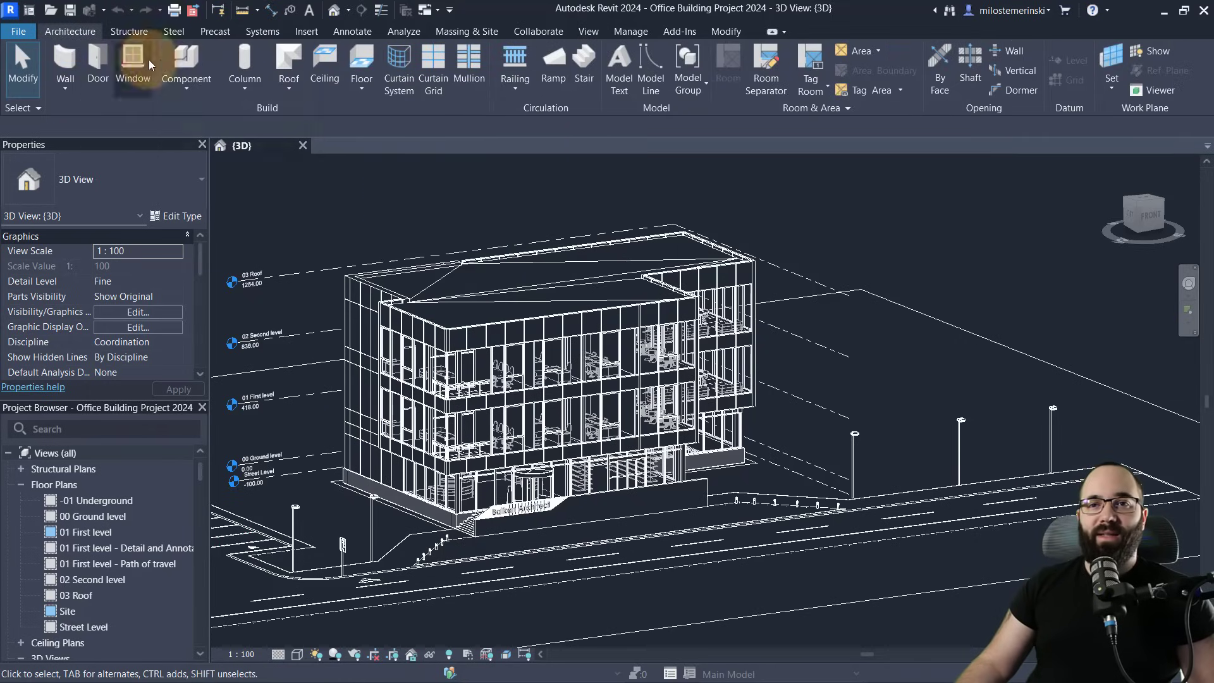
{"action": "left_click", "coordinate": [186, 66]}
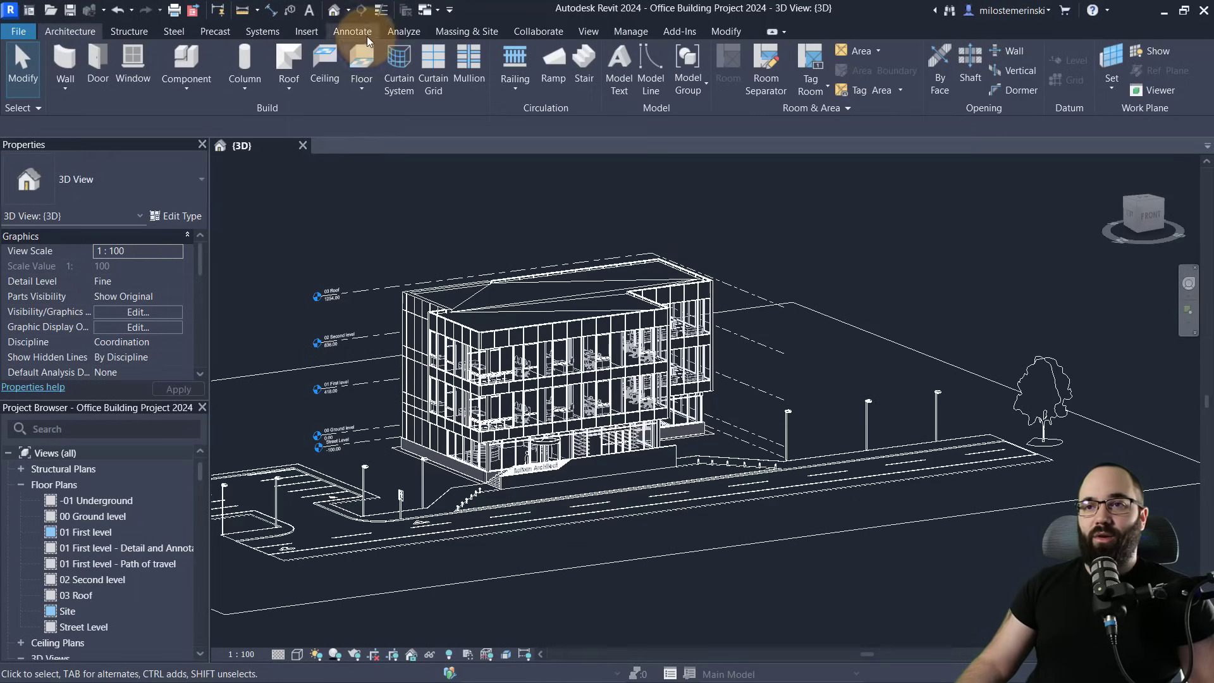
{"action": "left_click", "coordinate": [587, 30]}
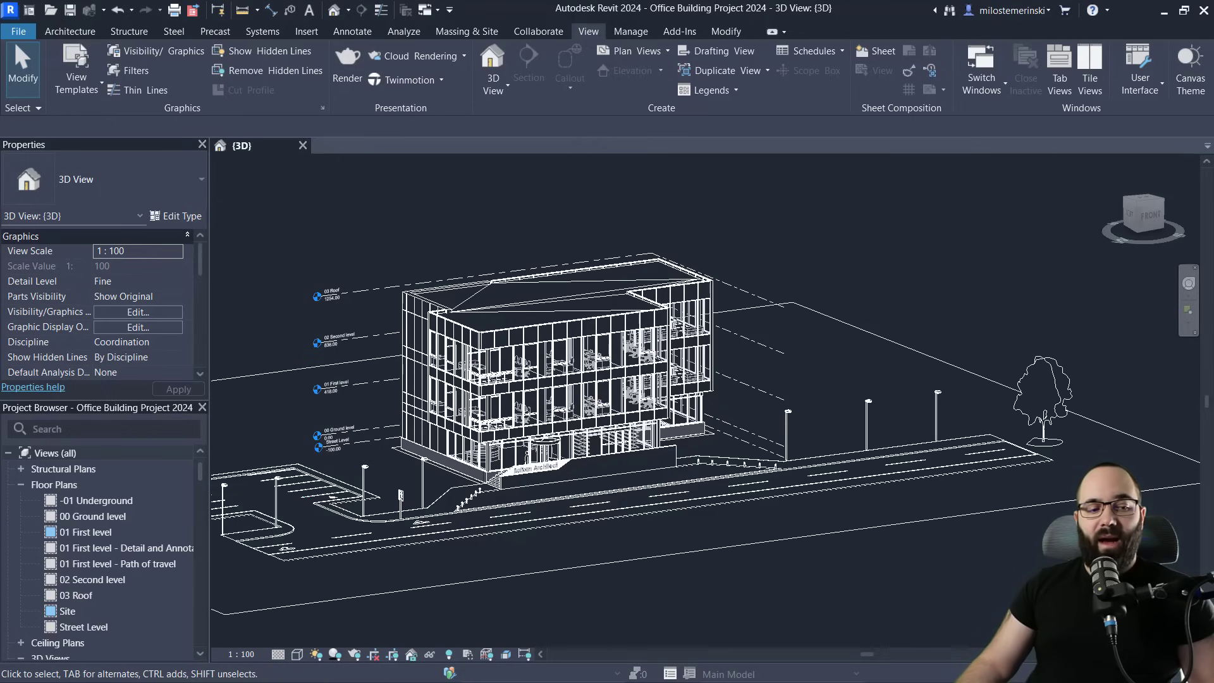
{"action": "left_click", "coordinate": [406, 79]}
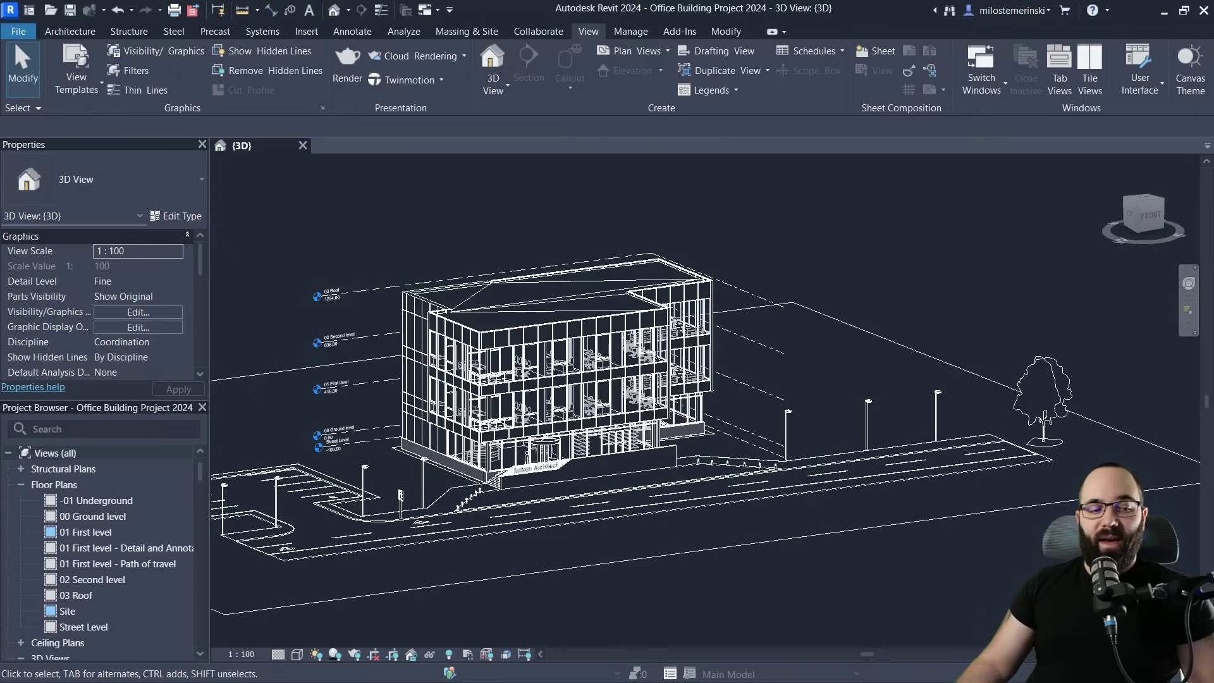
Move the tree near the street and synchronize the model to Twinmotion.
{"action": "left_click", "coordinate": [441, 80]}
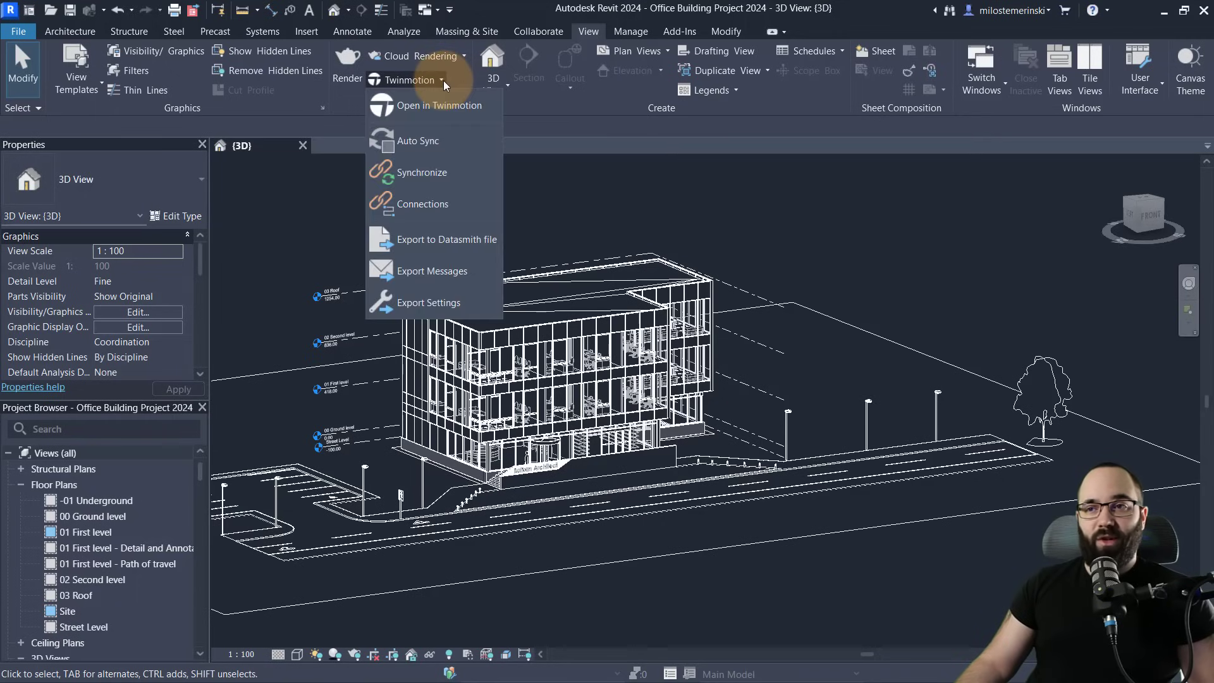
{"action": "mouse_move", "coordinate": [395, 147]}
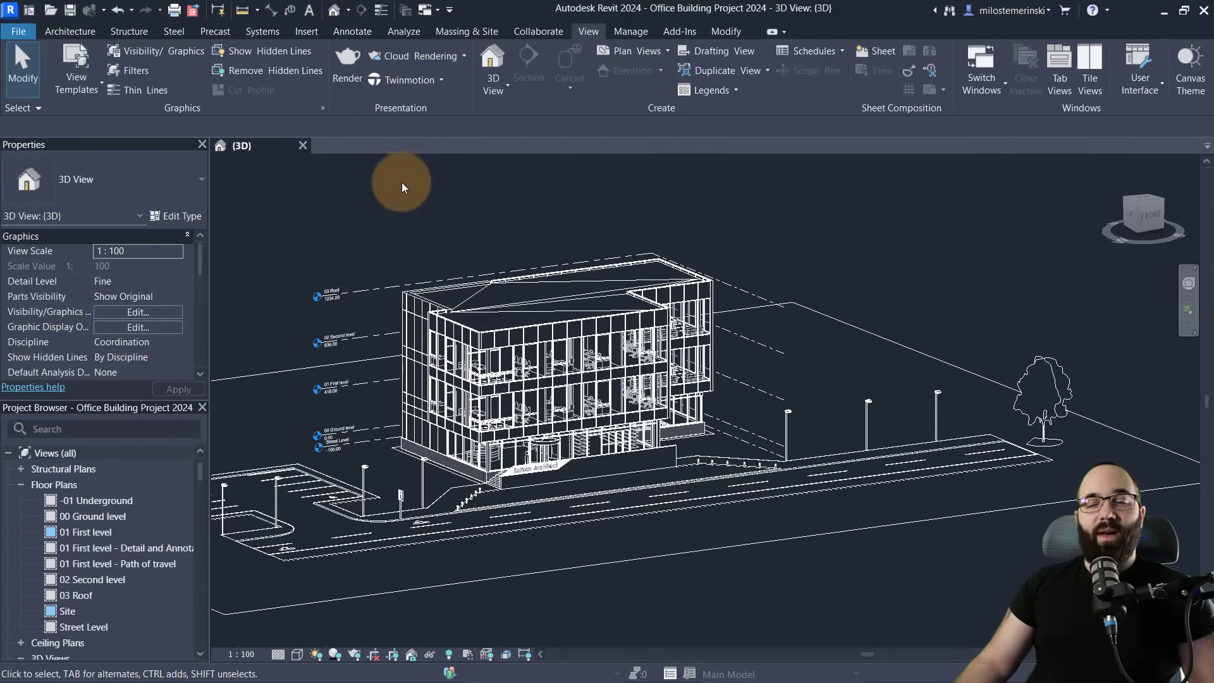
{"action": "mouse_move", "coordinate": [452, 199]}
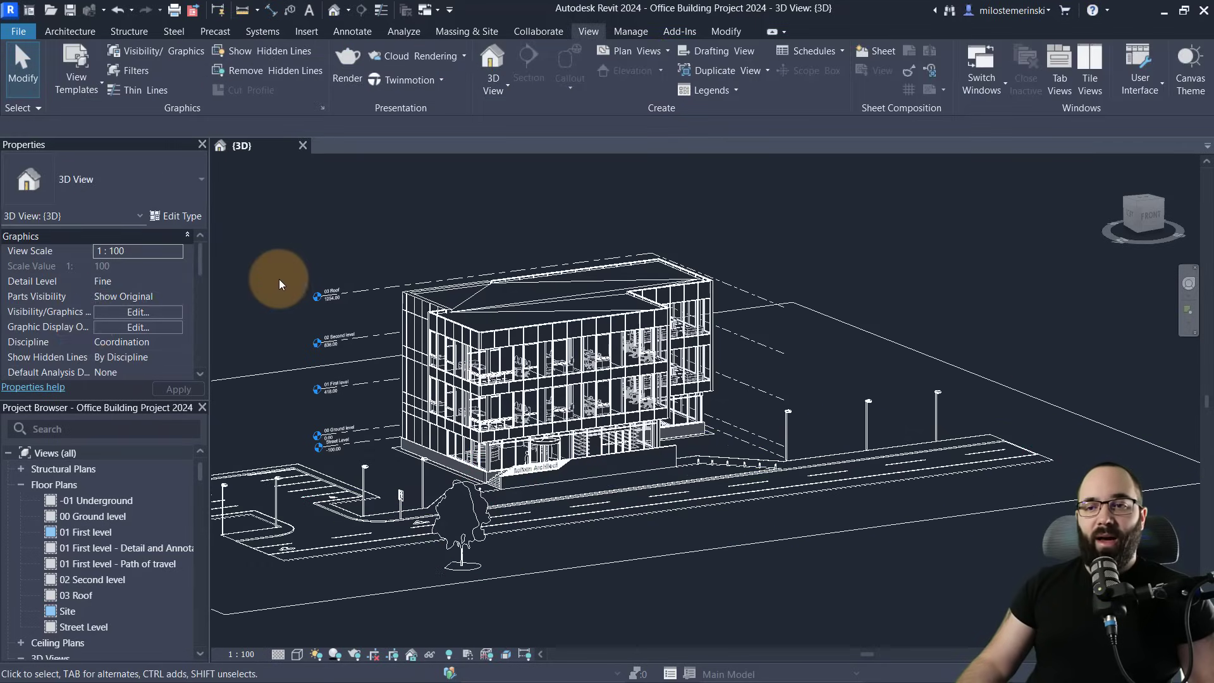
{"action": "left_click", "coordinate": [406, 79]}
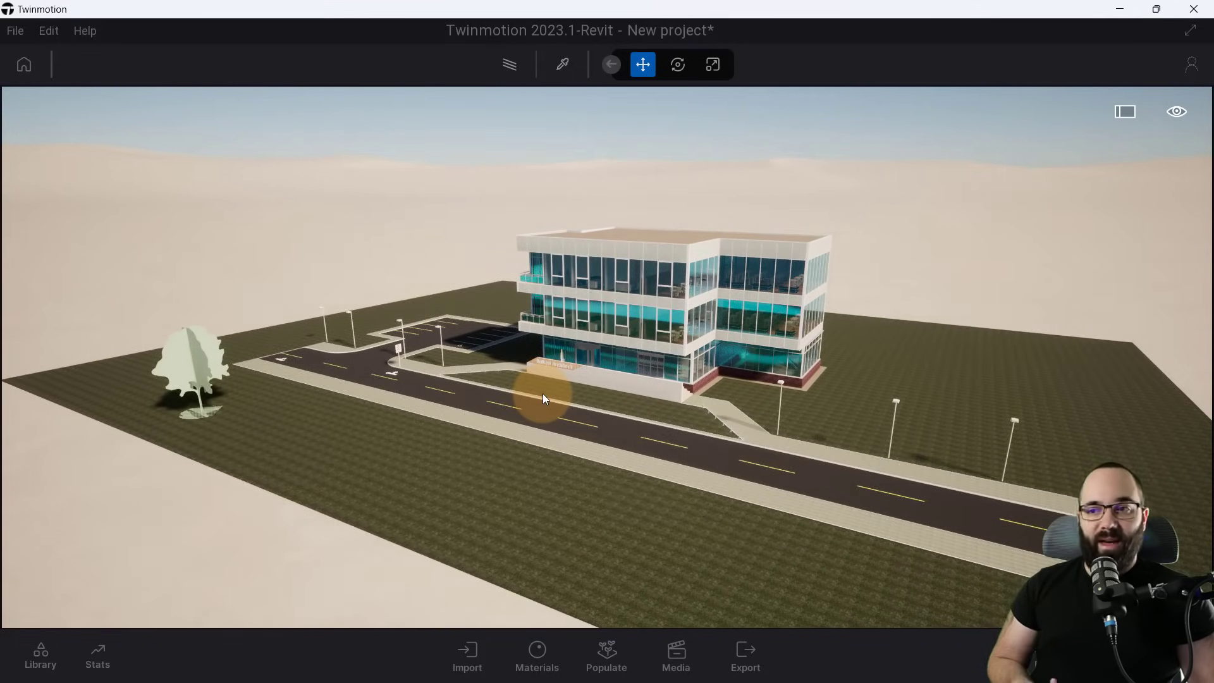
{"action": "mouse_move", "coordinate": [224, 376]}
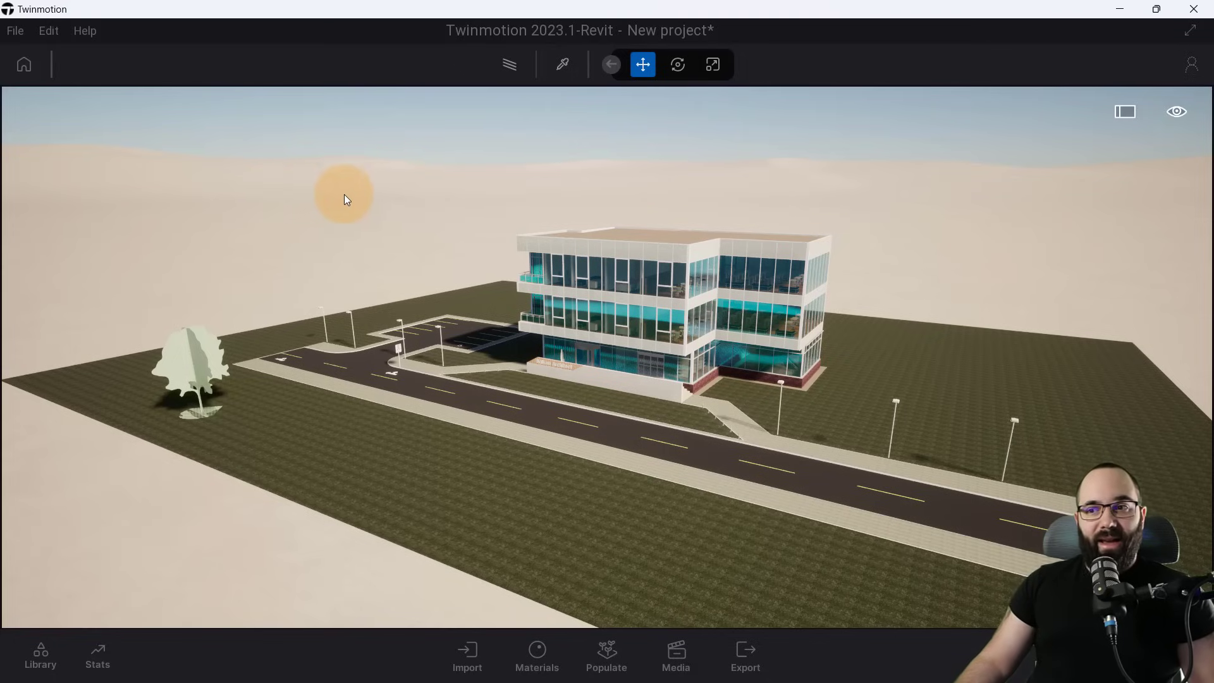
{"action": "mouse_move", "coordinate": [315, 200]}
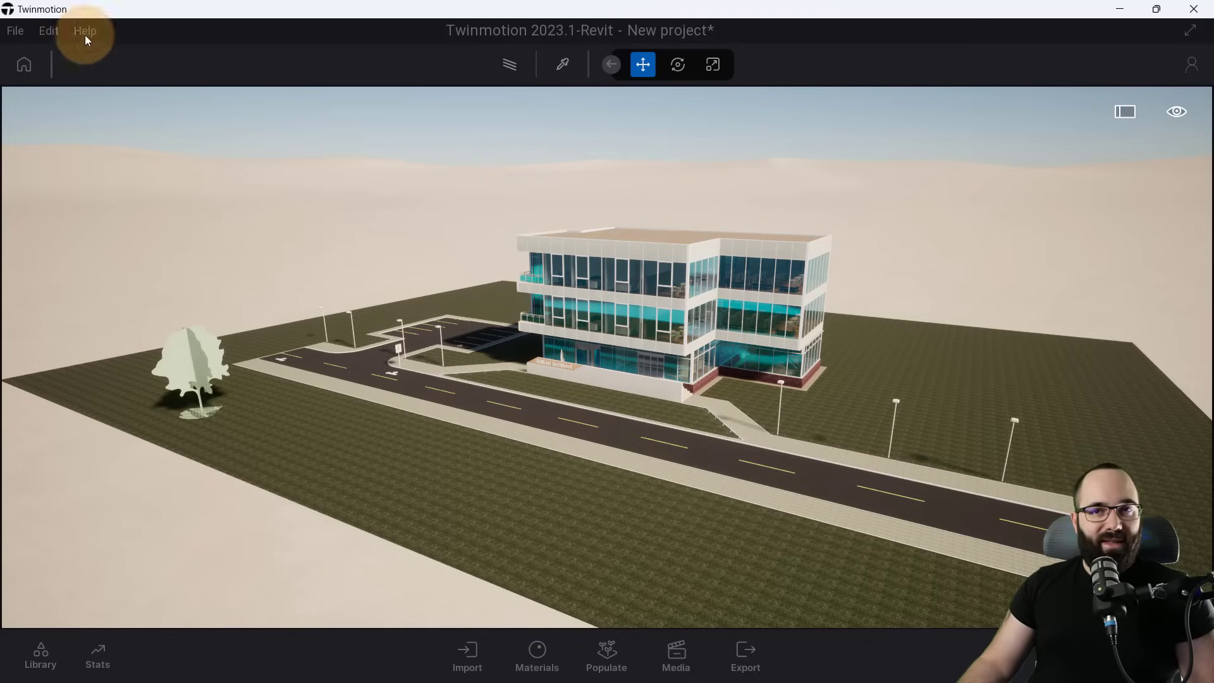
Save the linked office scene as 'Test project' and close Twinmotion.
{"action": "left_click", "coordinate": [14, 30]}
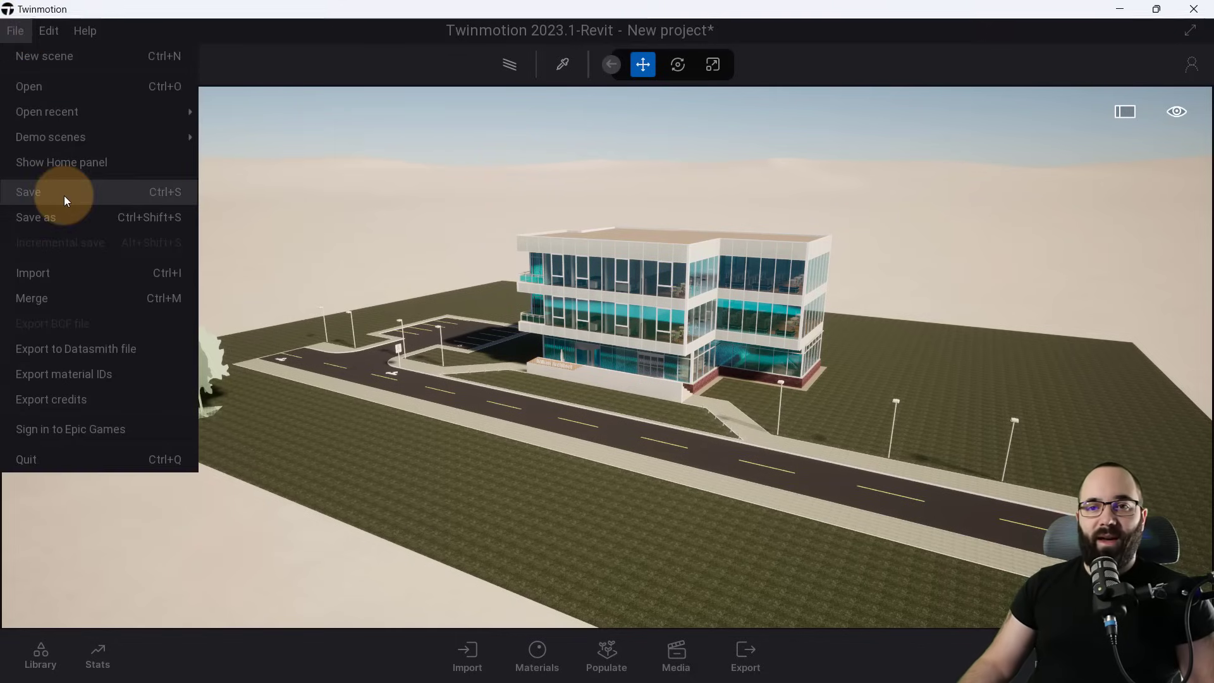
{"action": "left_click", "coordinate": [28, 192]}
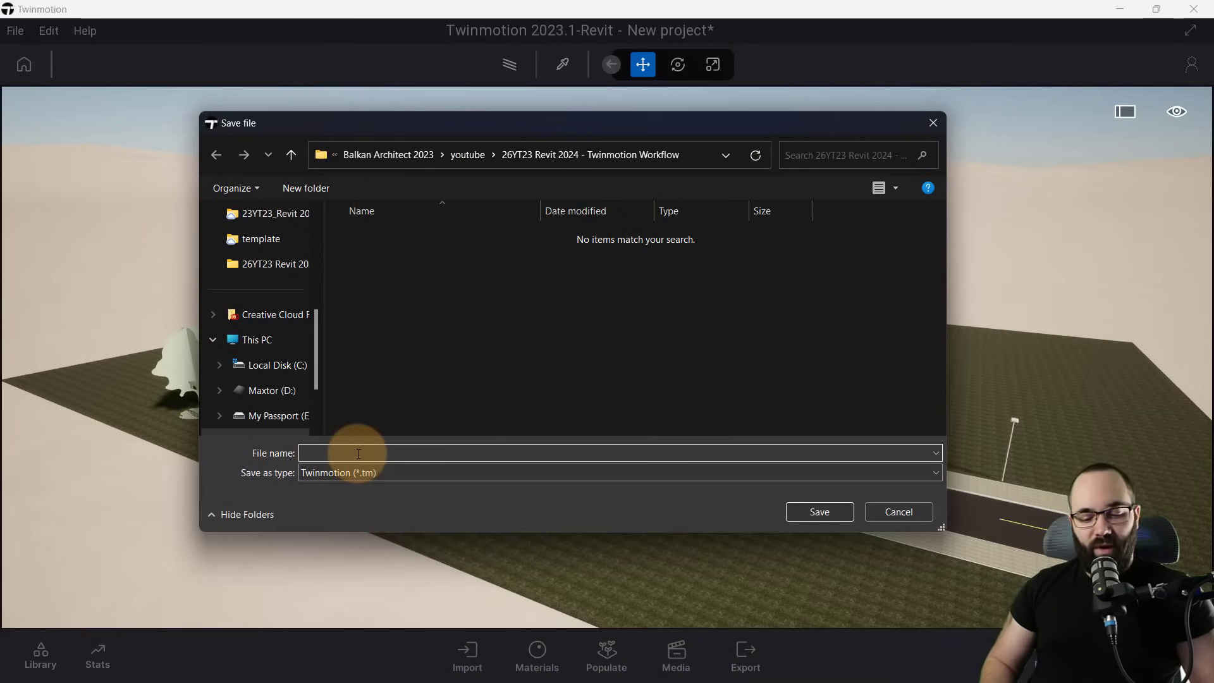
{"action": "type", "text": "T"}
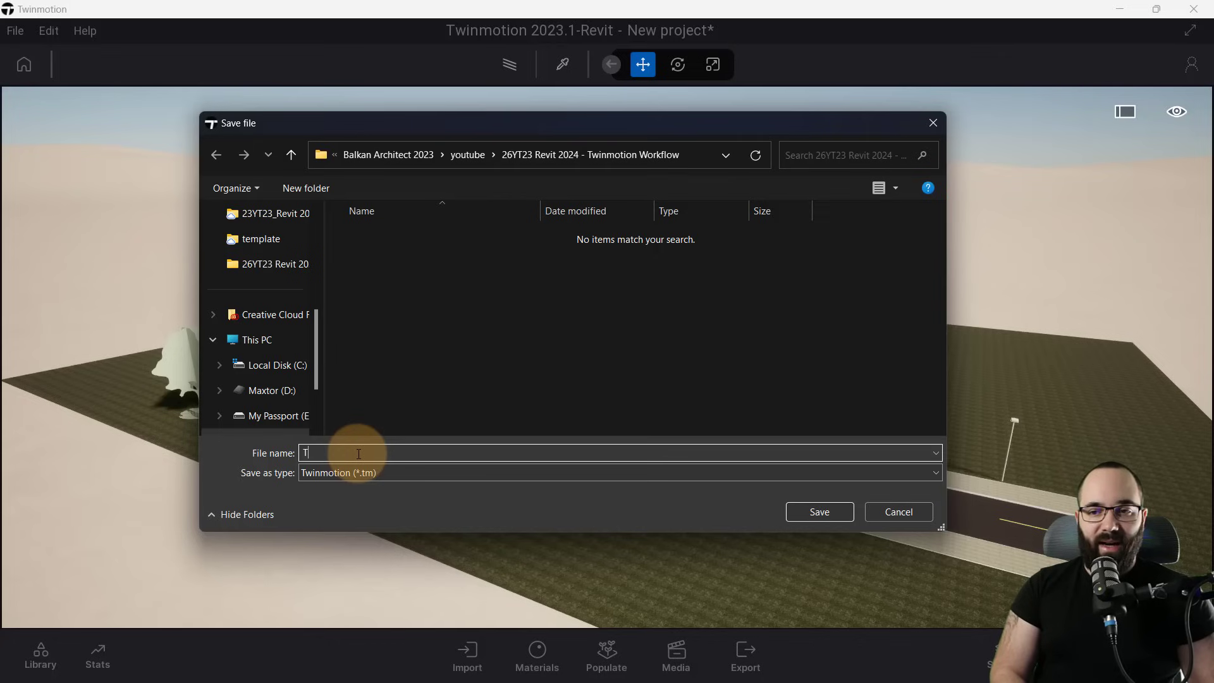
{"action": "type", "text": "est project"}
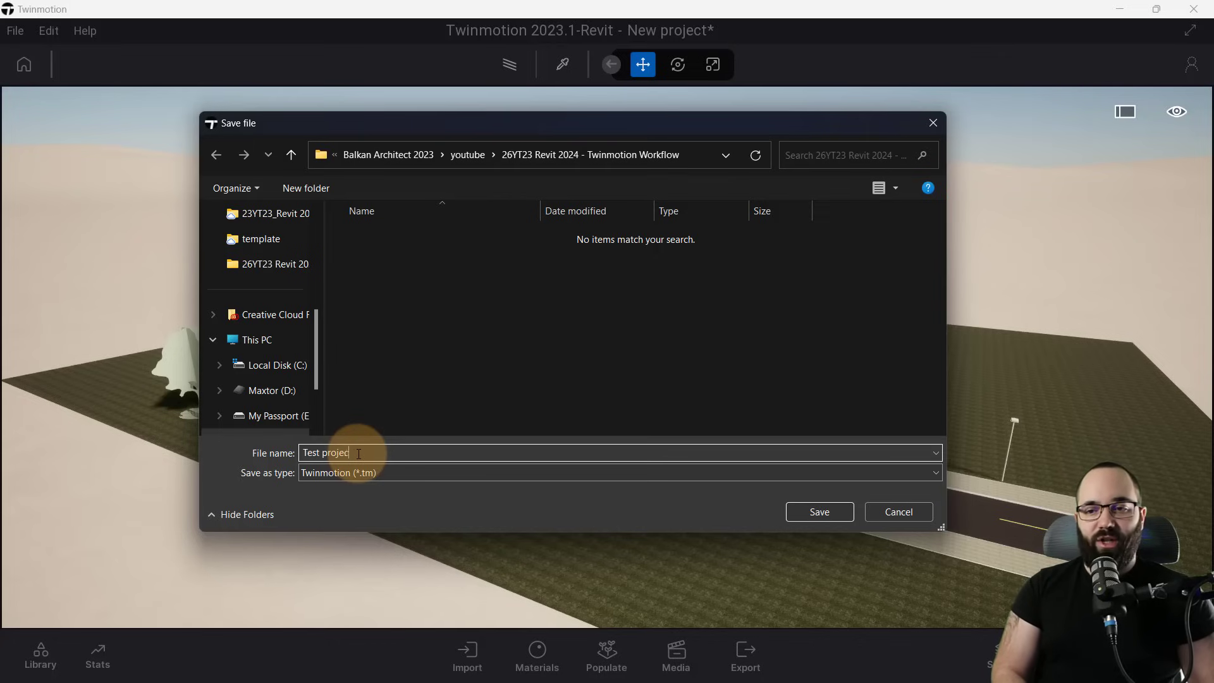
{"action": "left_click", "coordinate": [818, 512]}
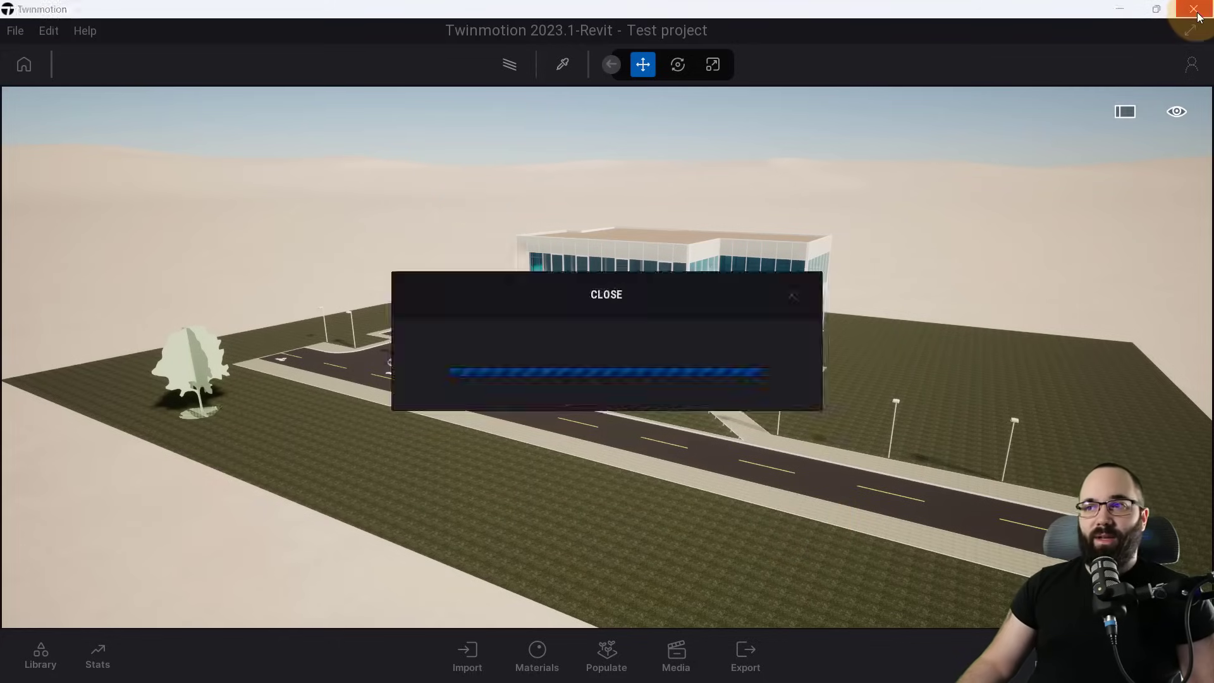
{"action": "left_click", "coordinate": [1195, 14]}
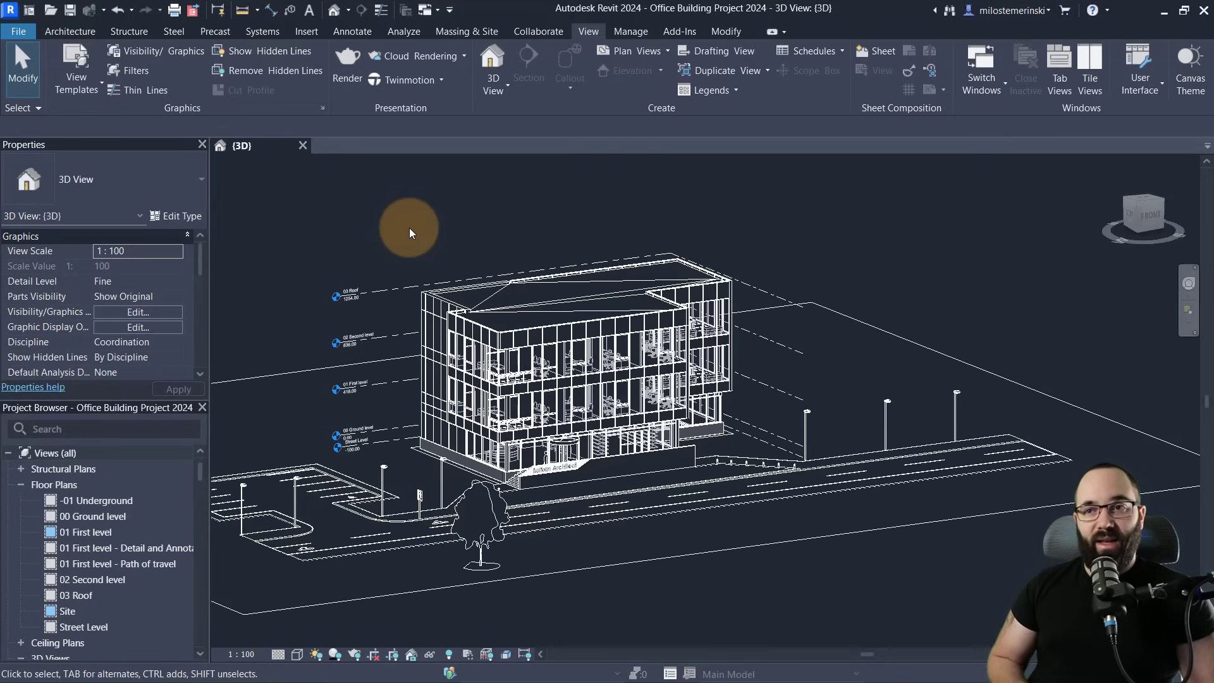
Live-link the Revit office model into the existing Test project.tm file.
{"action": "left_click", "coordinate": [442, 80]}
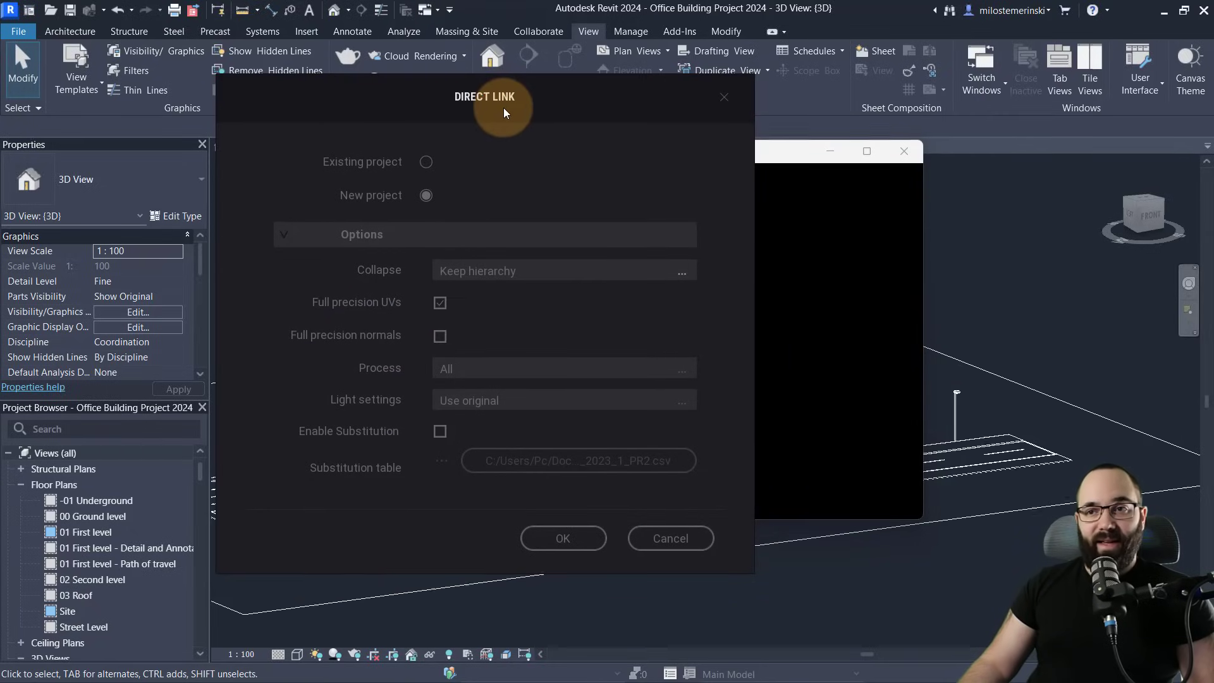
{"action": "left_click", "coordinate": [426, 162]}
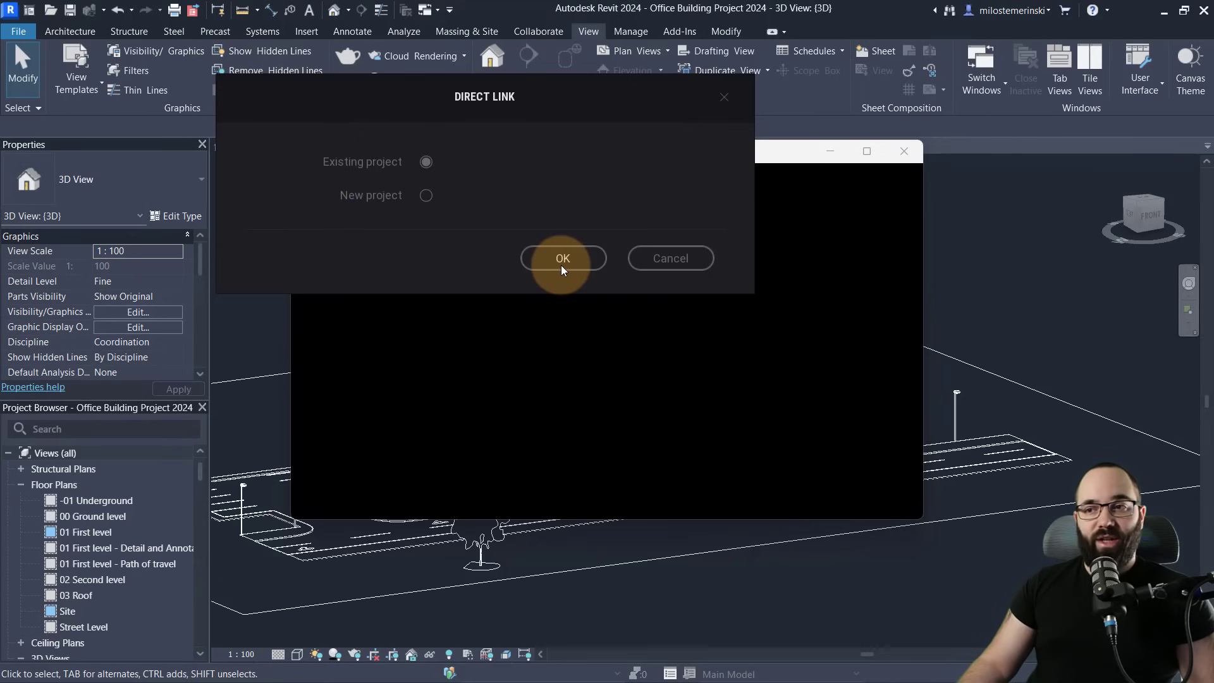
{"action": "left_click", "coordinate": [563, 258]}
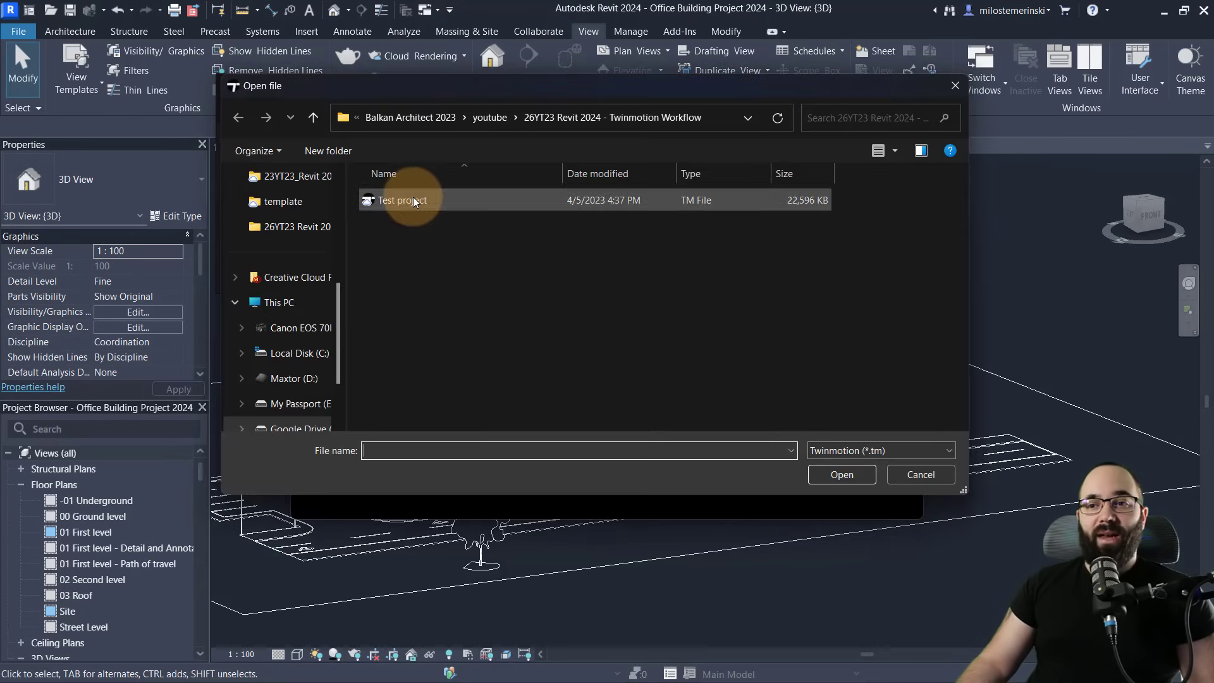
{"action": "left_click", "coordinate": [402, 200]}
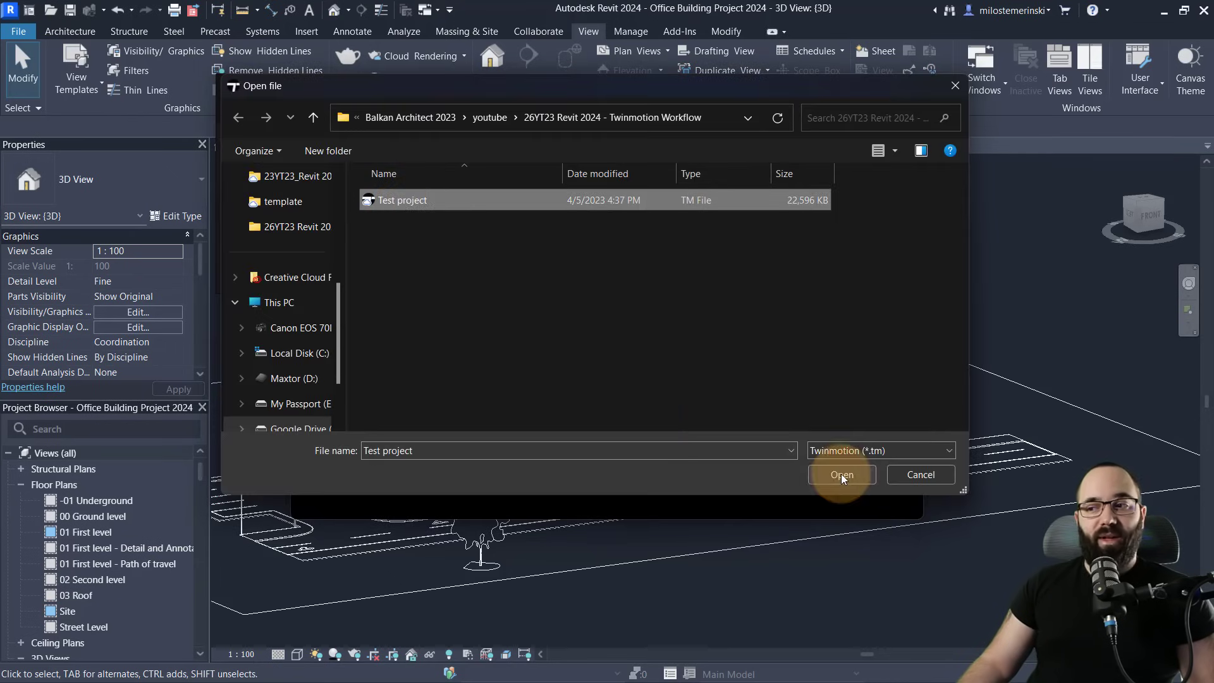
{"action": "left_click", "coordinate": [842, 475]}
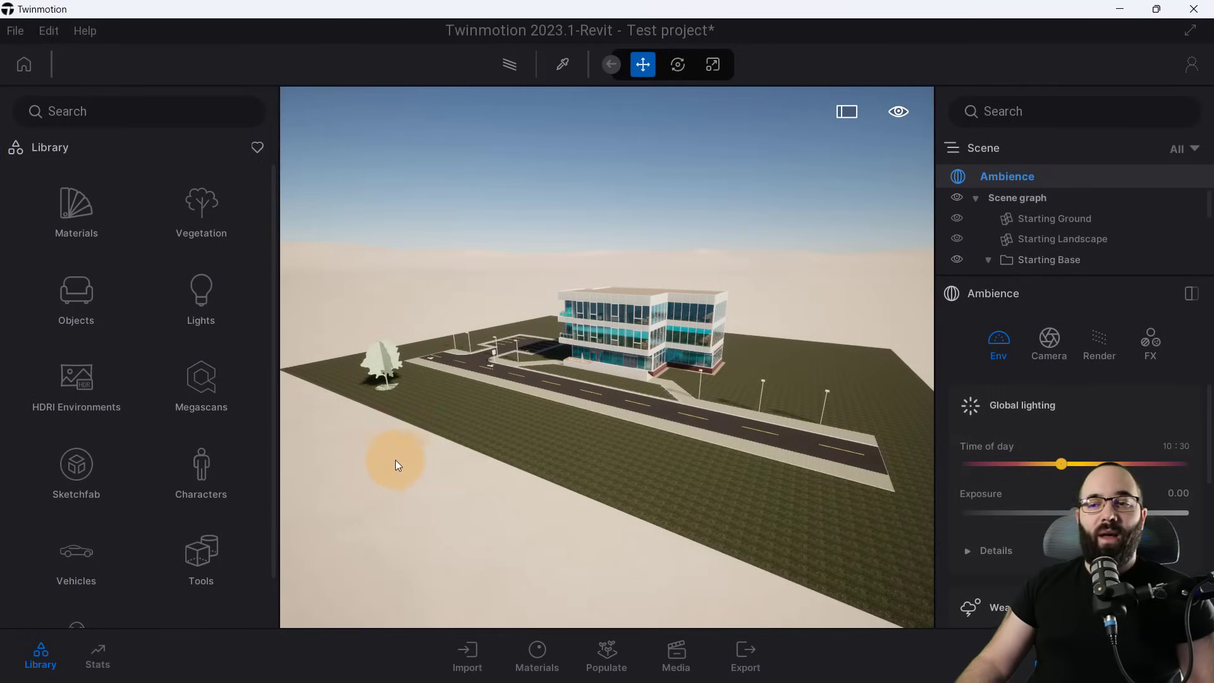
{"action": "mouse_move", "coordinate": [437, 472]}
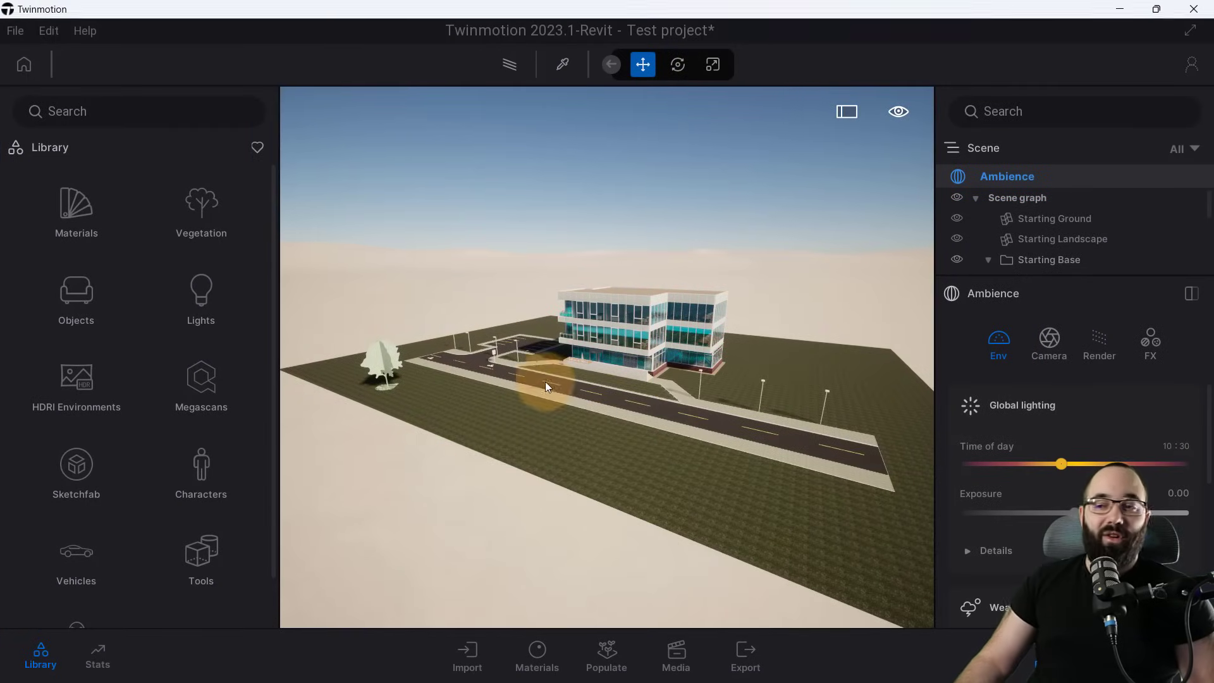
Reframe the office view and select Indian Sandalwood from the Vegetation > Trees library.
{"action": "left_click_drag", "start_coordinate": [546, 387], "coordinate": [554, 360]}
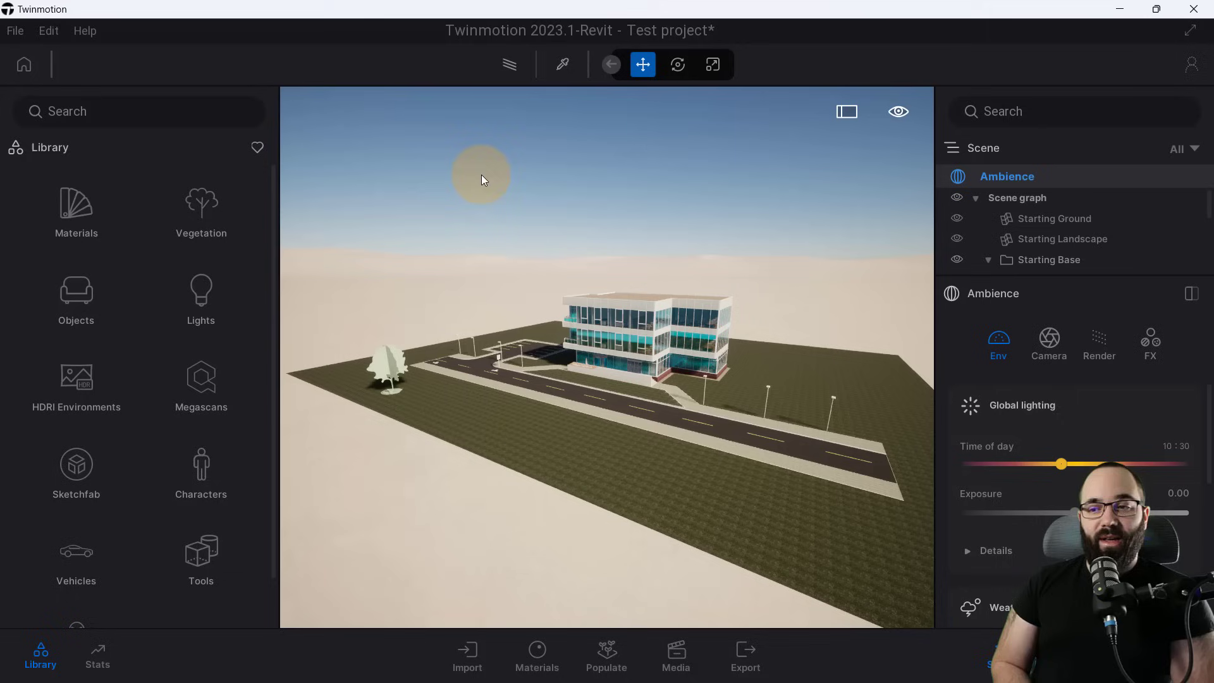
{"action": "left_click", "coordinate": [200, 209]}
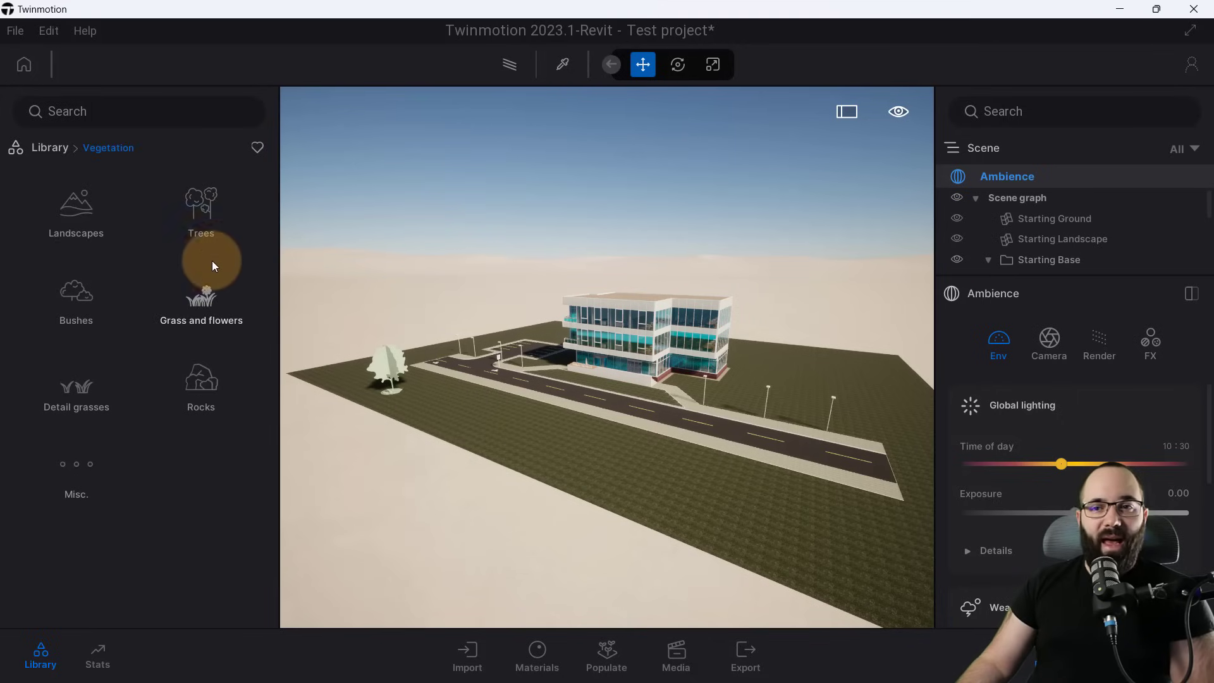
{"action": "left_click", "coordinate": [201, 209]}
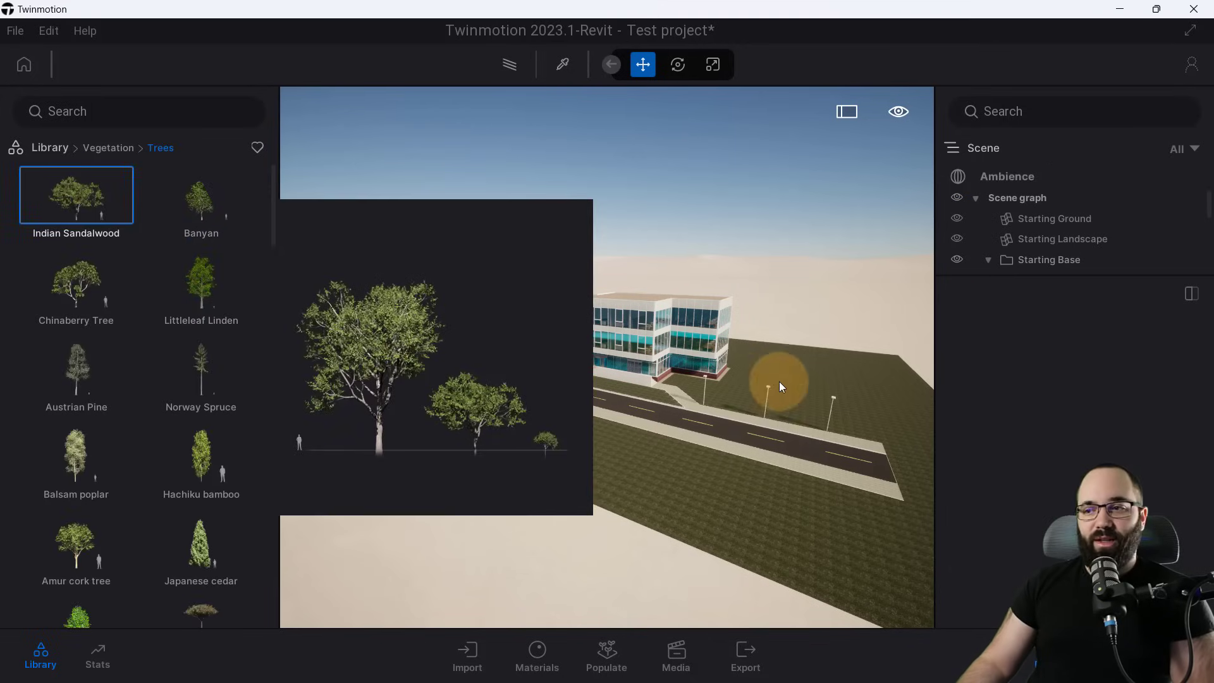
{"action": "left_click", "coordinate": [763, 380]}
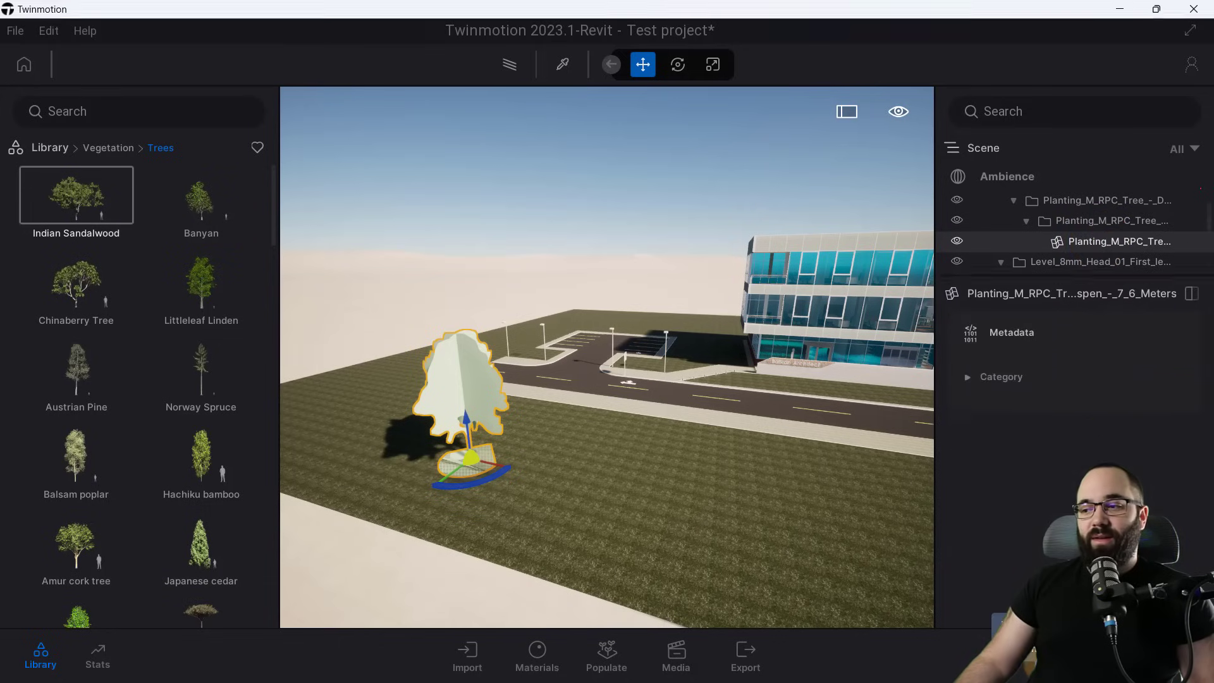
Show the options menu for the Revit RPC tree's Scene entry.
{"action": "left_click", "coordinate": [1000, 262]}
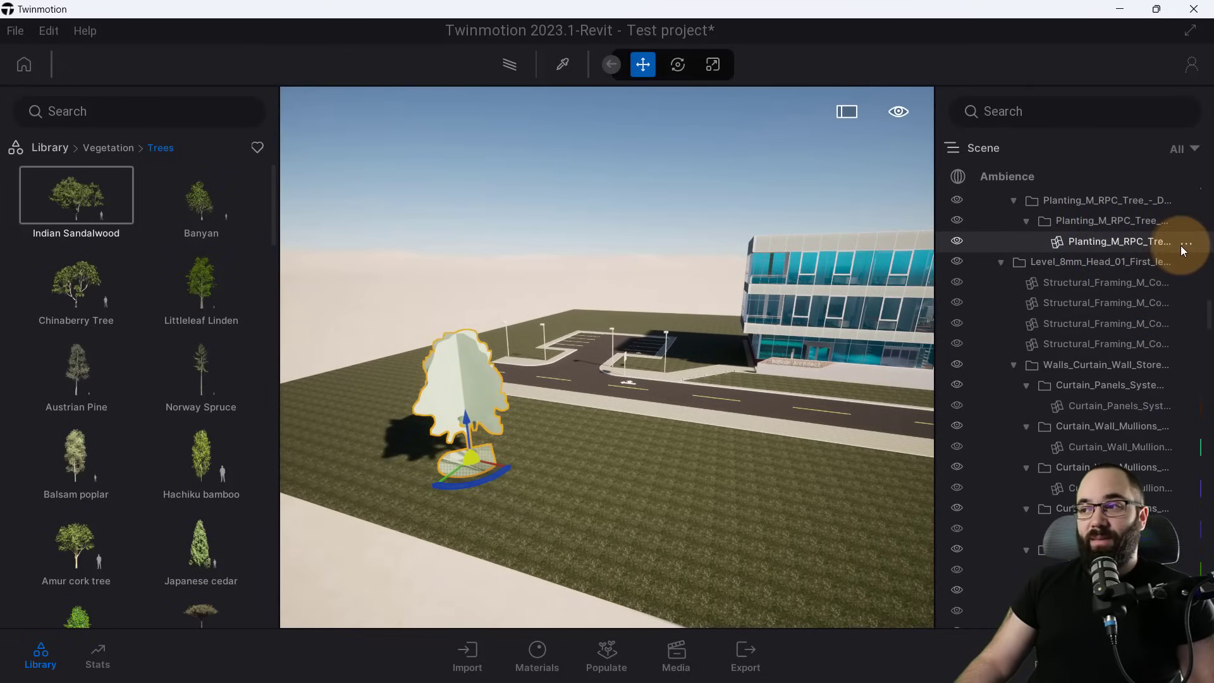
{"action": "left_click", "coordinate": [1189, 241]}
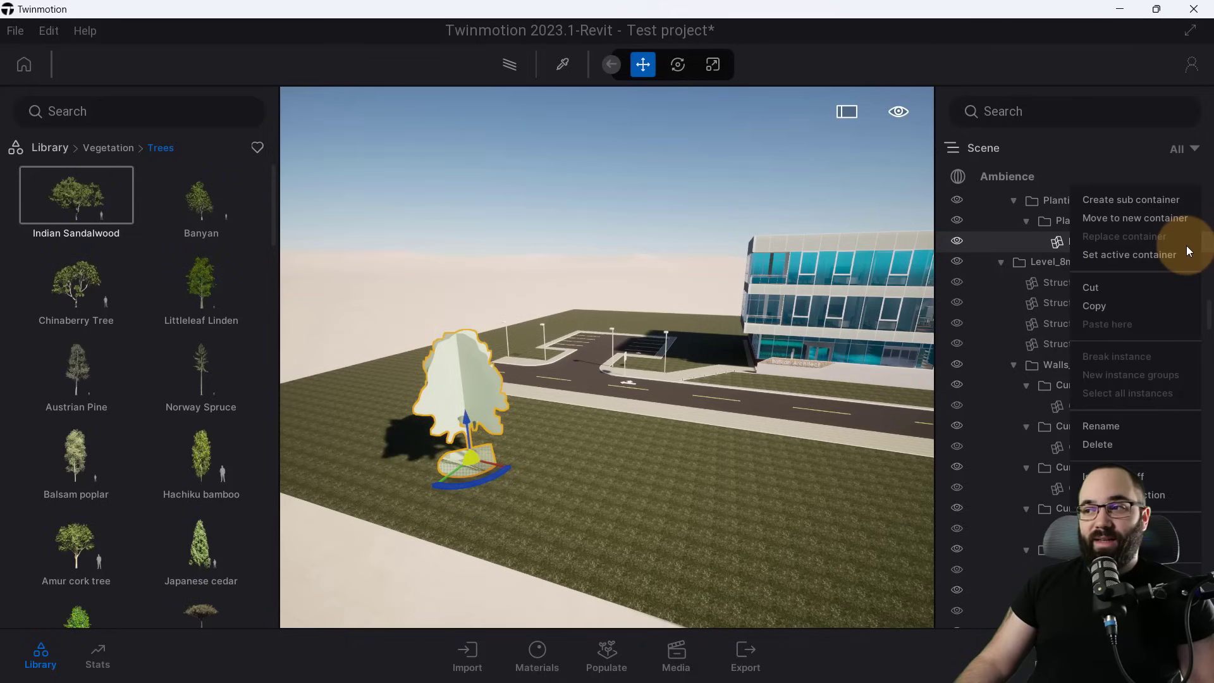
{"action": "mouse_move", "coordinate": [1165, 302]}
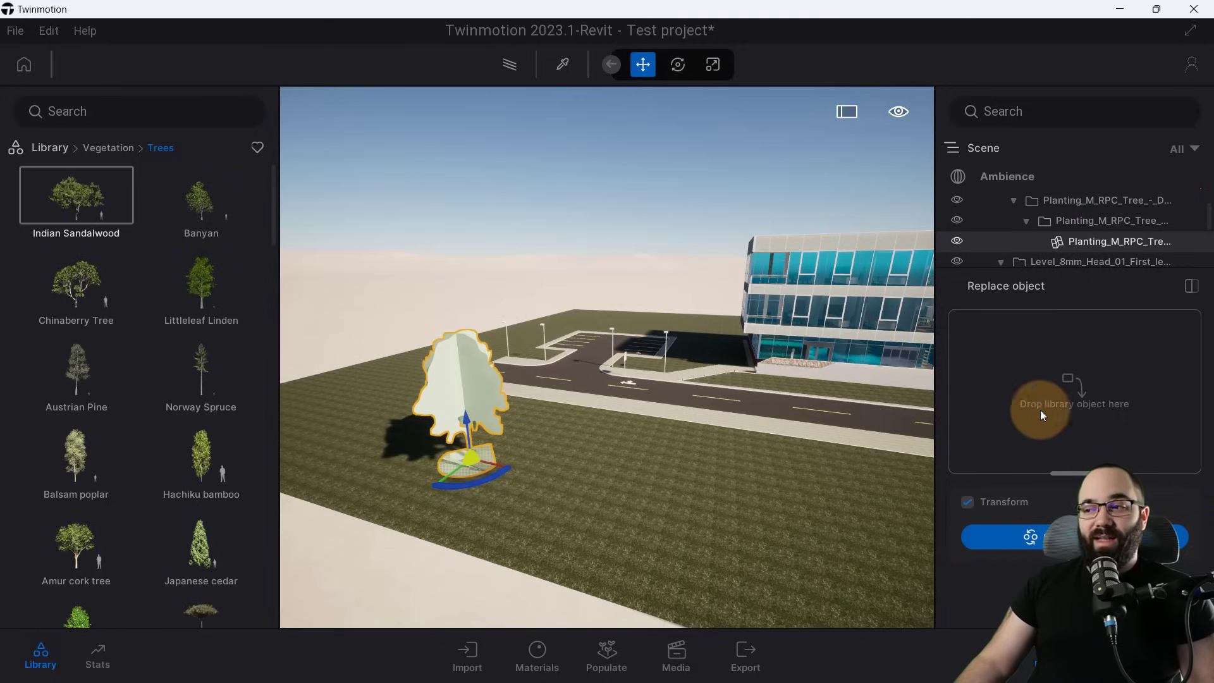
{"action": "mouse_move", "coordinate": [1090, 390]}
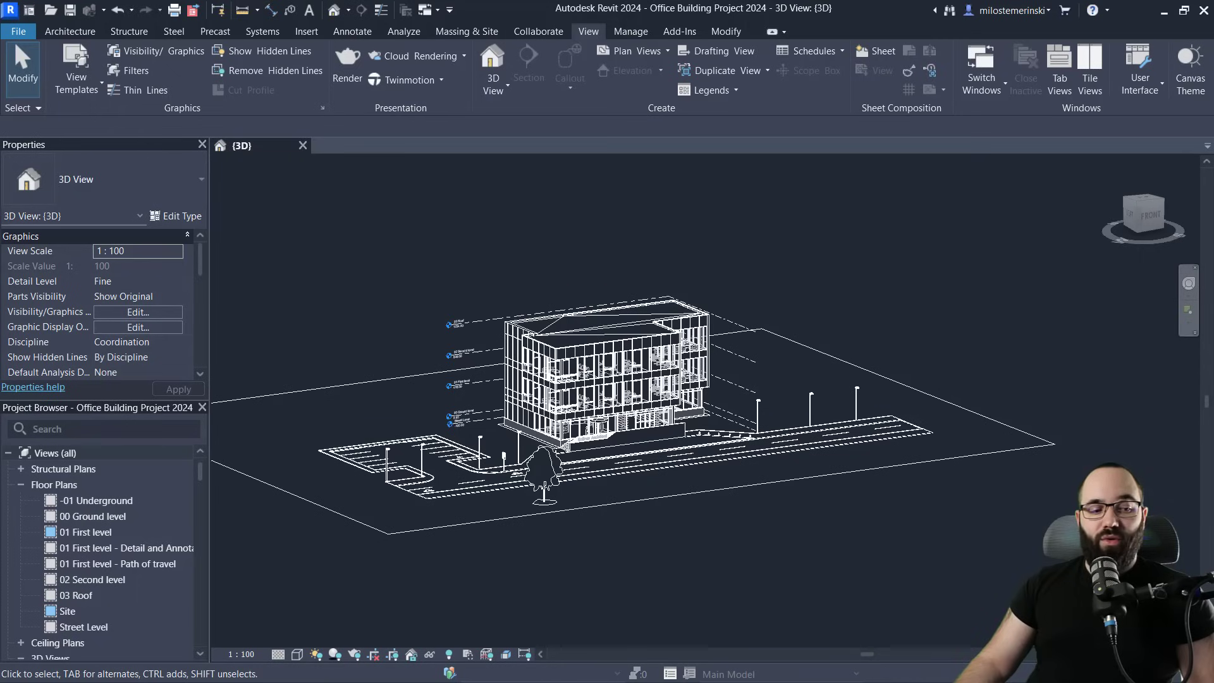
Drag the RPC tree in front of the building to a new site spot and deselect it.
{"action": "left_click", "coordinate": [545, 473]}
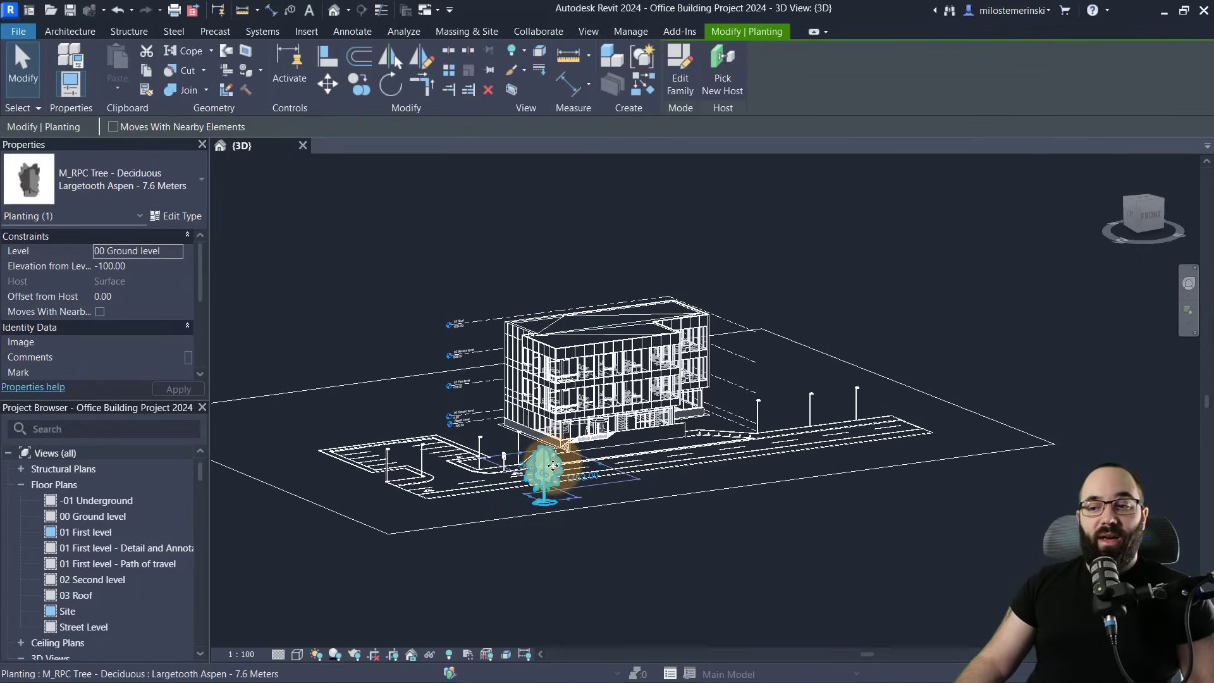
{"action": "left_click_drag", "start_coordinate": [549, 464], "coordinate": [519, 500]}
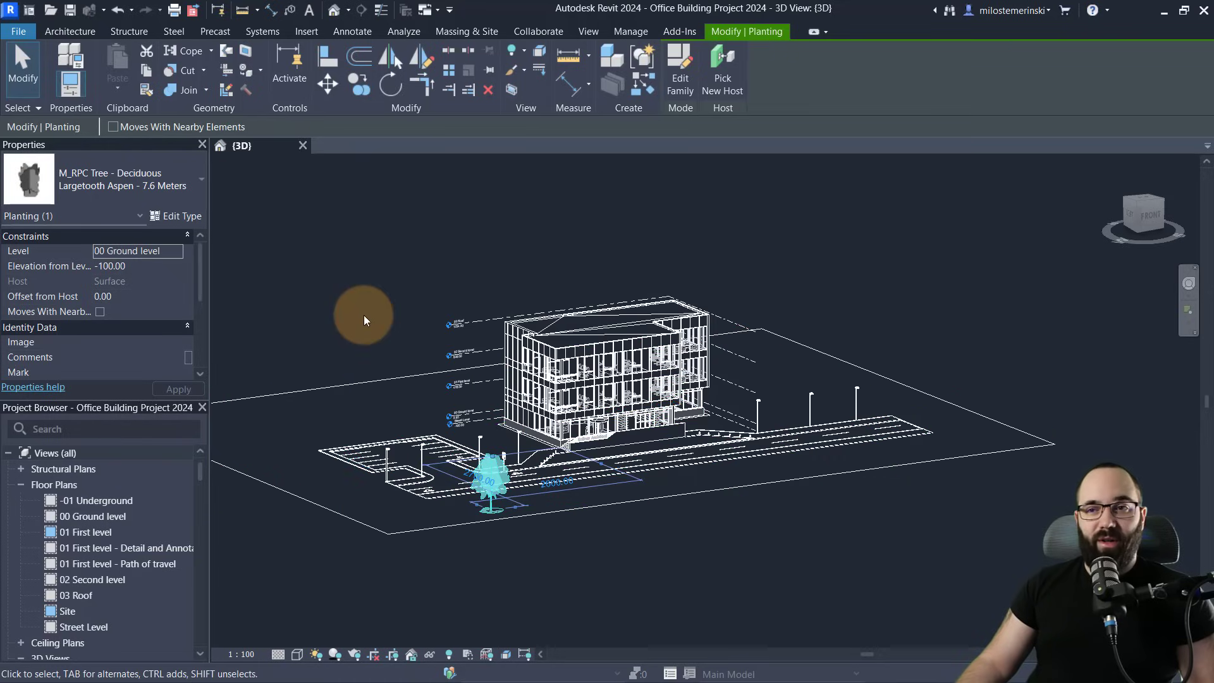
{"action": "left_click", "coordinate": [406, 79]}
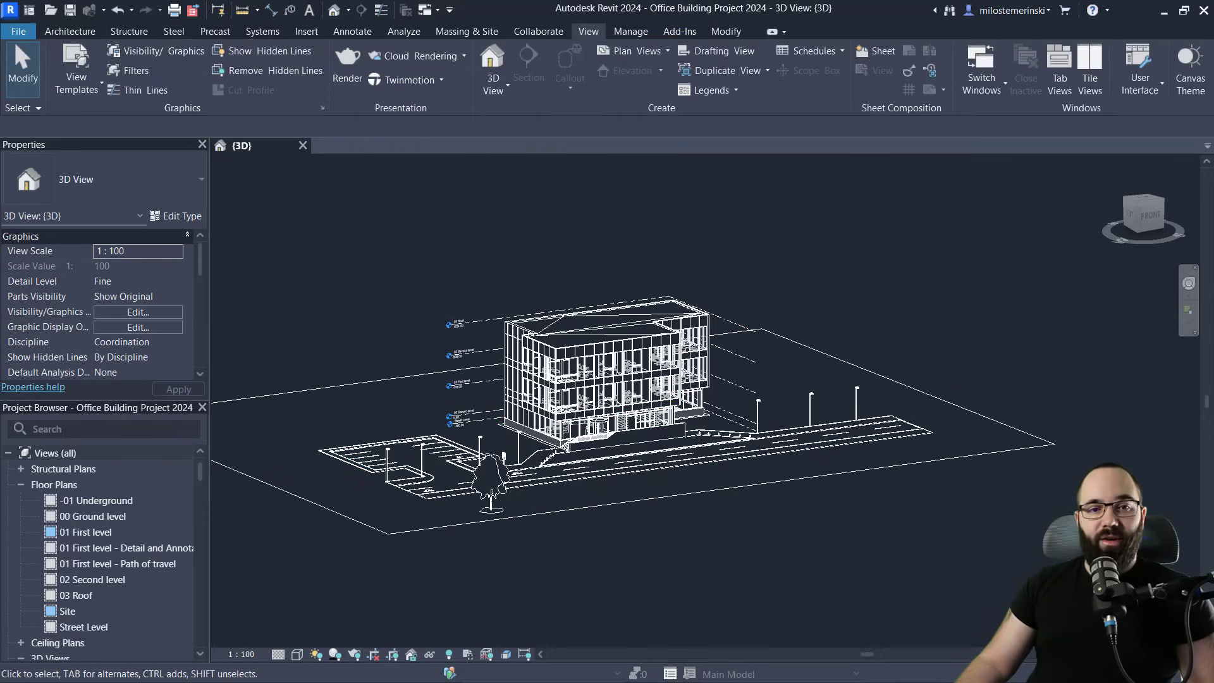
{"action": "left_click", "coordinate": [406, 80]}
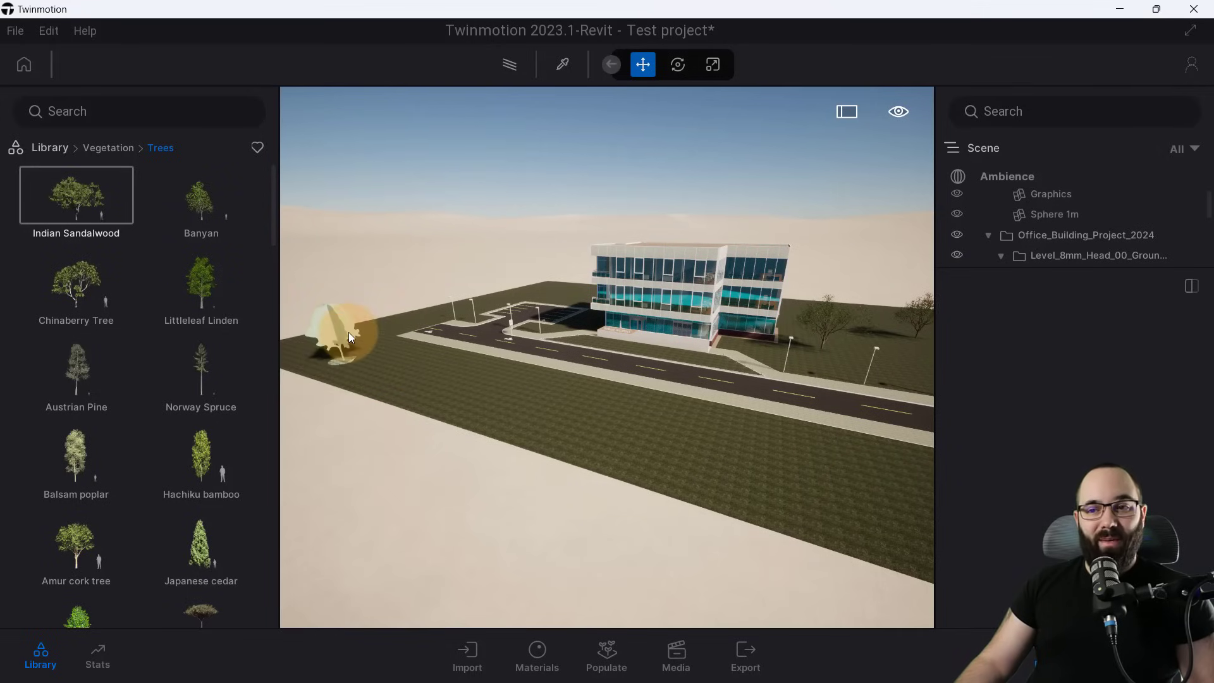
Select the Revit RPC tree and open its Scene entry's options.
{"action": "left_click", "coordinate": [337, 341]}
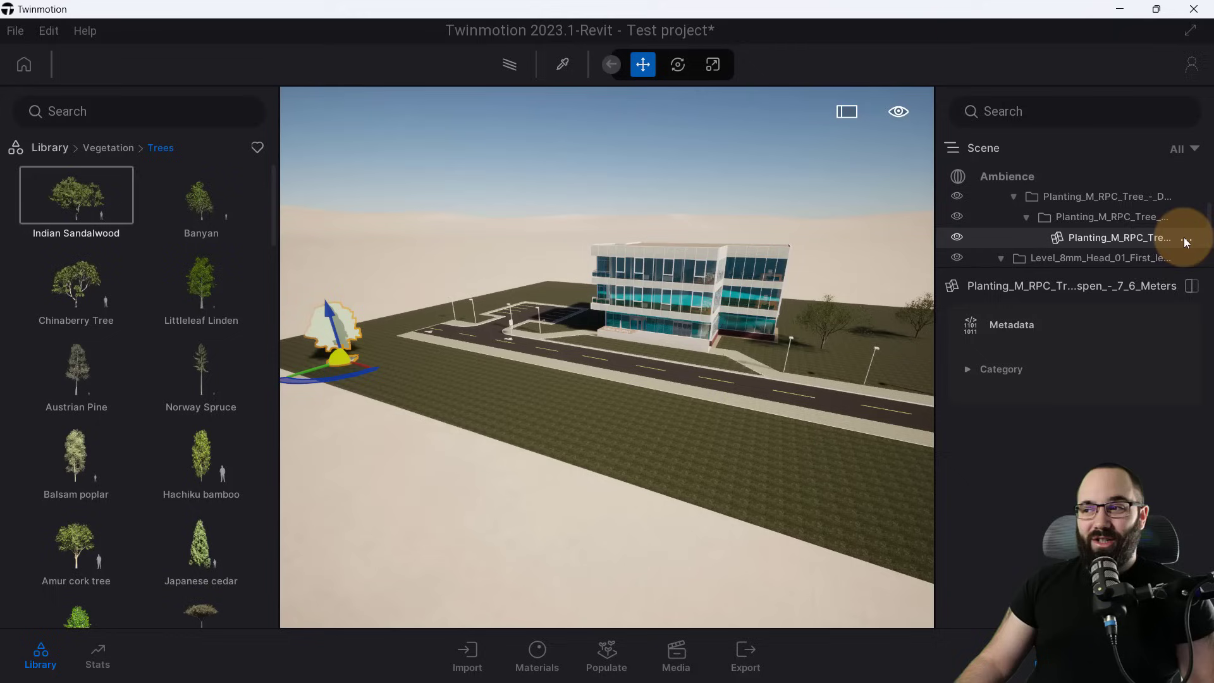
{"action": "right_click", "coordinate": [1115, 237]}
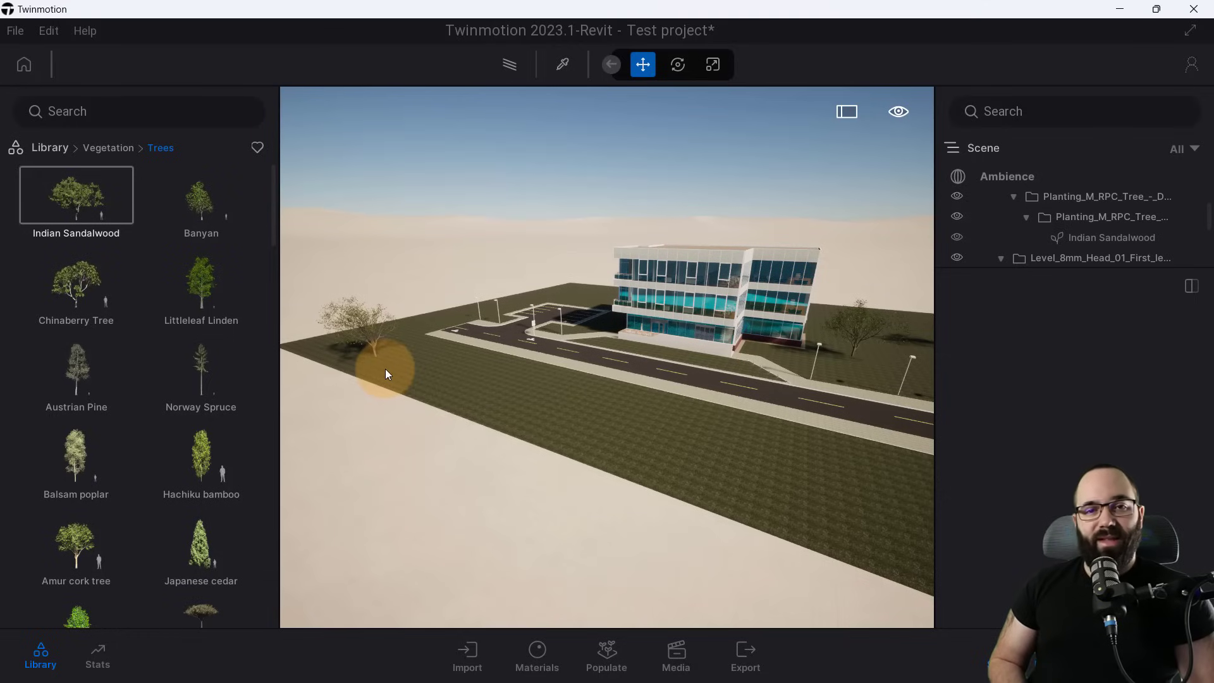
{"action": "mouse_move", "coordinate": [379, 377]}
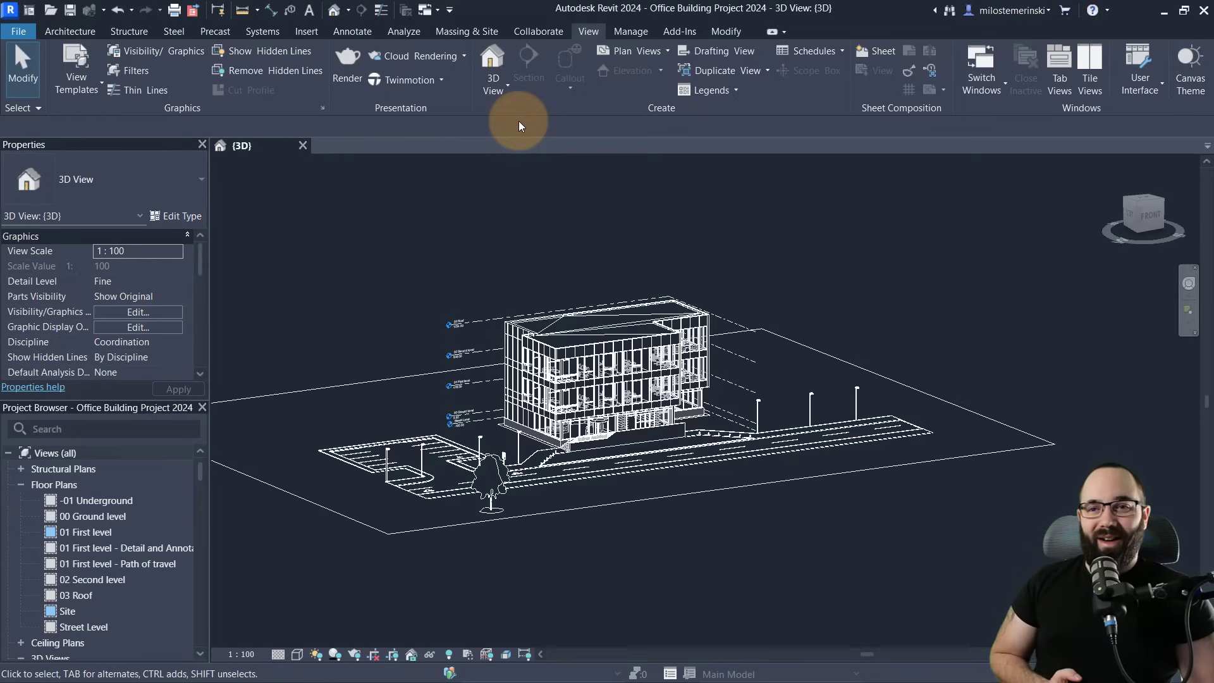
Switch to the Massing & Site tab to reach the Toposolid tool.
{"action": "left_click", "coordinate": [466, 31]}
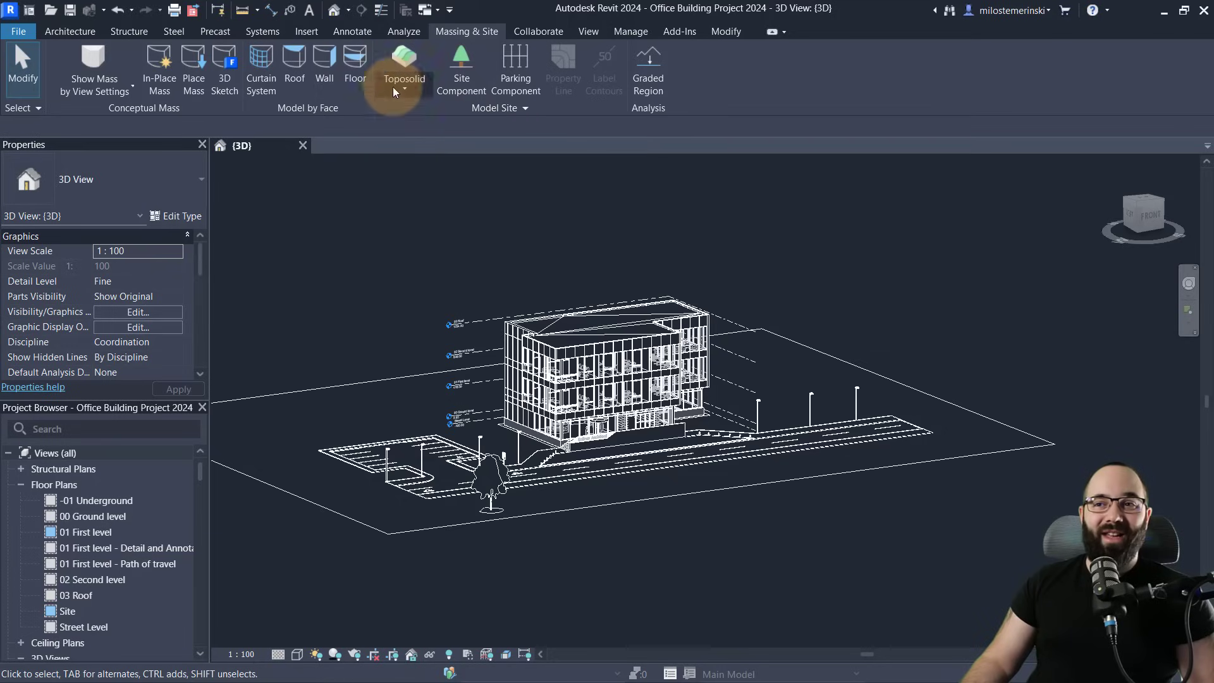
{"action": "mouse_move", "coordinate": [399, 73]}
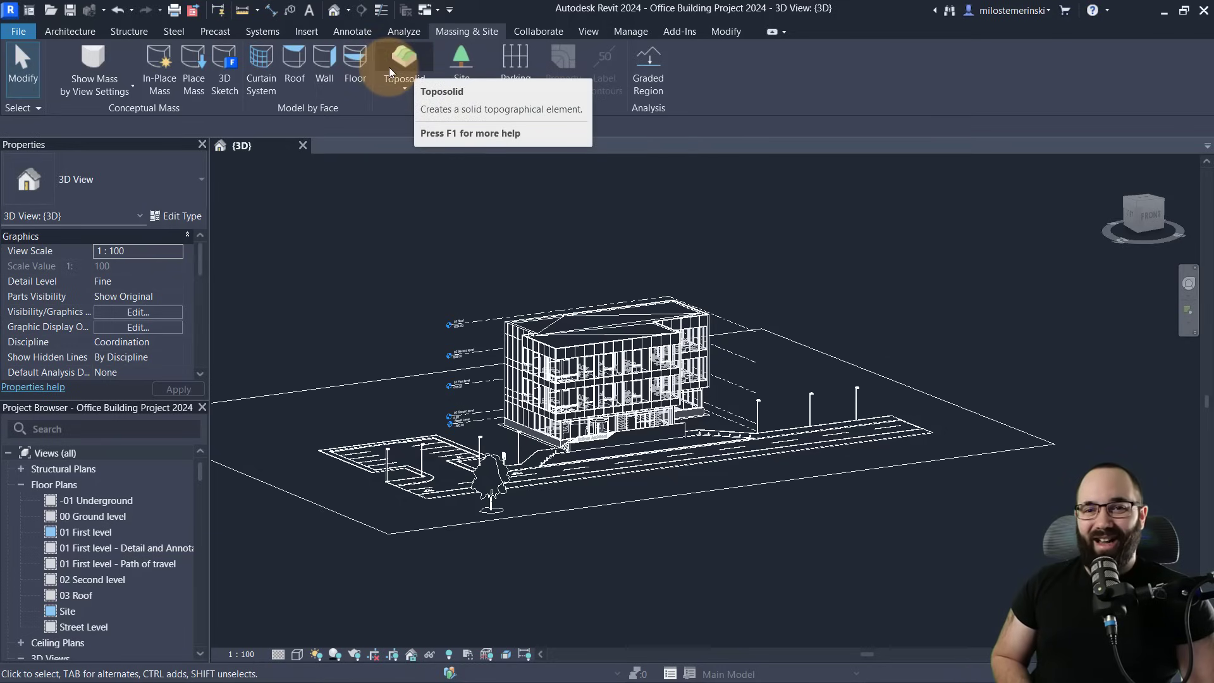
{"action": "mouse_move", "coordinate": [396, 61]}
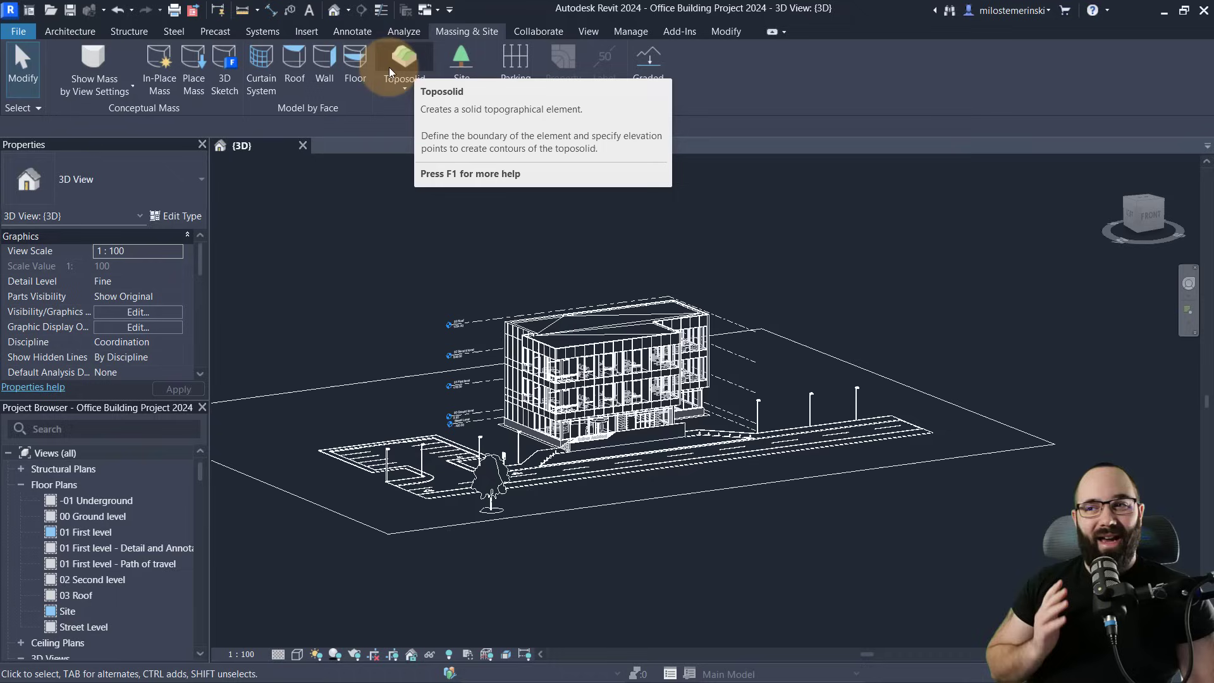